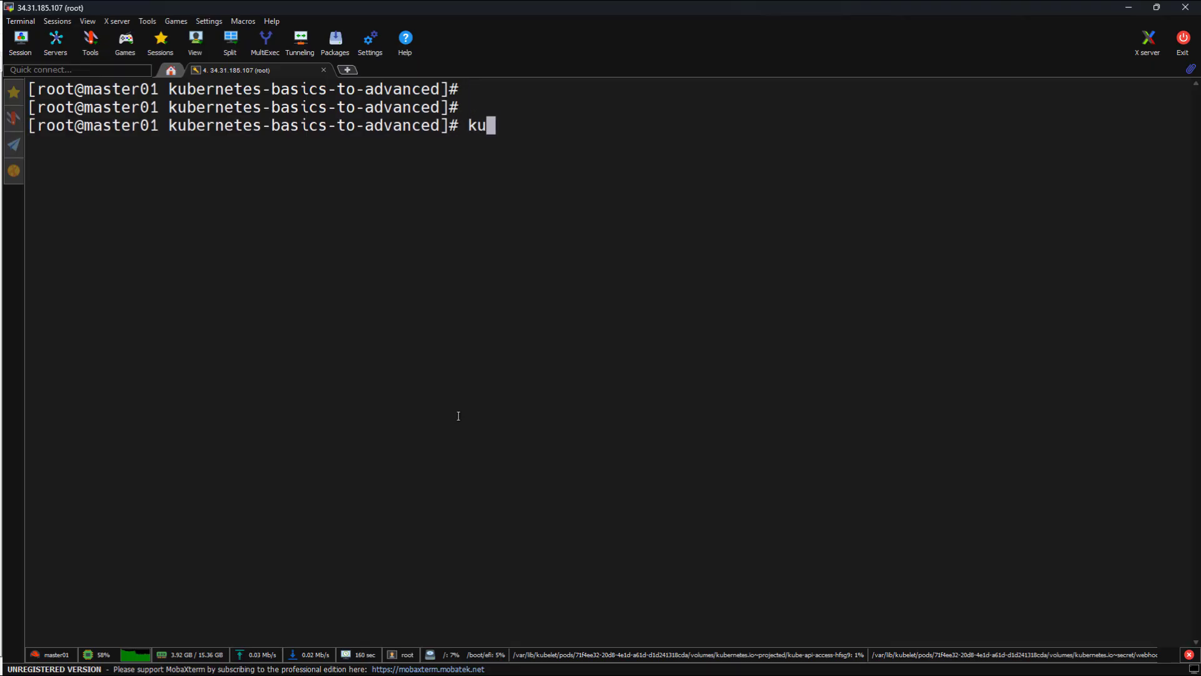
Run kubectl get node to confirm master01 is Ready as control-plane on v1.33.5+rke2r1.
{"action": "type", "text": "bectl get nod"}
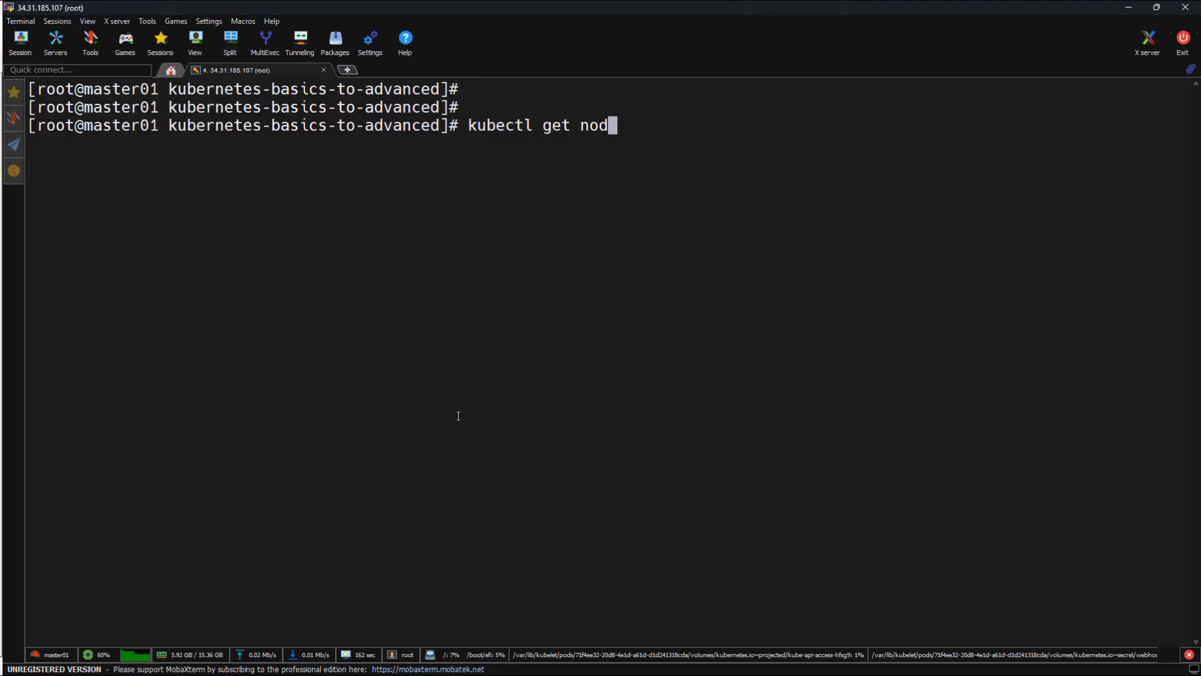
{"action": "key", "text": "Return"}
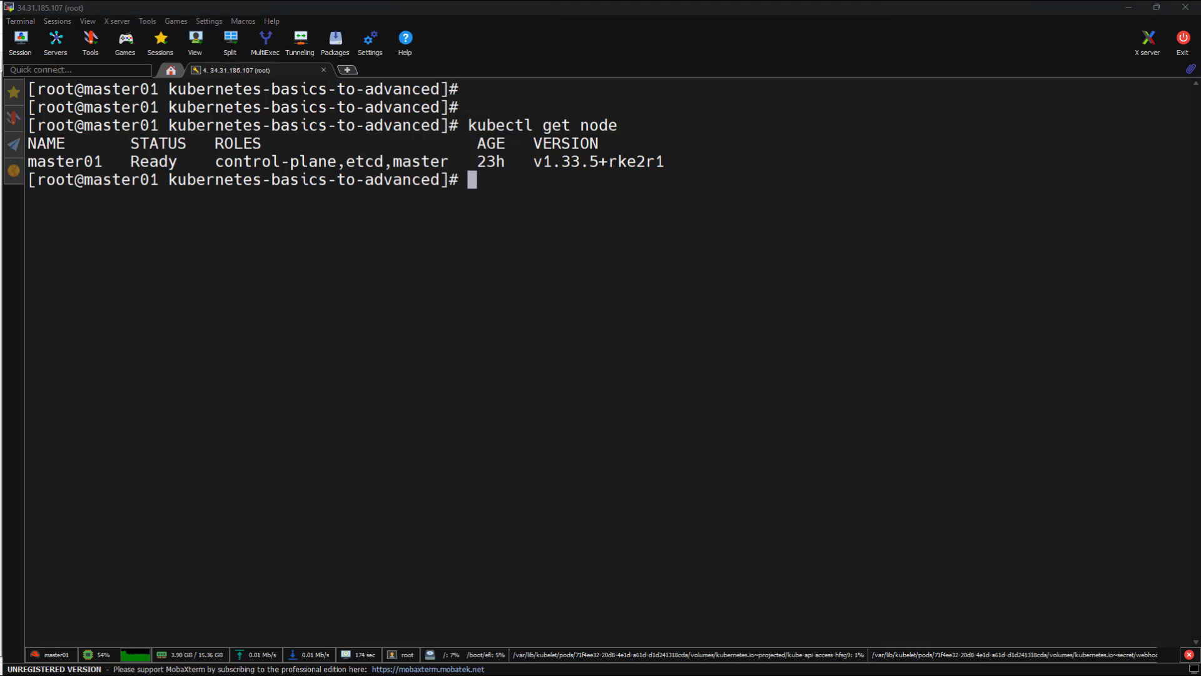
Apply the Gateway API v1.3.0 standard-install.yaml, creating gatewayclasses, gateways, grpcroutes, httproutes and referencegrants.
{"action": "type", "text": "kubectl apply -f https://github.com/kubernetes-sigs/gateway-api/releases/download/v1.3.0/standard-install.yaml"}
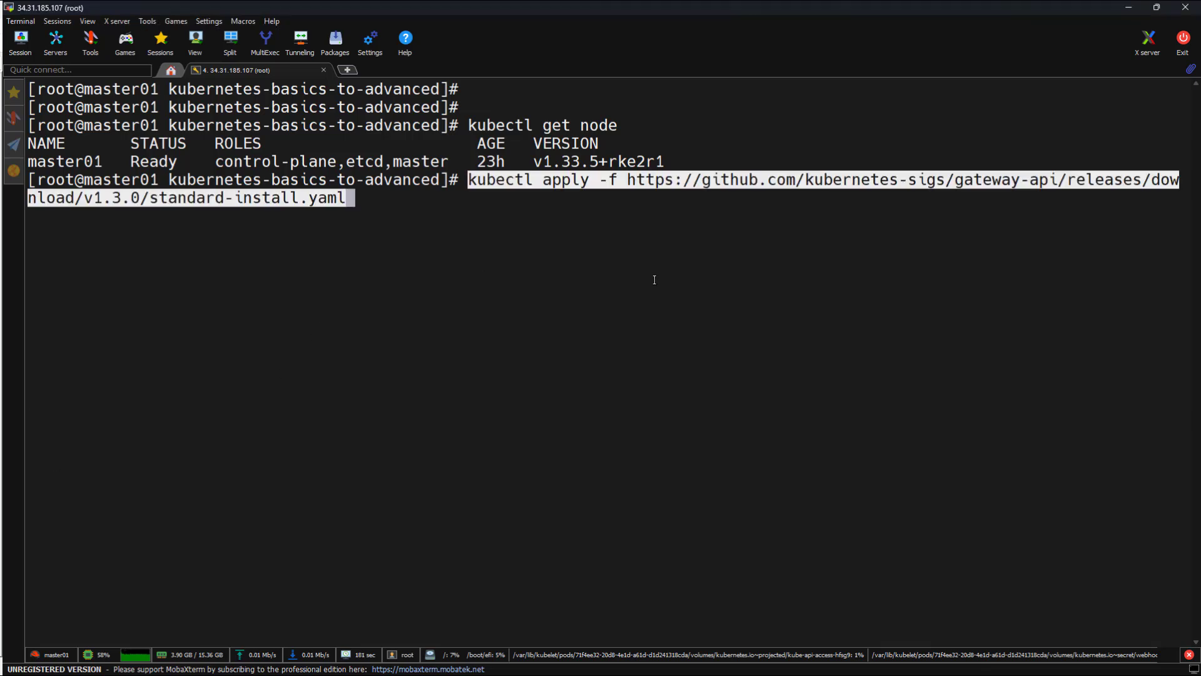
{"action": "key", "text": "Return"}
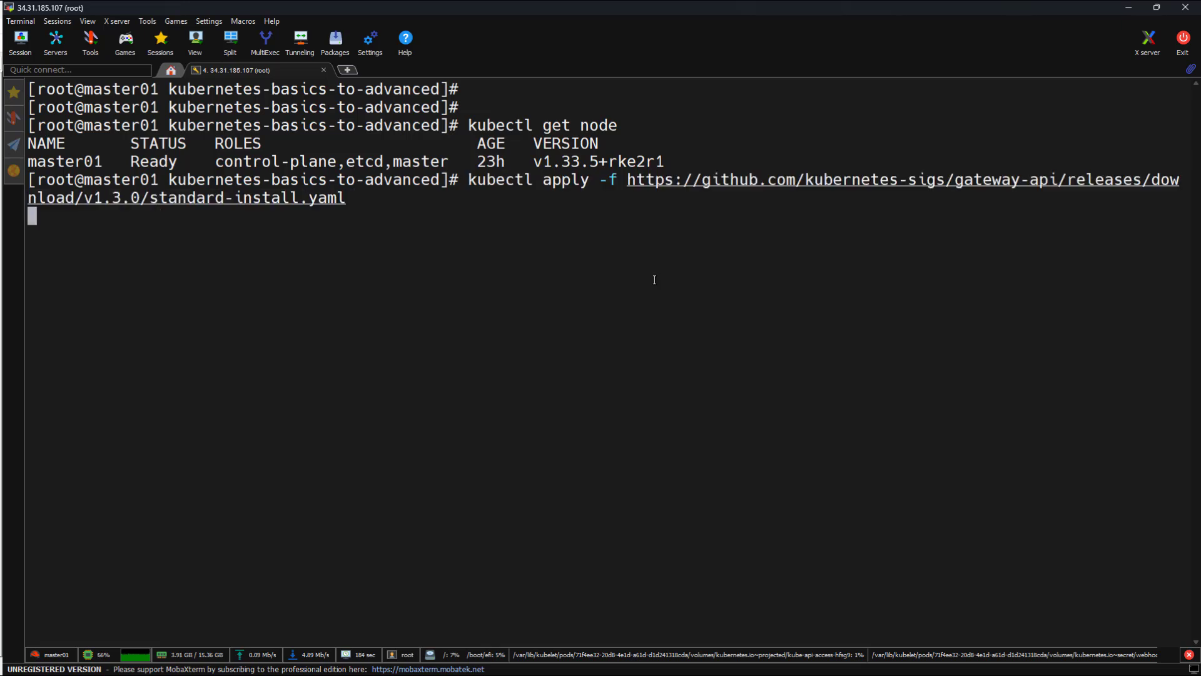
{"action": "key", "text": "Return"}
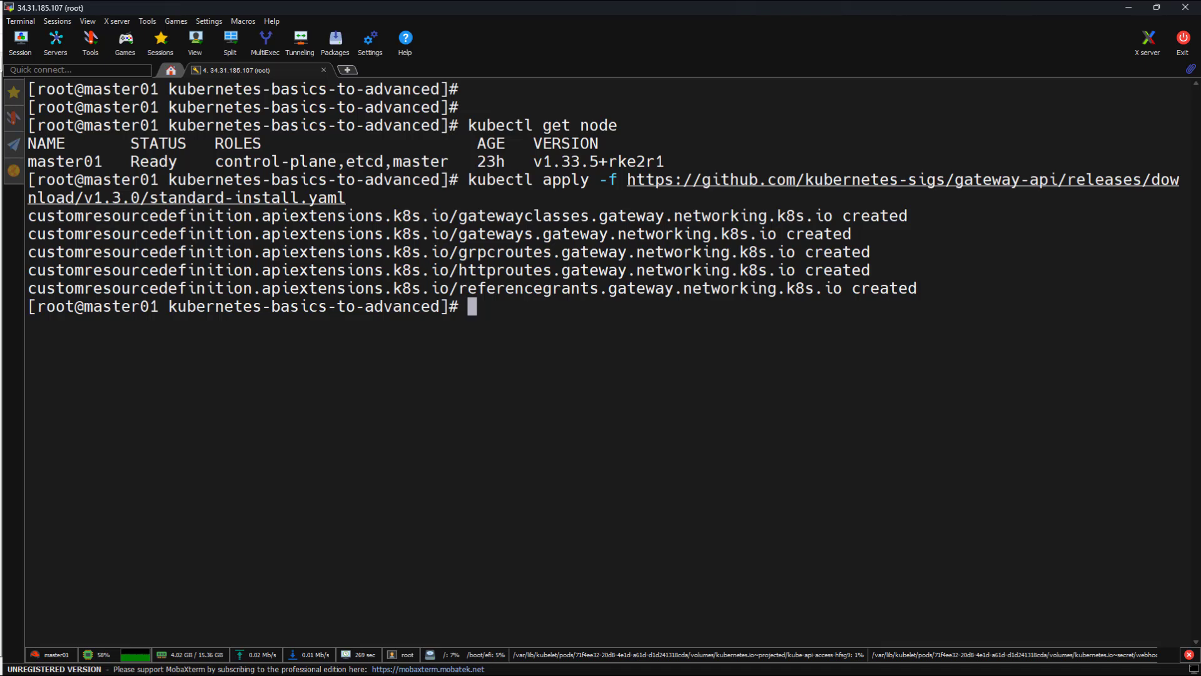
{"action": "type", "text": "helm"}
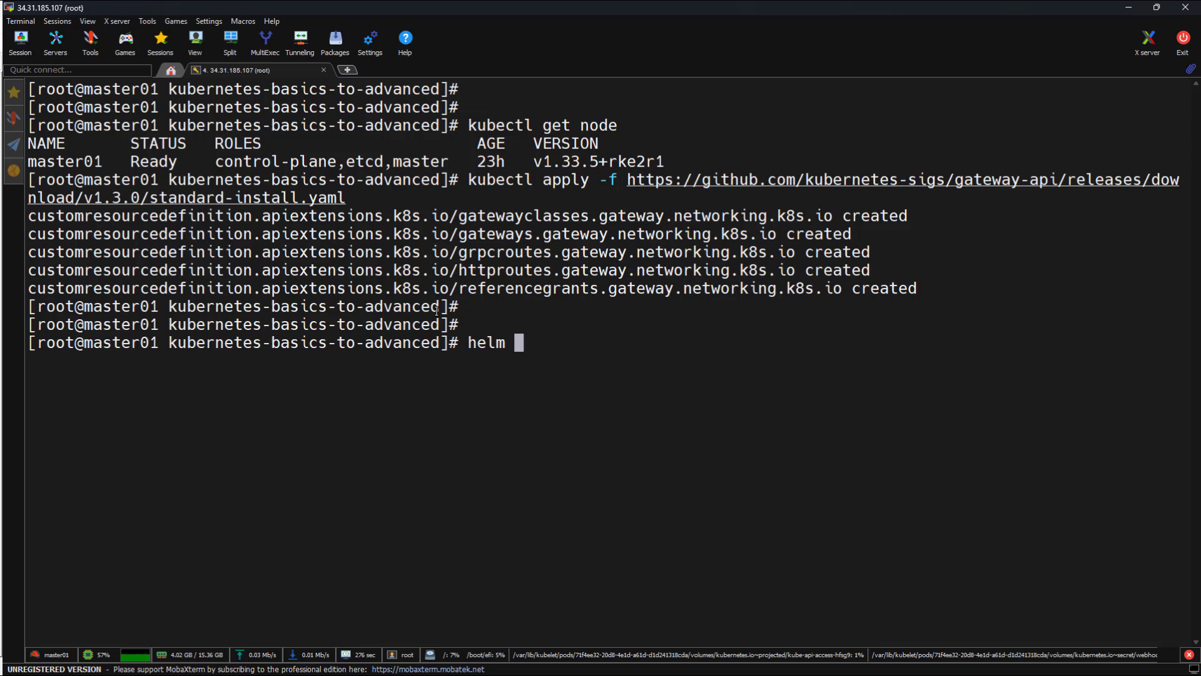
Run helm version to confirm v4.0.0, then move into gateway-api-demo and list its four manifests.
{"action": "type", "text": "version"}
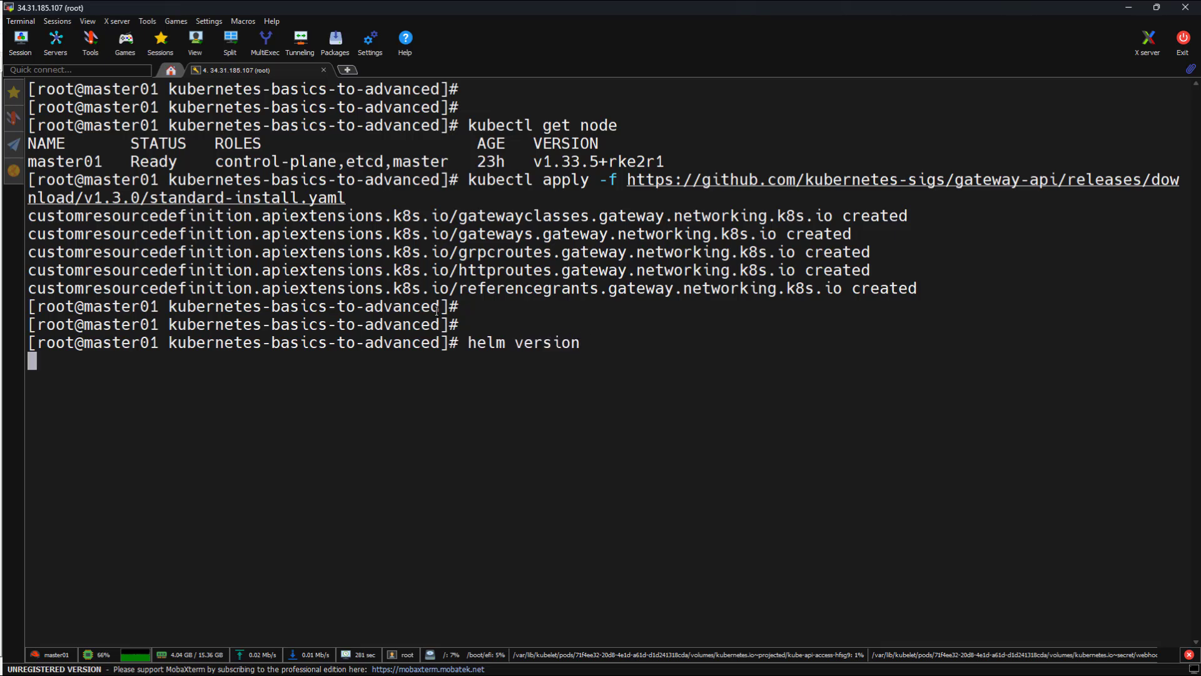
{"action": "key", "text": "Return"}
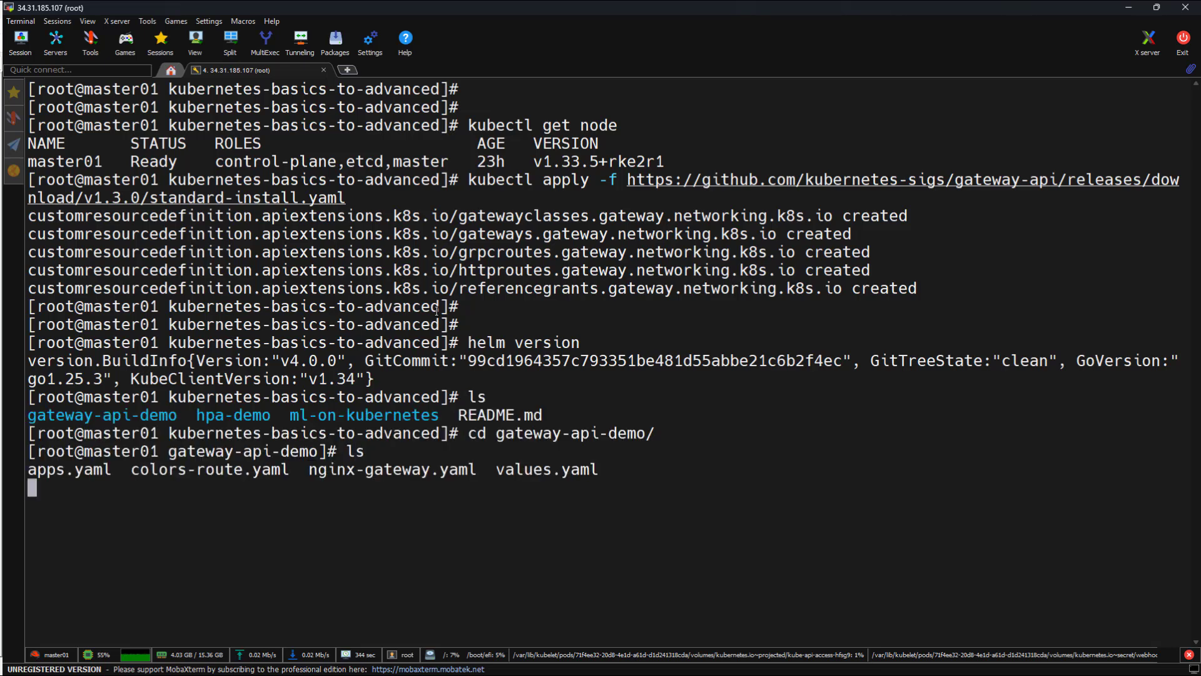
{"action": "type", "text": "vu"}
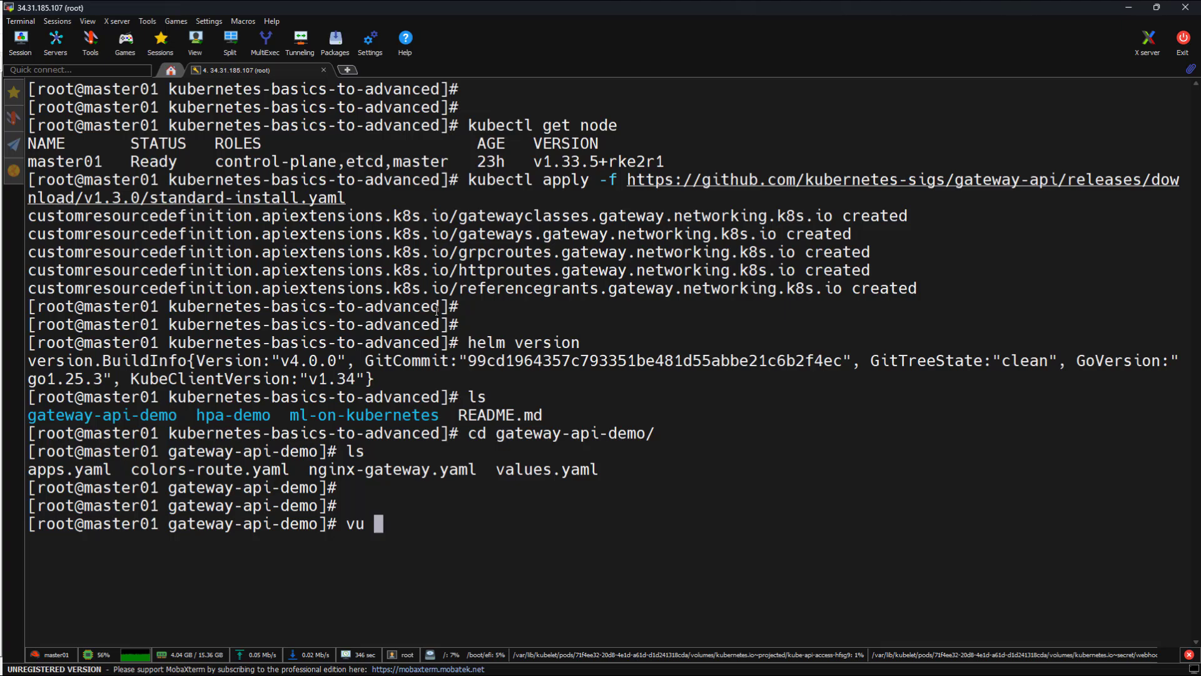
Review values.yaml in vi, naming nginx-gateway with NodePort service type, then save and quit with :wq.
{"action": "type", "text": "i values.yaml"}
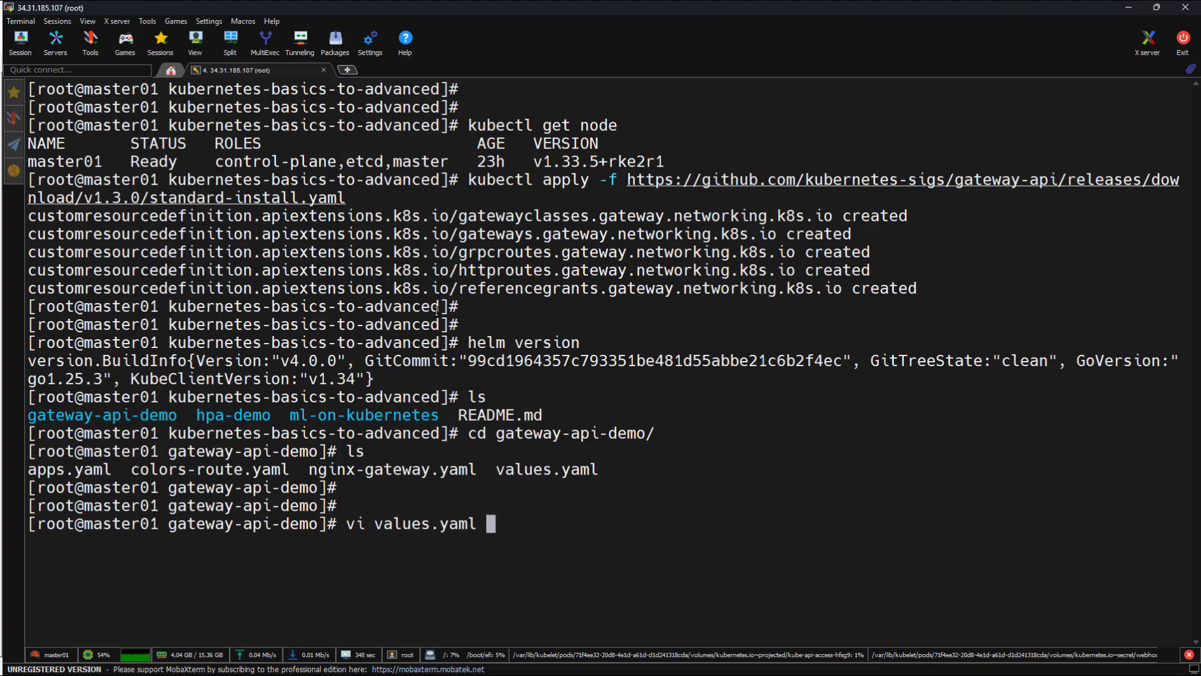
{"action": "key", "text": "Return"}
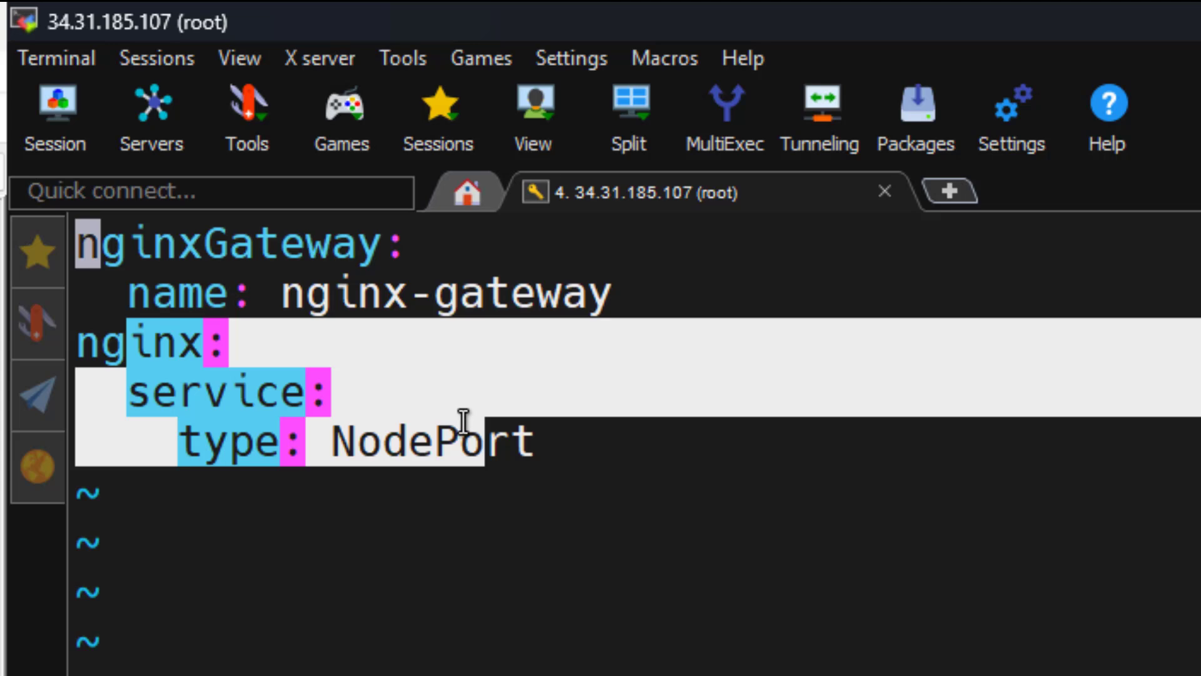
{"action": "mouse_move", "coordinate": [528, 441]}
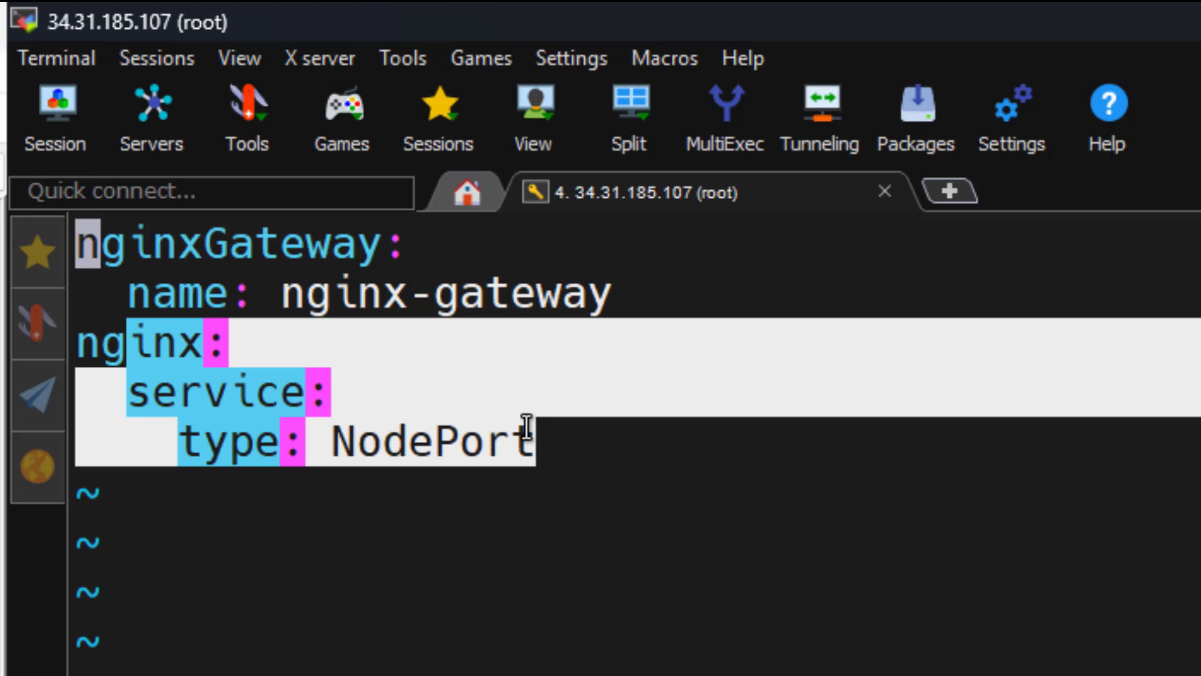
{"action": "mouse_move", "coordinate": [404, 404]}
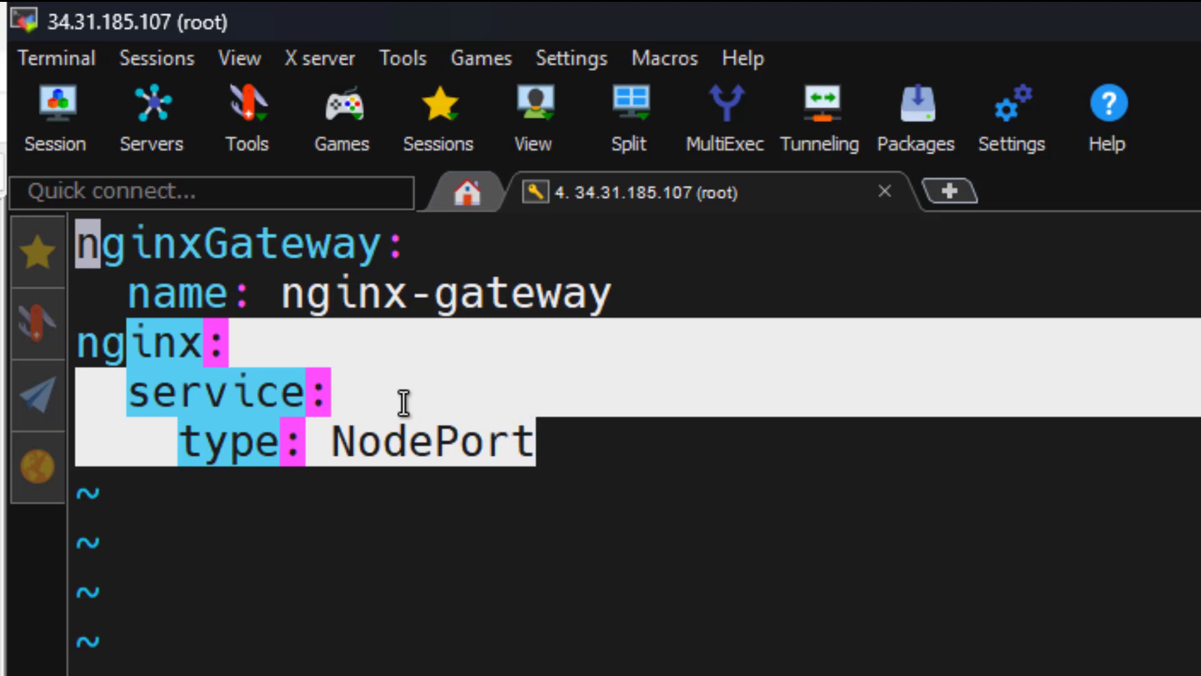
{"action": "mouse_move", "coordinate": [343, 361]}
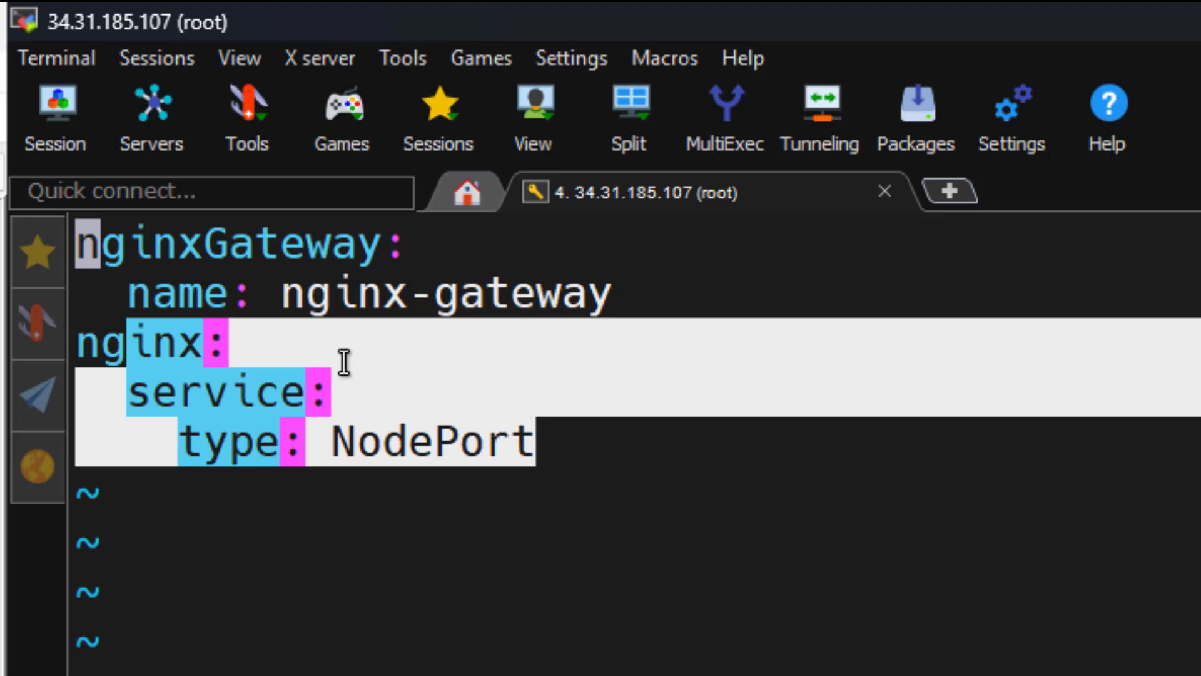
{"action": "mouse_move", "coordinate": [456, 478]}
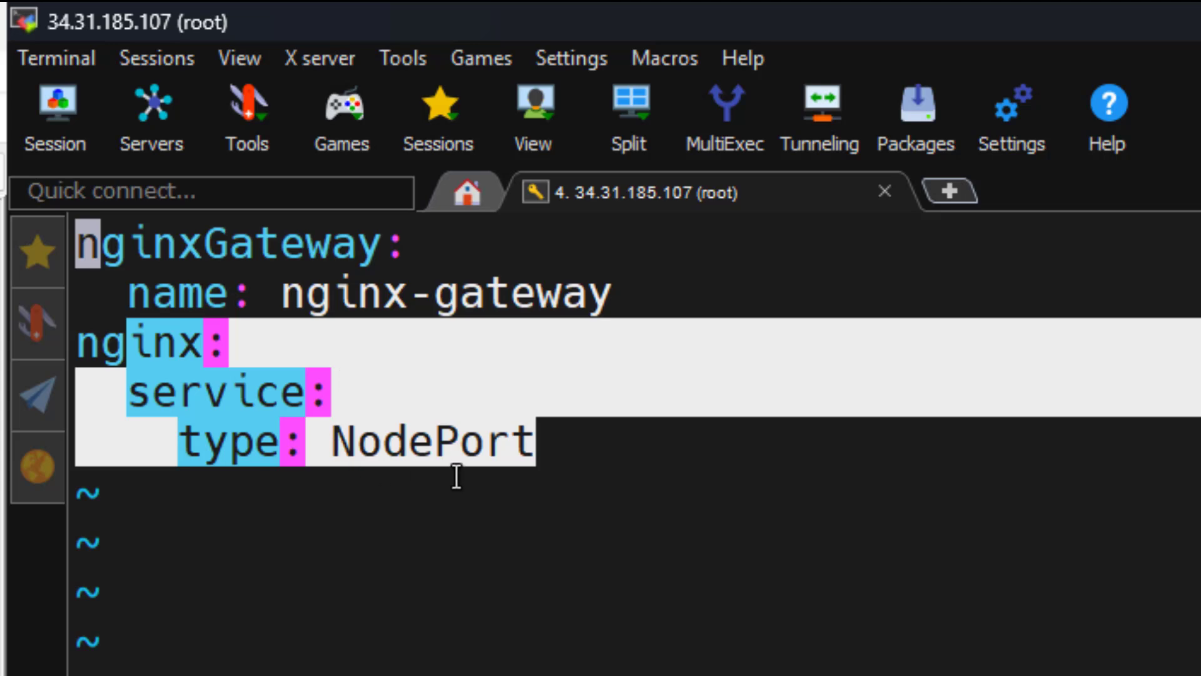
{"action": "mouse_move", "coordinate": [538, 455]}
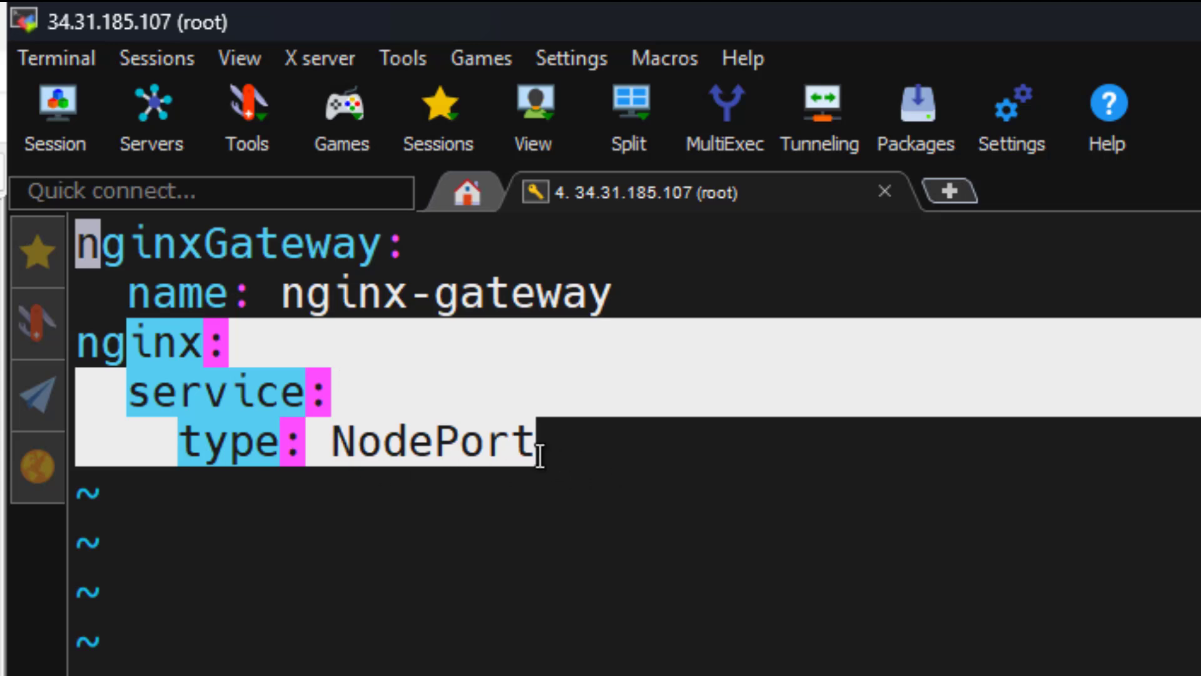
{"action": "mouse_move", "coordinate": [458, 494]}
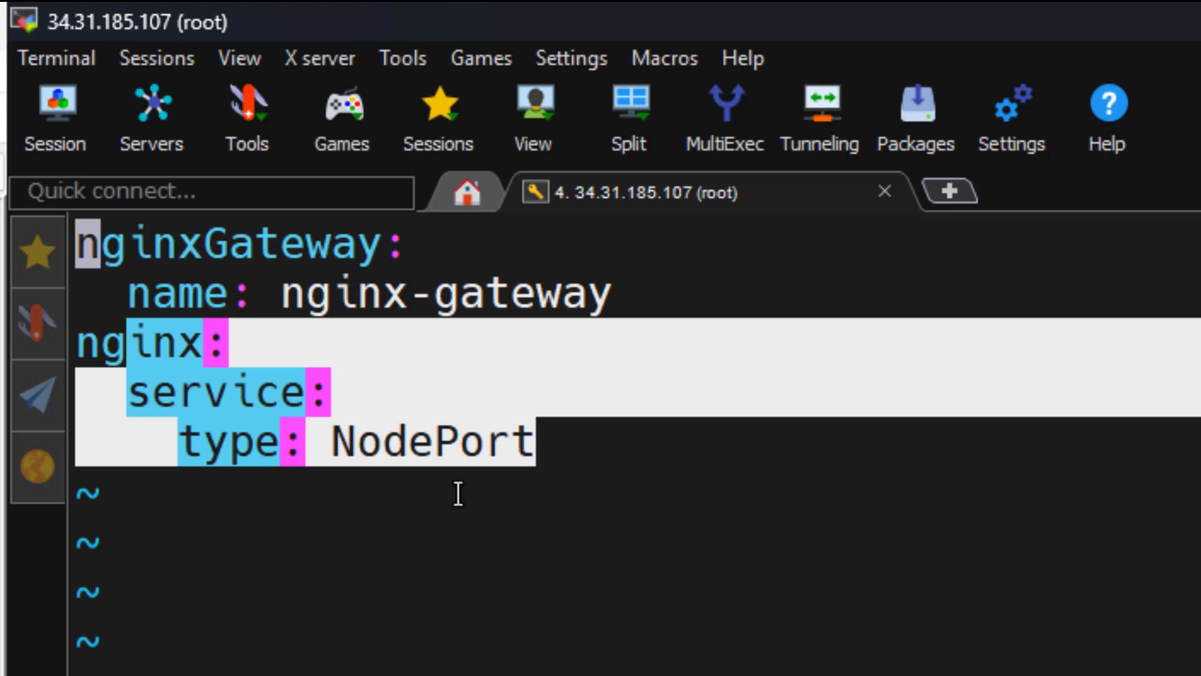
{"action": "mouse_move", "coordinate": [326, 506]}
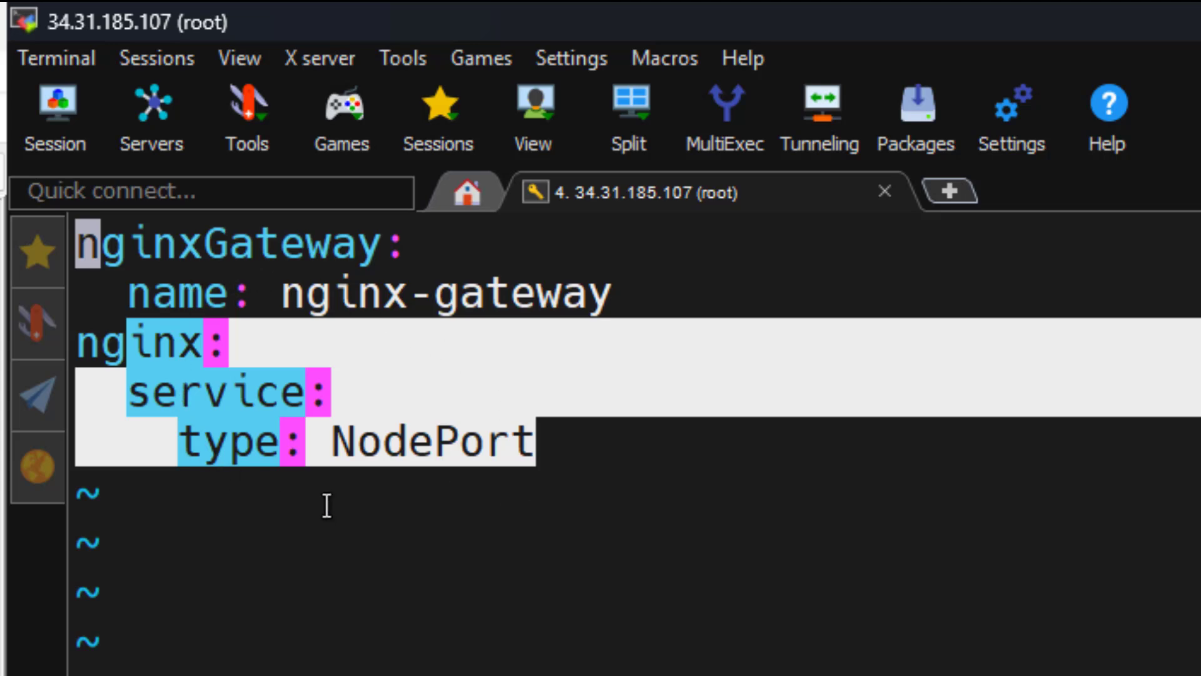
{"action": "mouse_move", "coordinate": [480, 513]}
{"action": "type", "text": ":wq"}
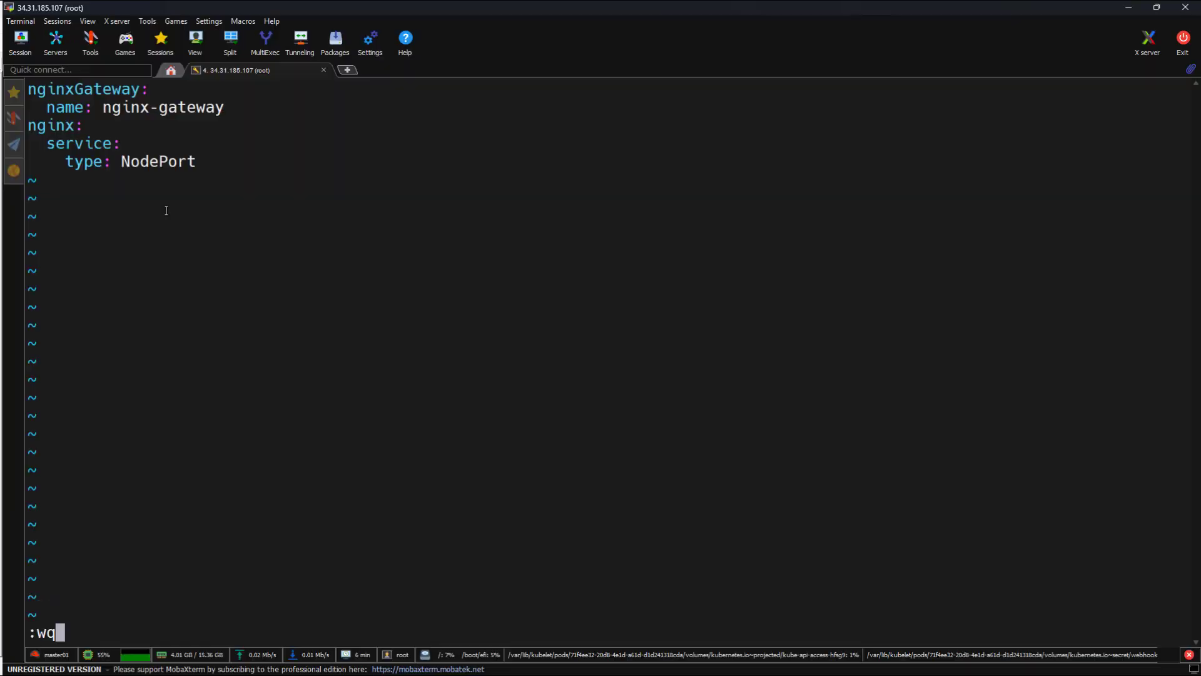
{"action": "key", "text": "Return"}
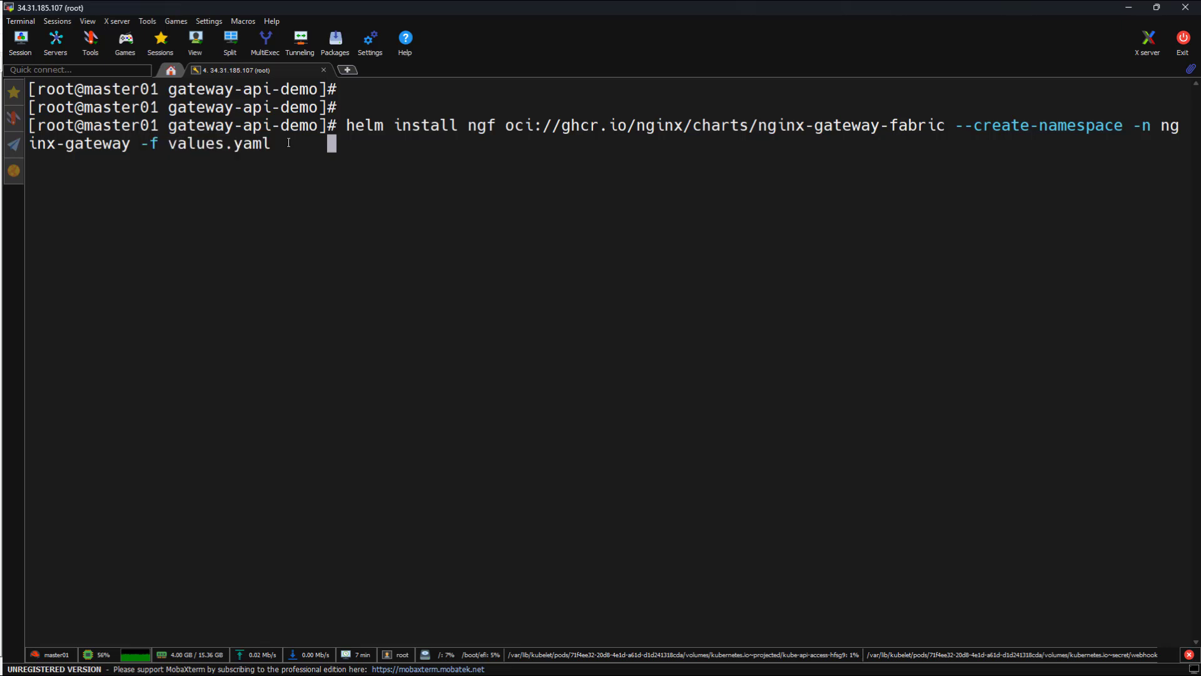
Run helm install ngf nginx-gateway-fabric into a new nginx-gateway namespace with values.yaml until deployed.
{"action": "key", "text": "Return"}
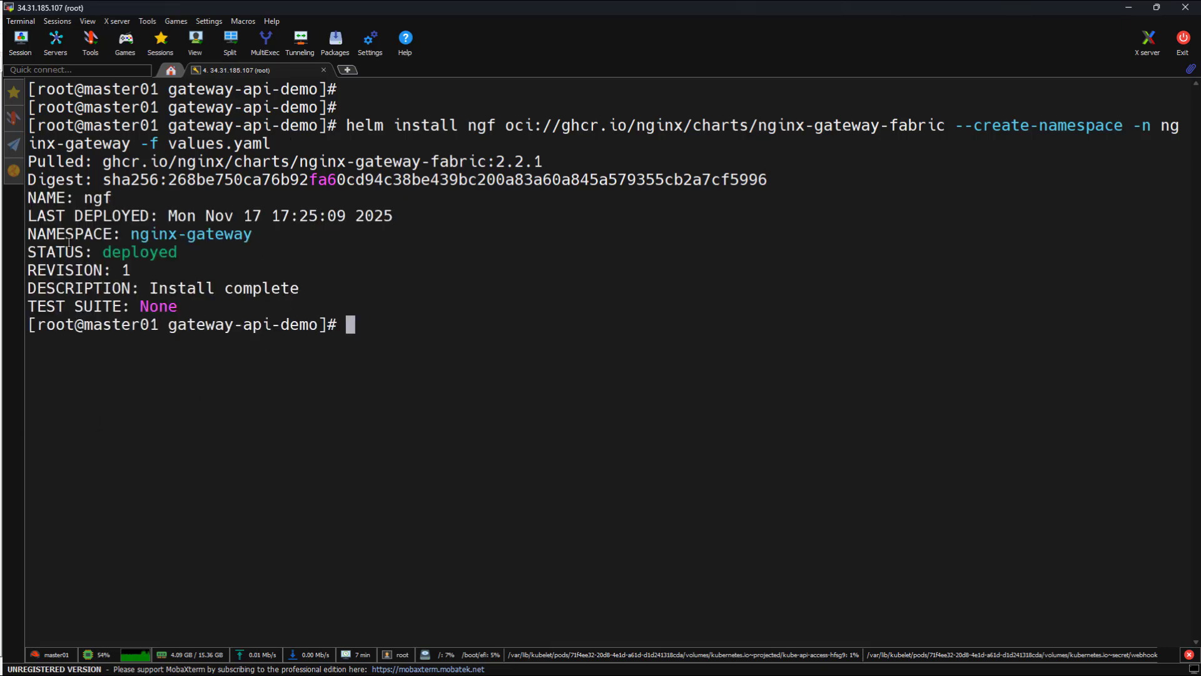
Run kubectl get all -n nginx-gateway showing the ngf-nginx-gateway pod, service, deployment and cert-generator job.
{"action": "type", "text": "kub"}
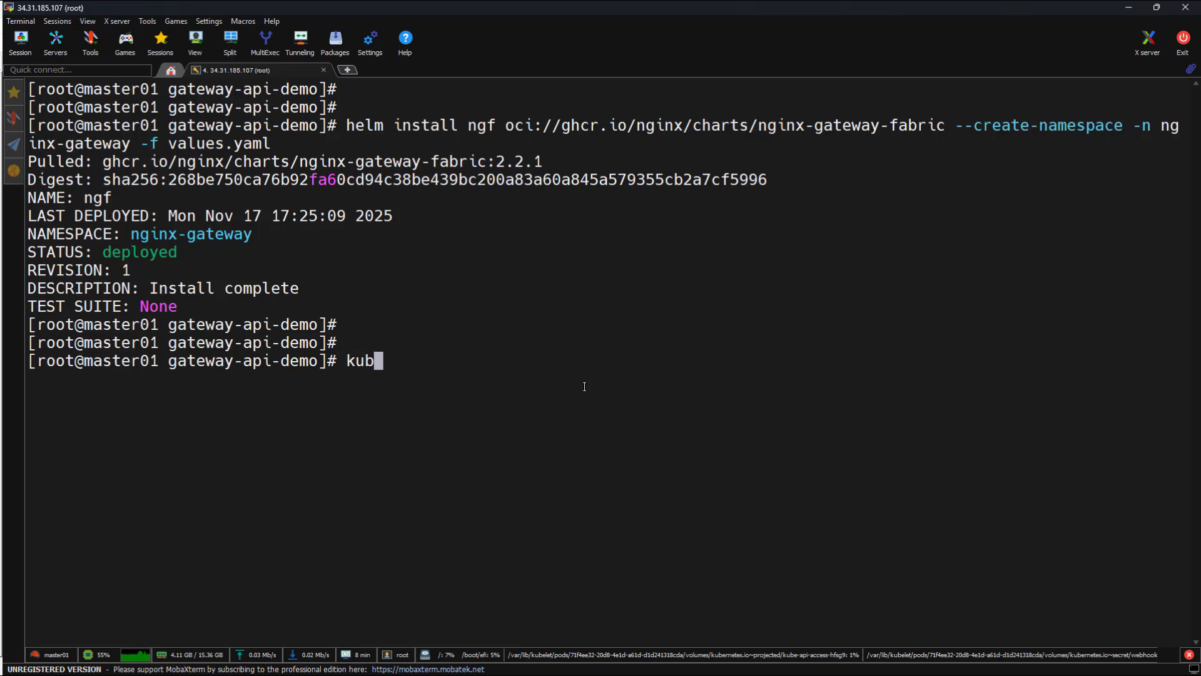
{"action": "type", "text": "ectl get all"}
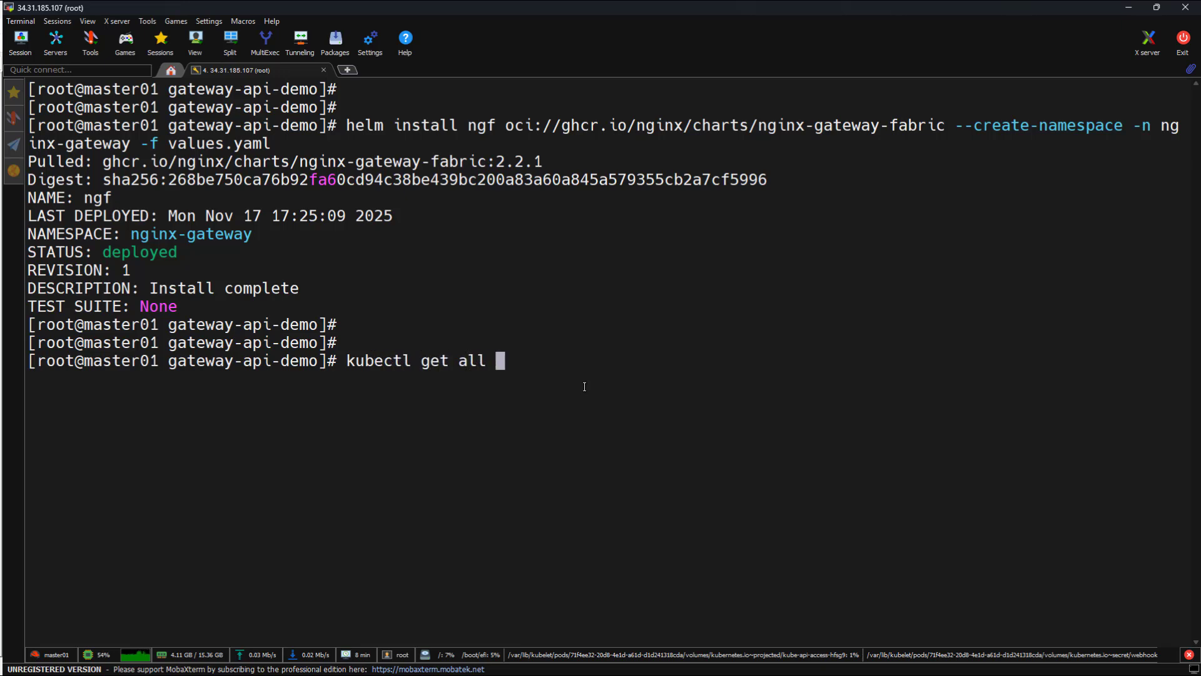
{"action": "type", "text": "-n"}
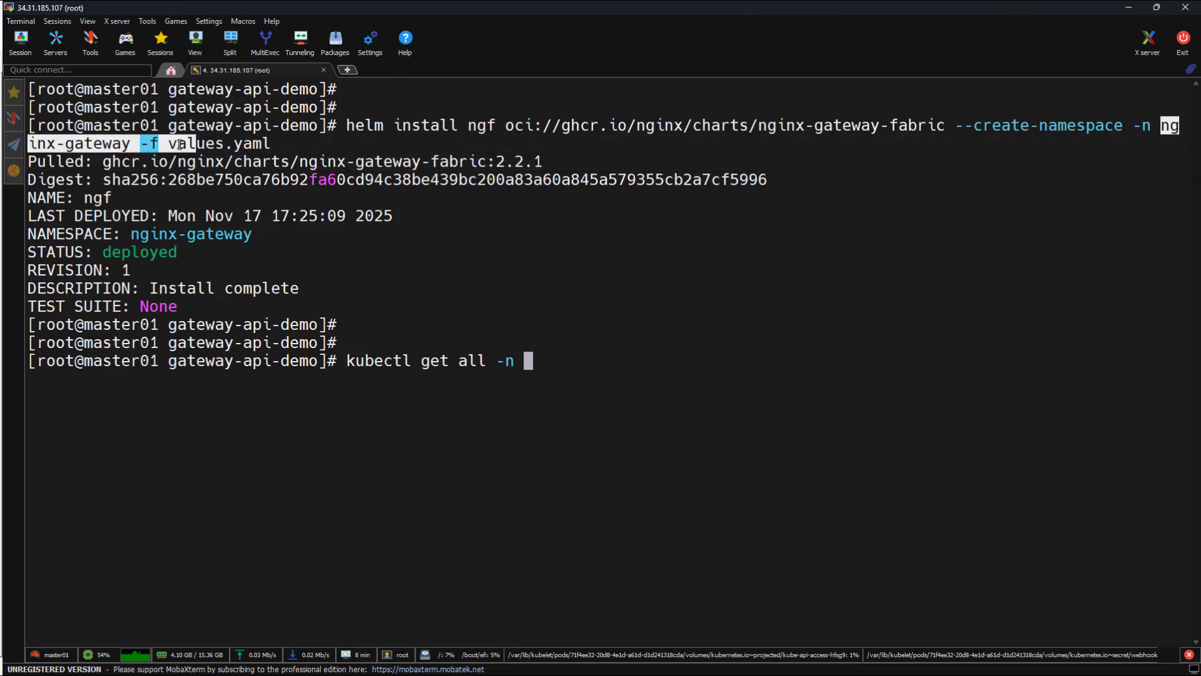
{"action": "type", "text": "nginx-gateway"}
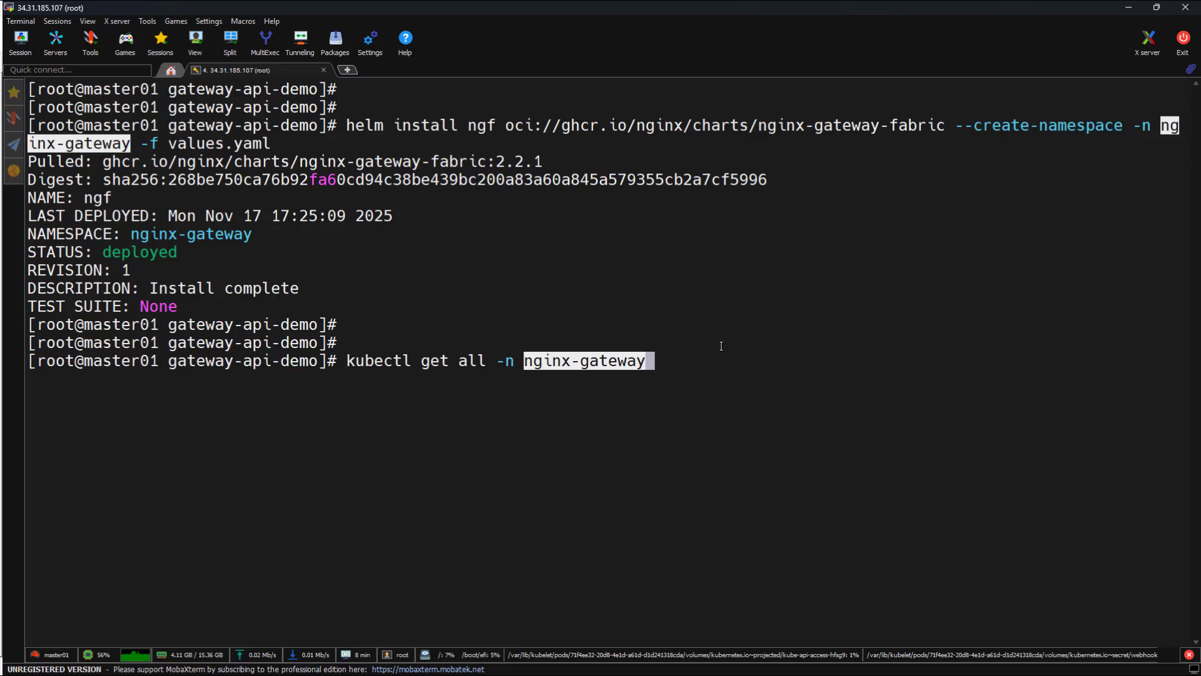
{"action": "key", "text": "Return"}
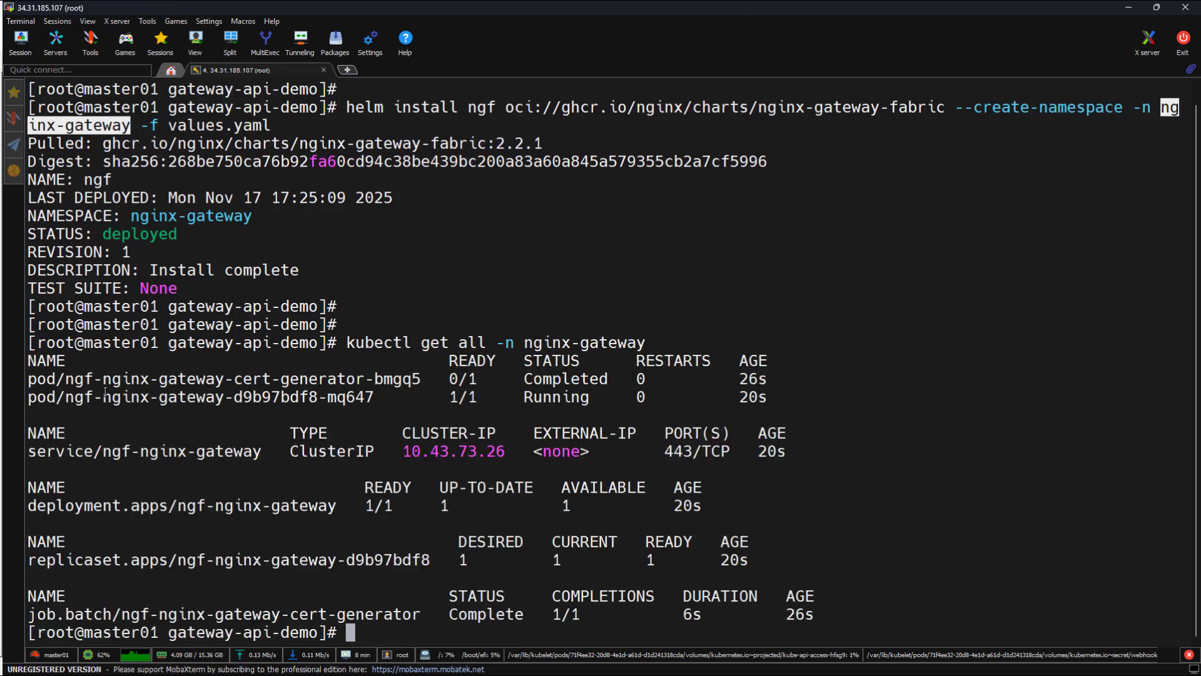
{"action": "double_click", "coordinate": [116, 377]}
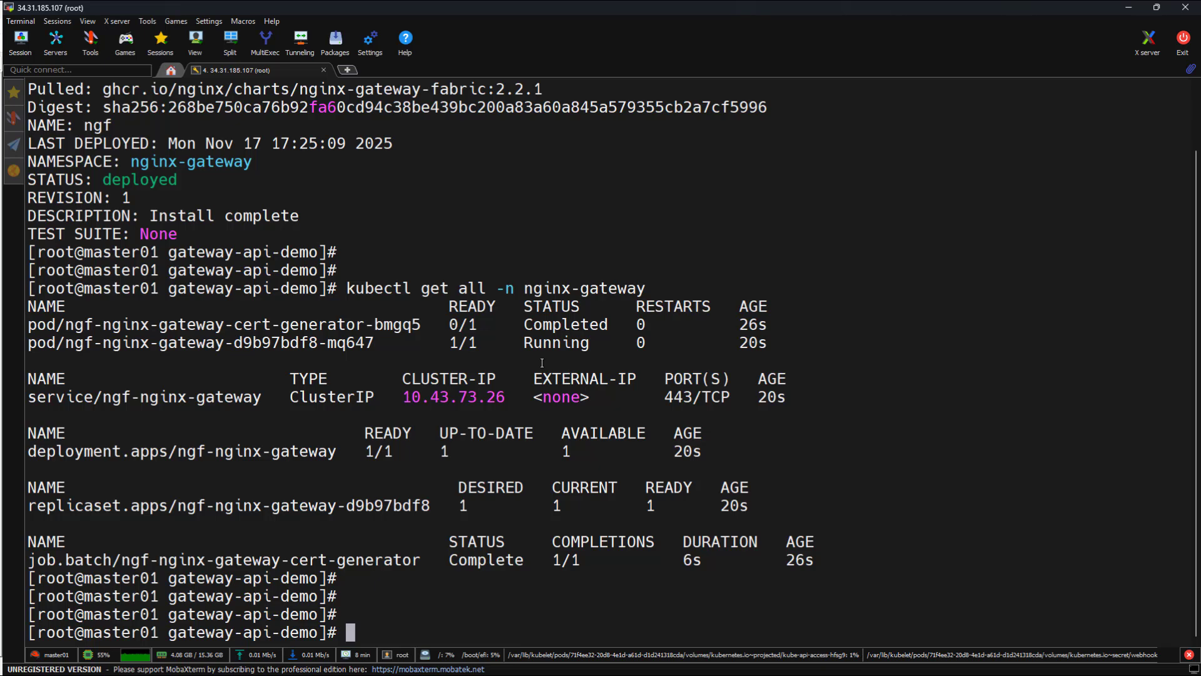
{"action": "mouse_move", "coordinate": [499, 401]}
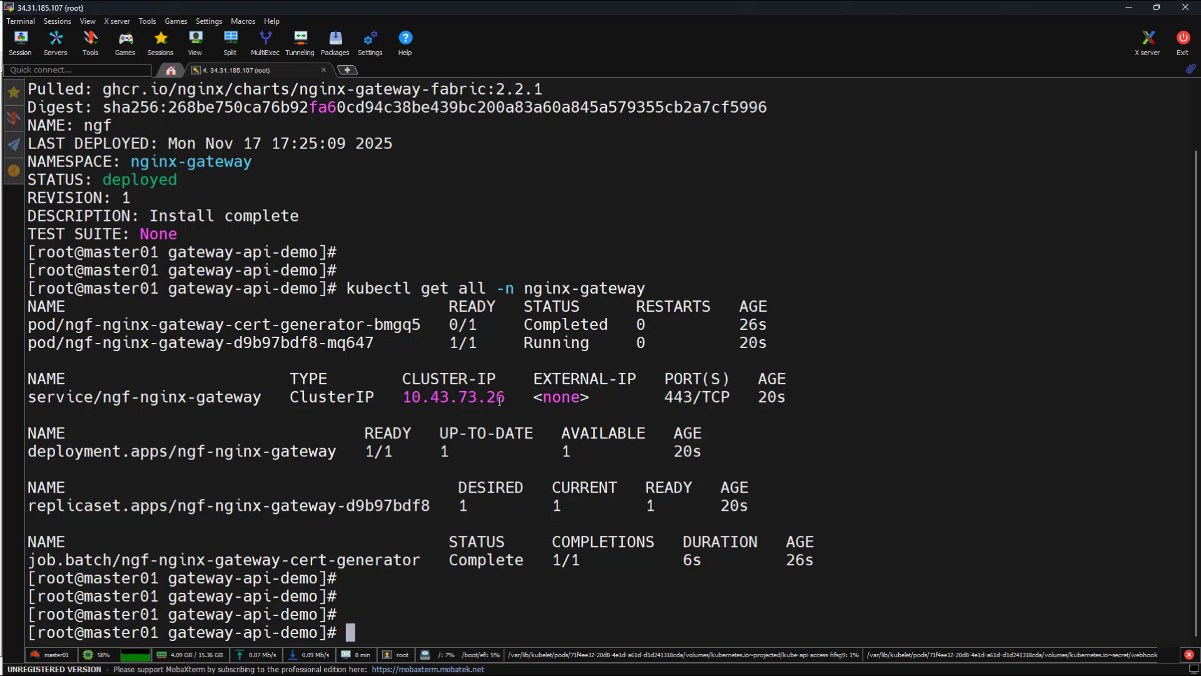
Query gatewayclasses (fixing the gatewayclases typo) to show the nginx class accepted with nginx-gateway-controller.
{"action": "type", "text": "k"}
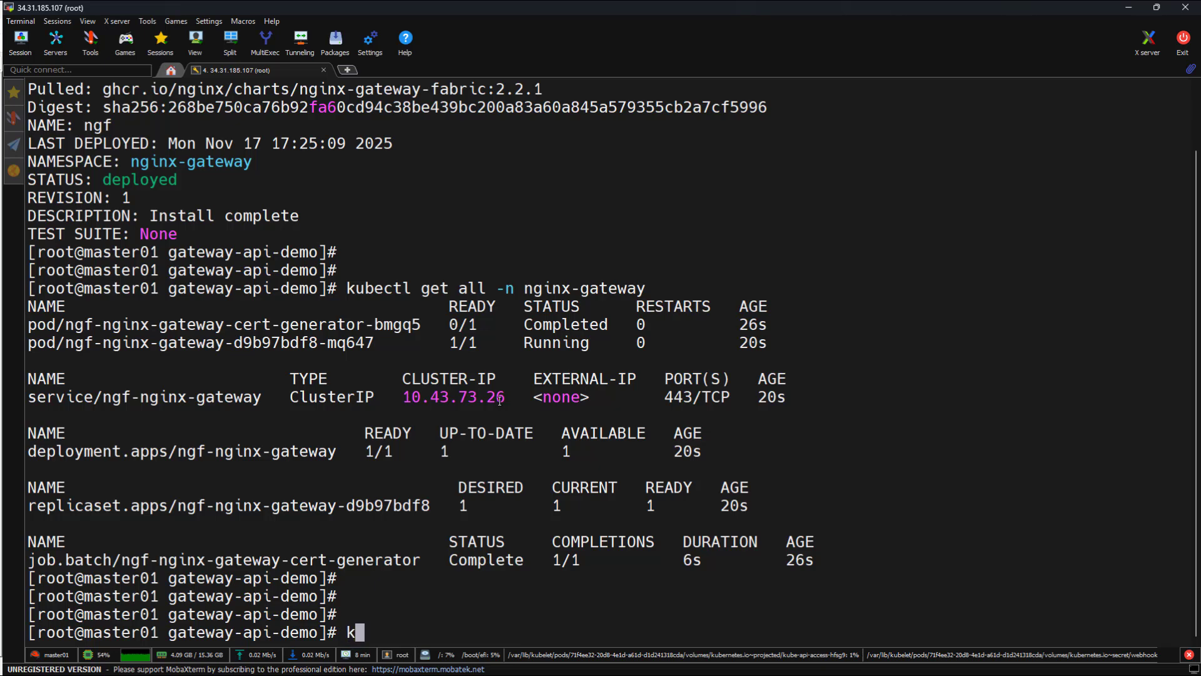
{"action": "type", "text": "ubectl get ga"}
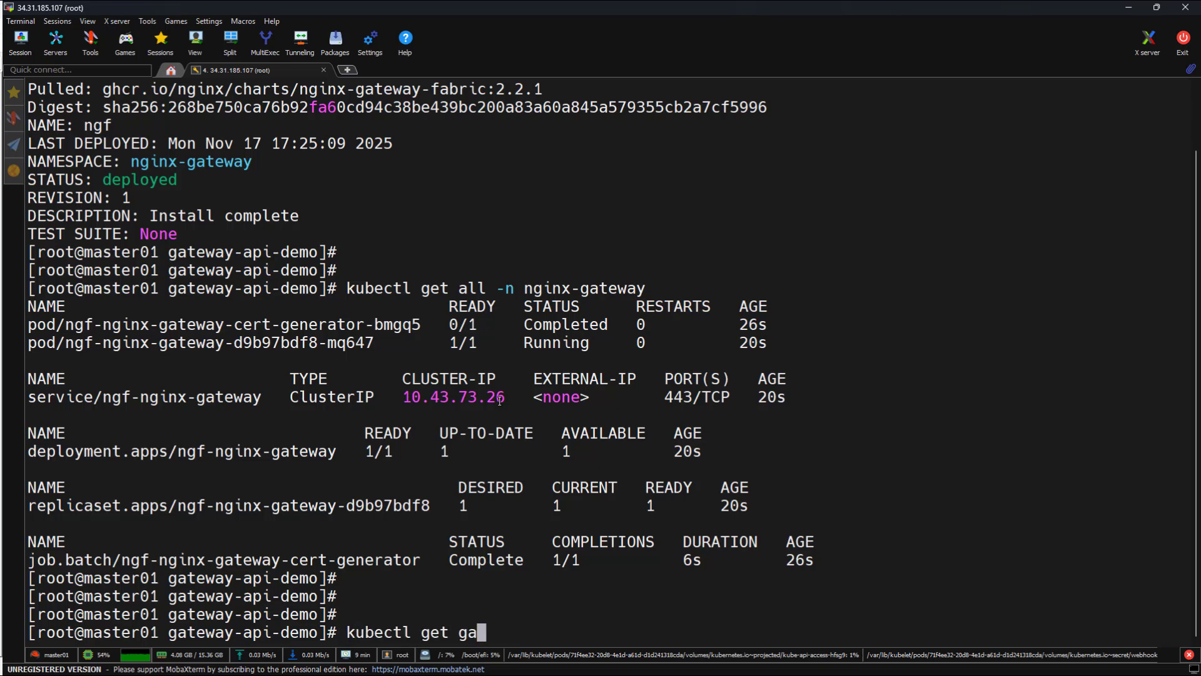
{"action": "type", "text": "tewayclases"}
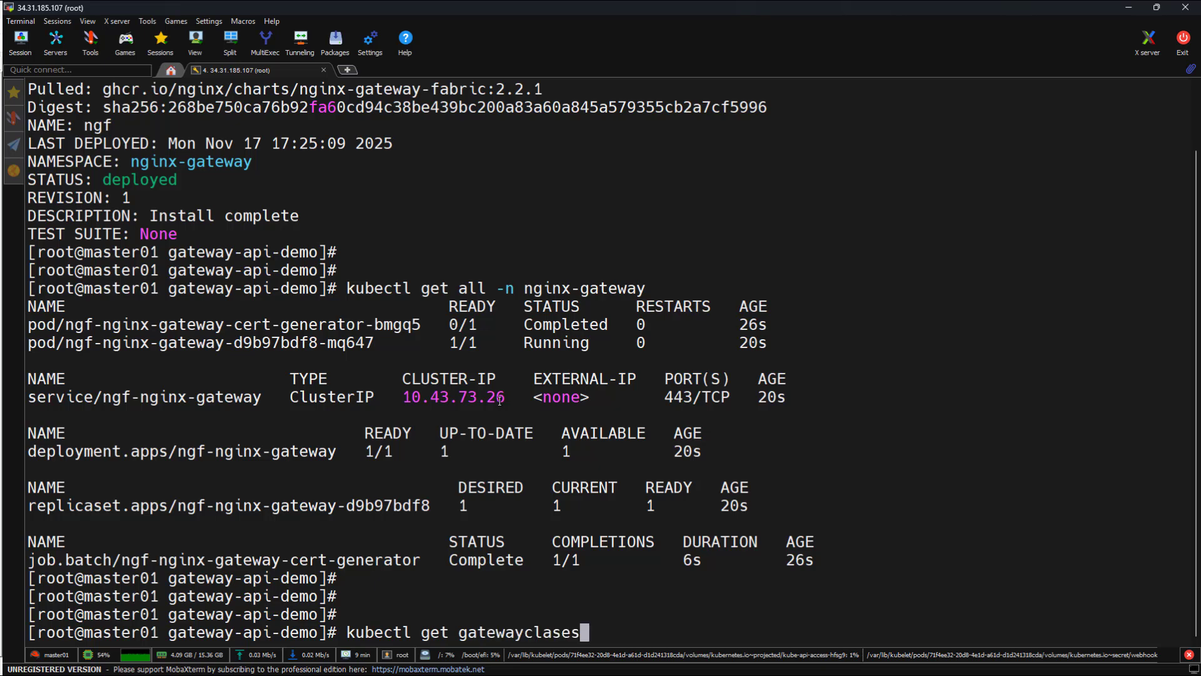
{"action": "key", "text": "Return"}
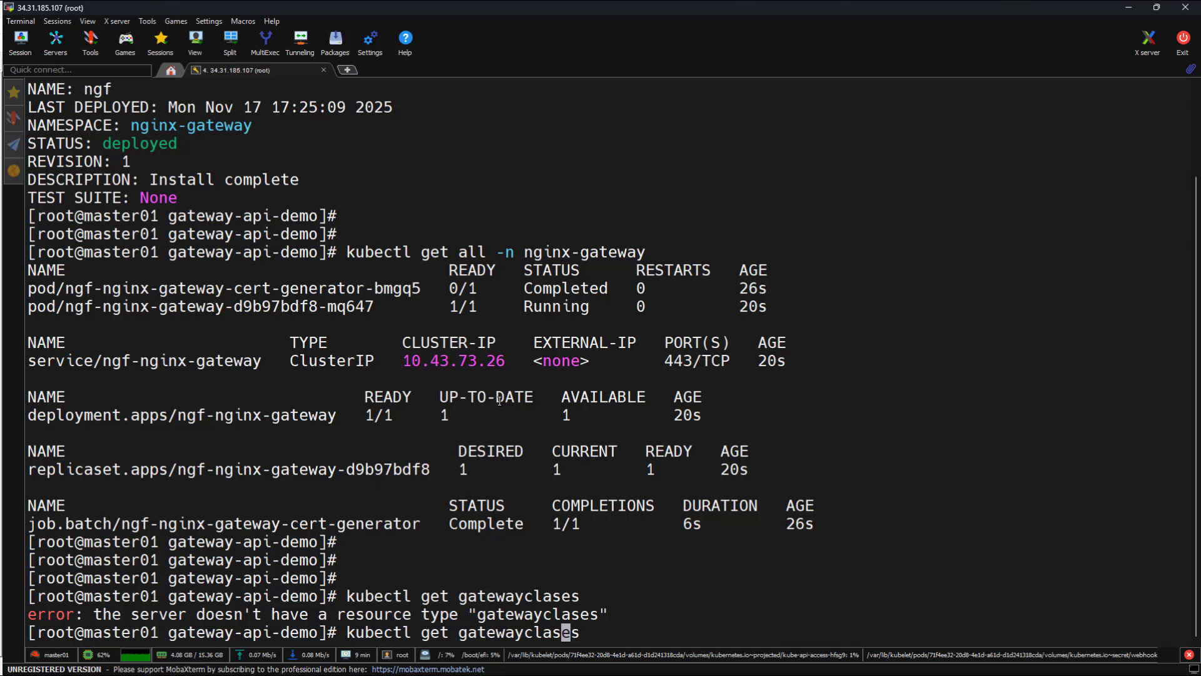
{"action": "type", "text": "s"}
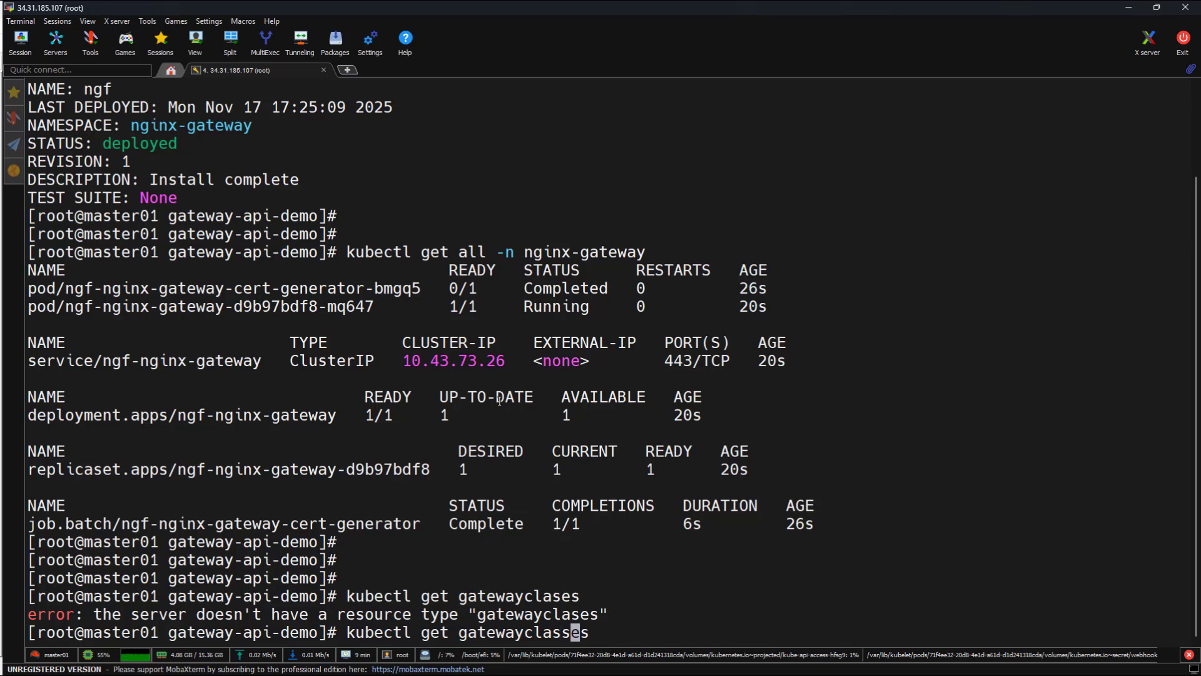
{"action": "key", "text": "Return"}
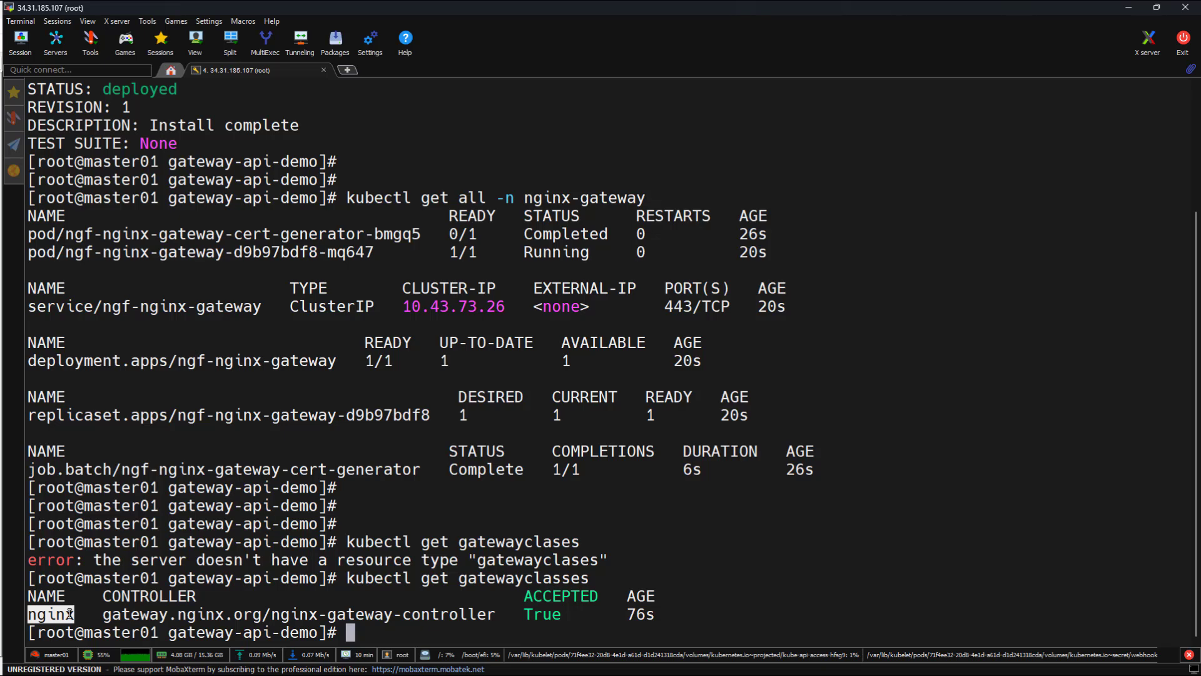
{"action": "double_click", "coordinate": [364, 197]}
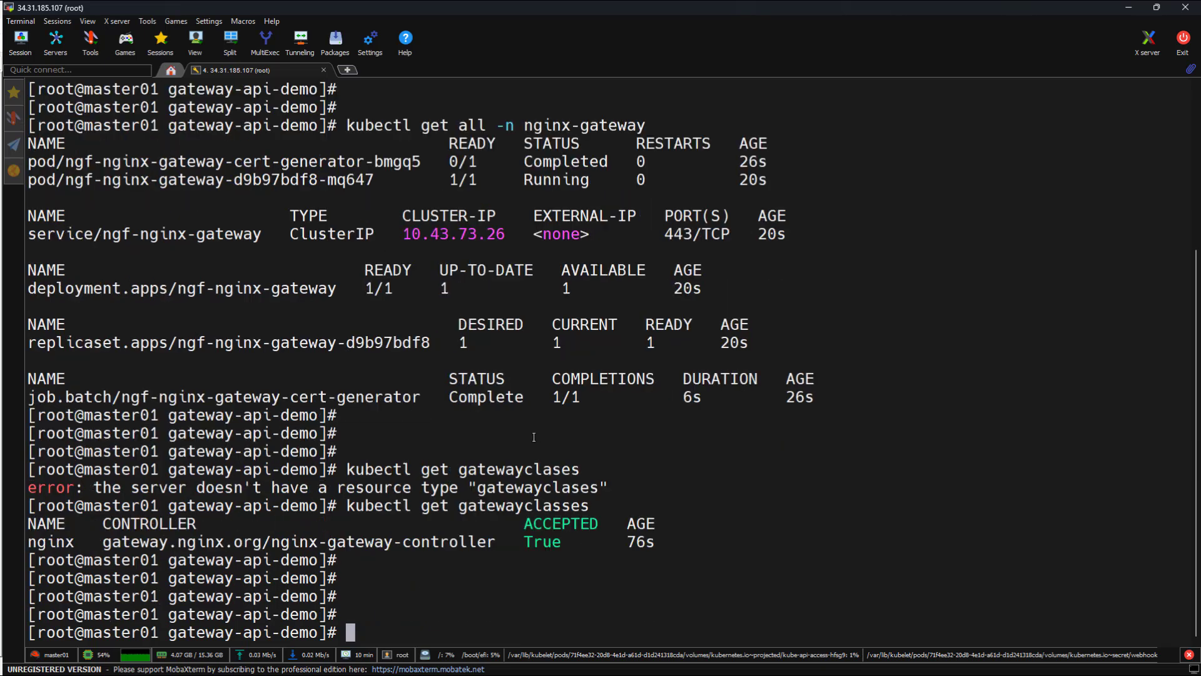
Review apps.yaml in vi, scrolling through the green and blue Service and Deployment manifests.
{"action": "type", "text": "vi apps.yaml"}
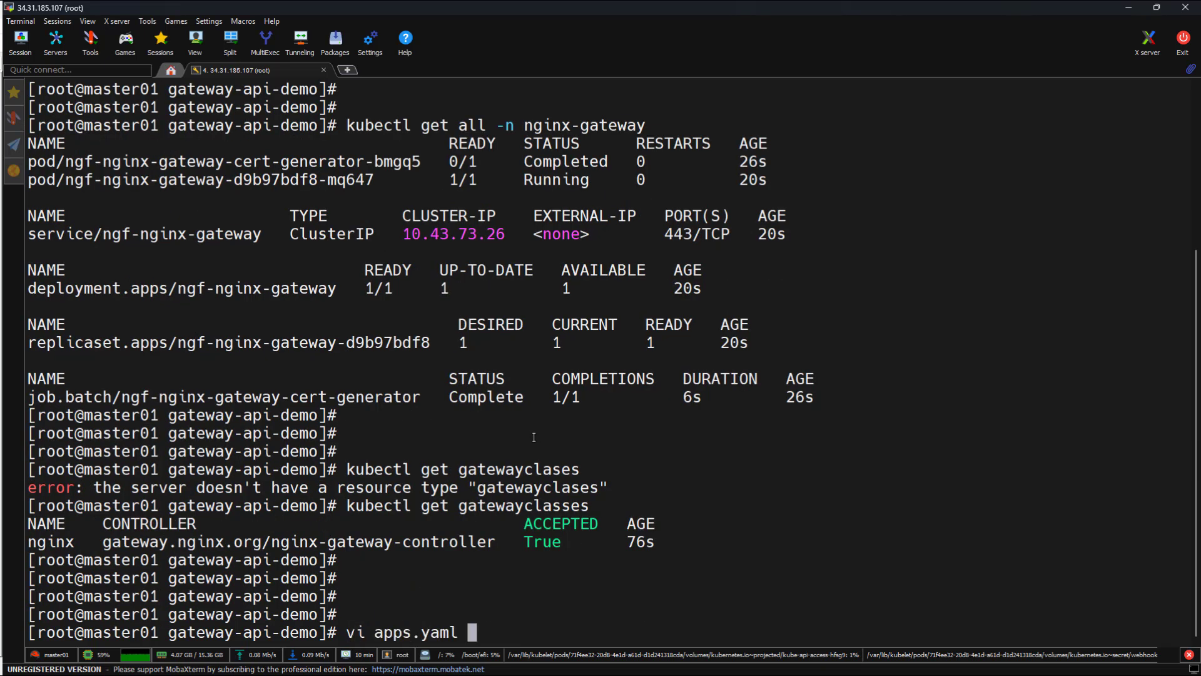
{"action": "key", "text": "Return"}
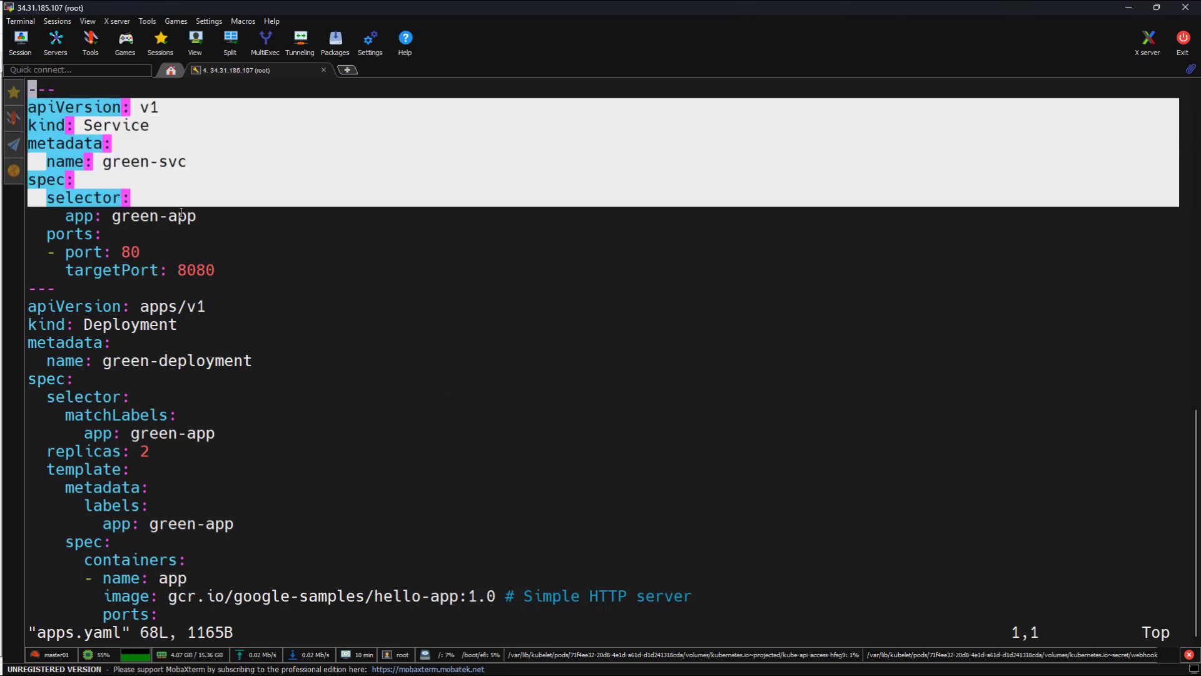
{"action": "double_click", "coordinate": [153, 215]}
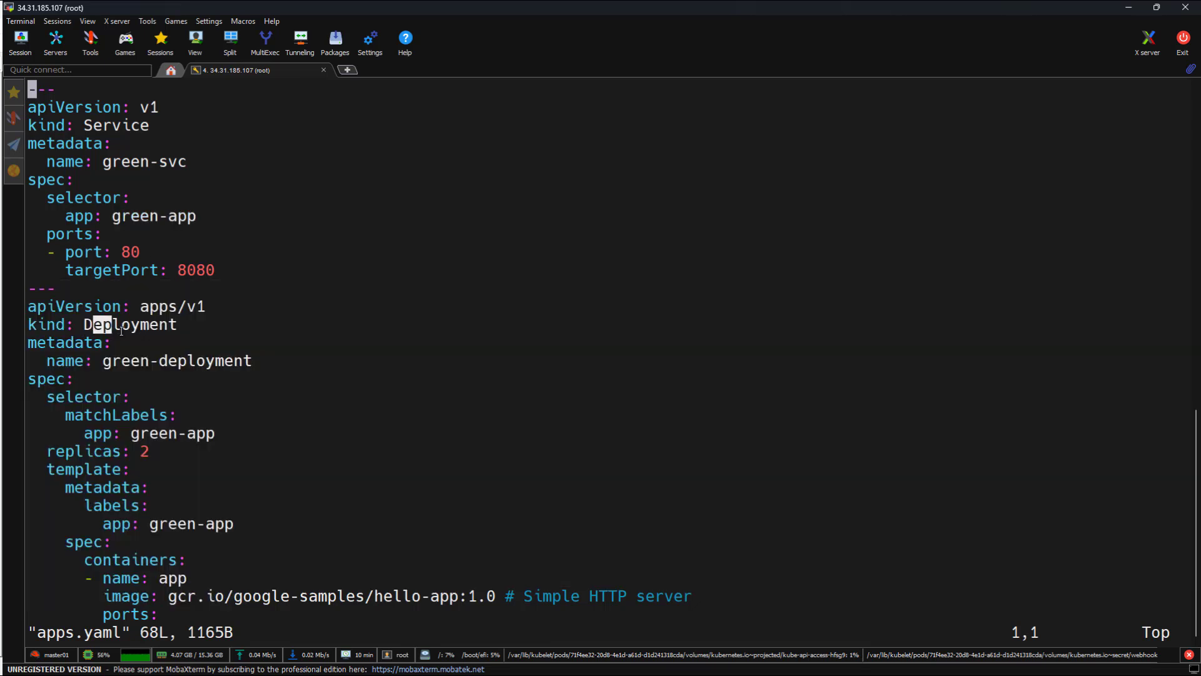
{"action": "scroll", "scroll_direction": "down", "scroll_amount": 3}
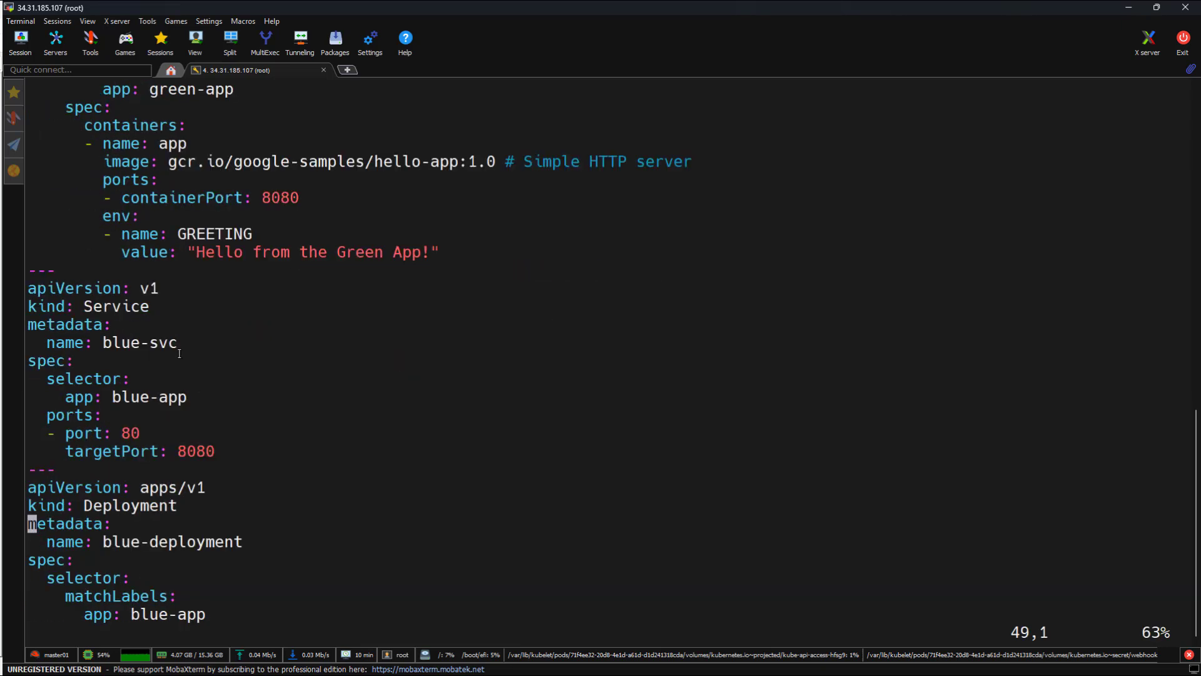
{"action": "scroll", "scroll_direction": "down", "scroll_amount": 3}
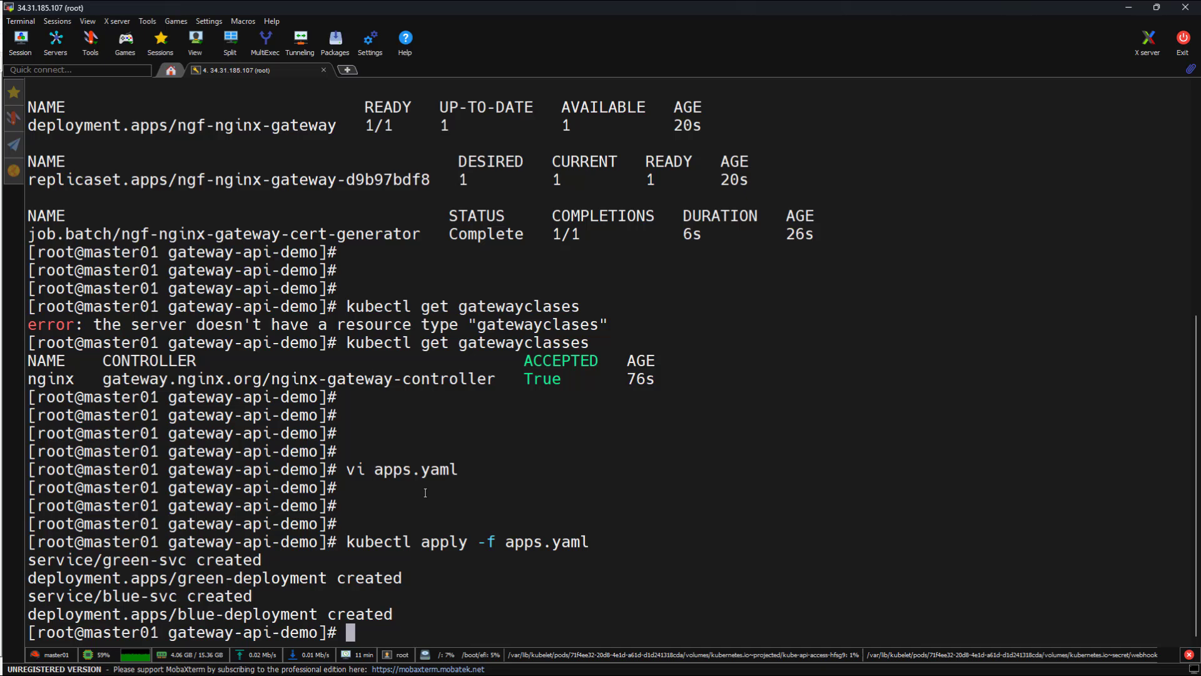
Run kubectl get all to show the blue and green pods running with blue-svc and green-svc on port 80.
{"action": "type", "text": "kube"}
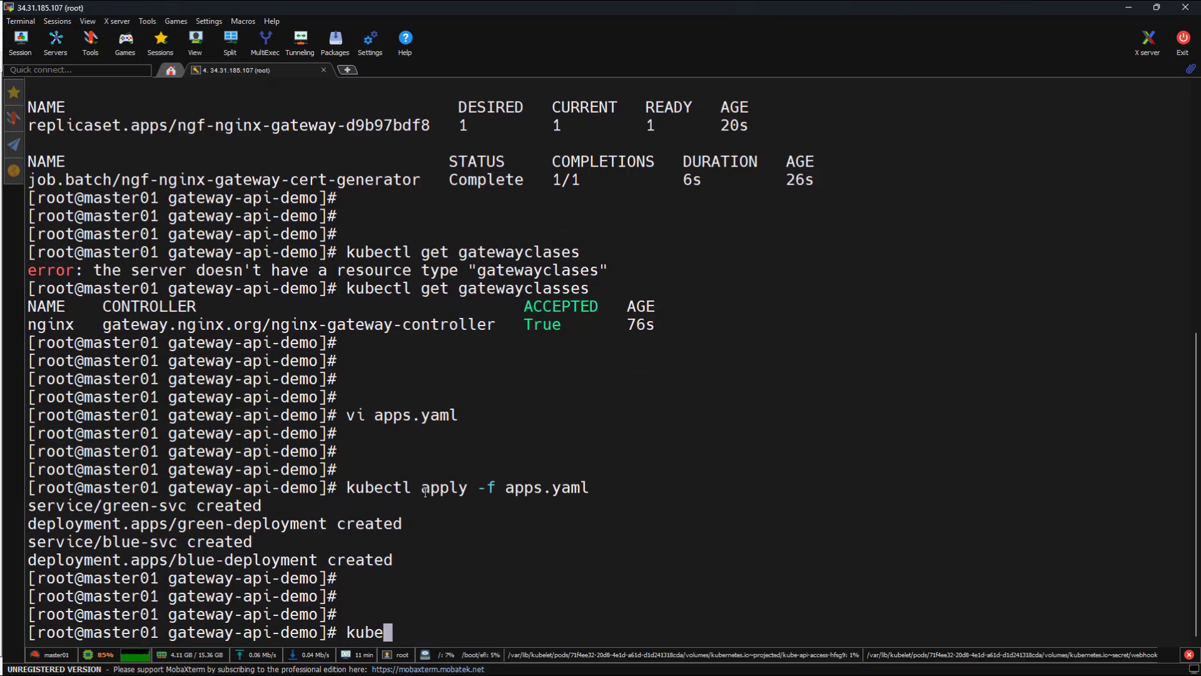
{"action": "type", "text": "c"}
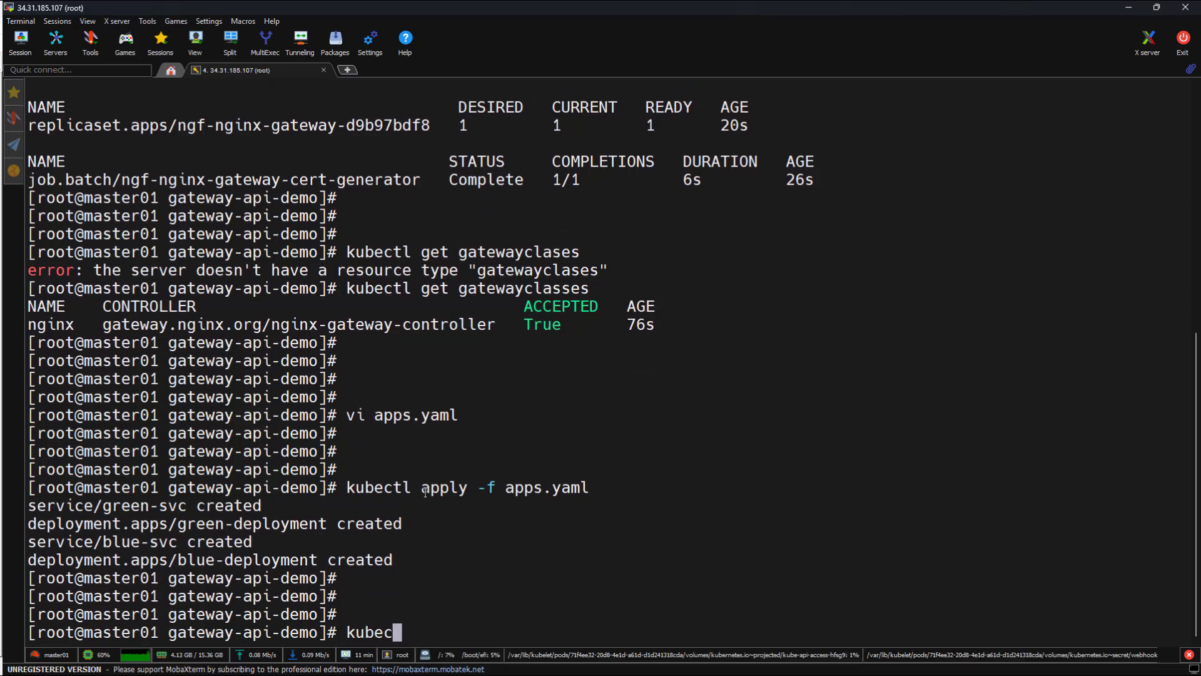
{"action": "type", "text": "tl get all"}
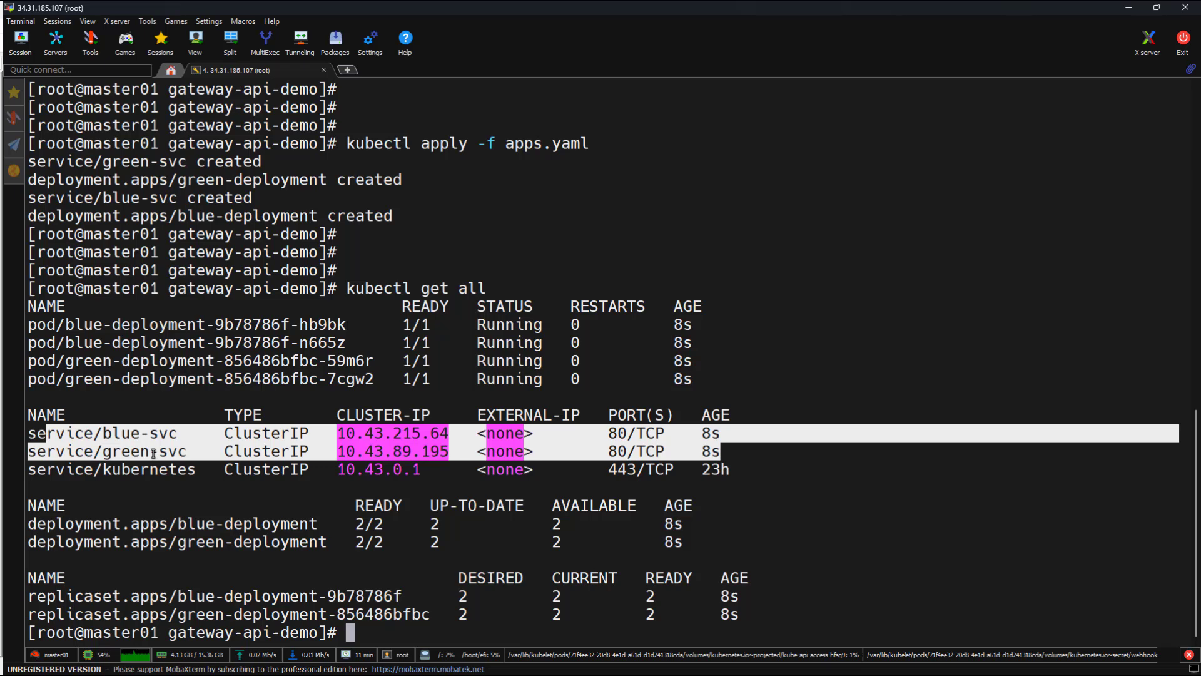
{"action": "mouse_move", "coordinate": [524, 487]}
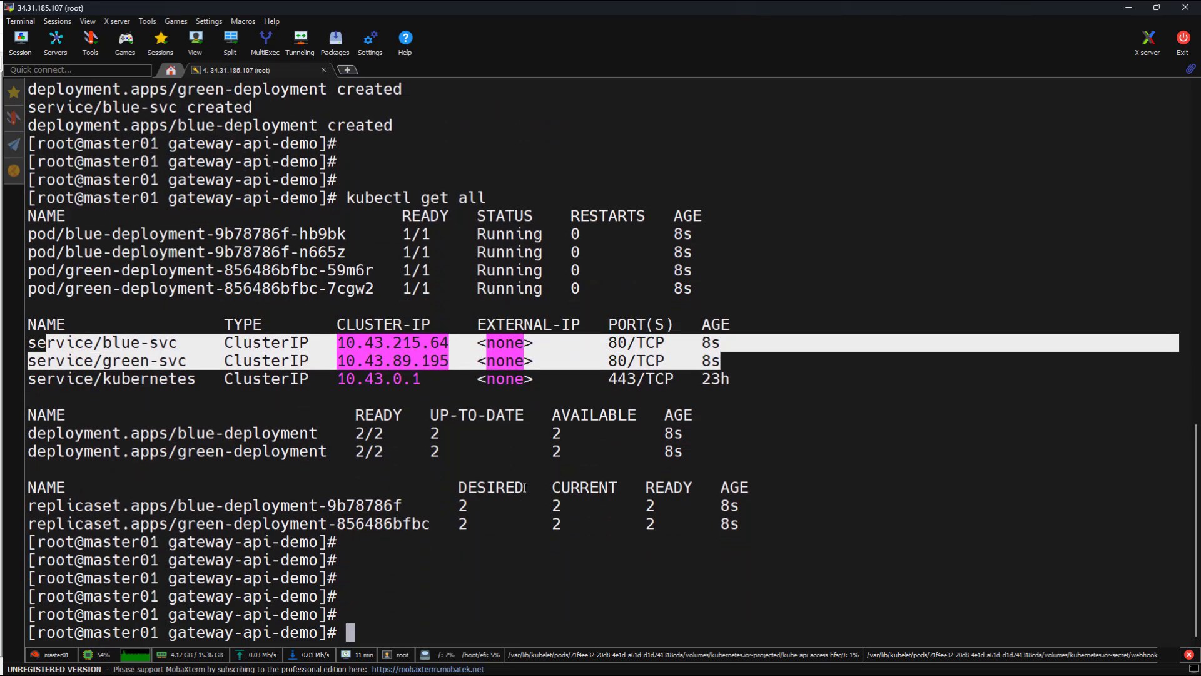
Review nginx-gateway.yaml in vi, highlighting the Gateway kind and the default namespace of colors-gateway.
{"action": "type", "text": "vi ngi"}
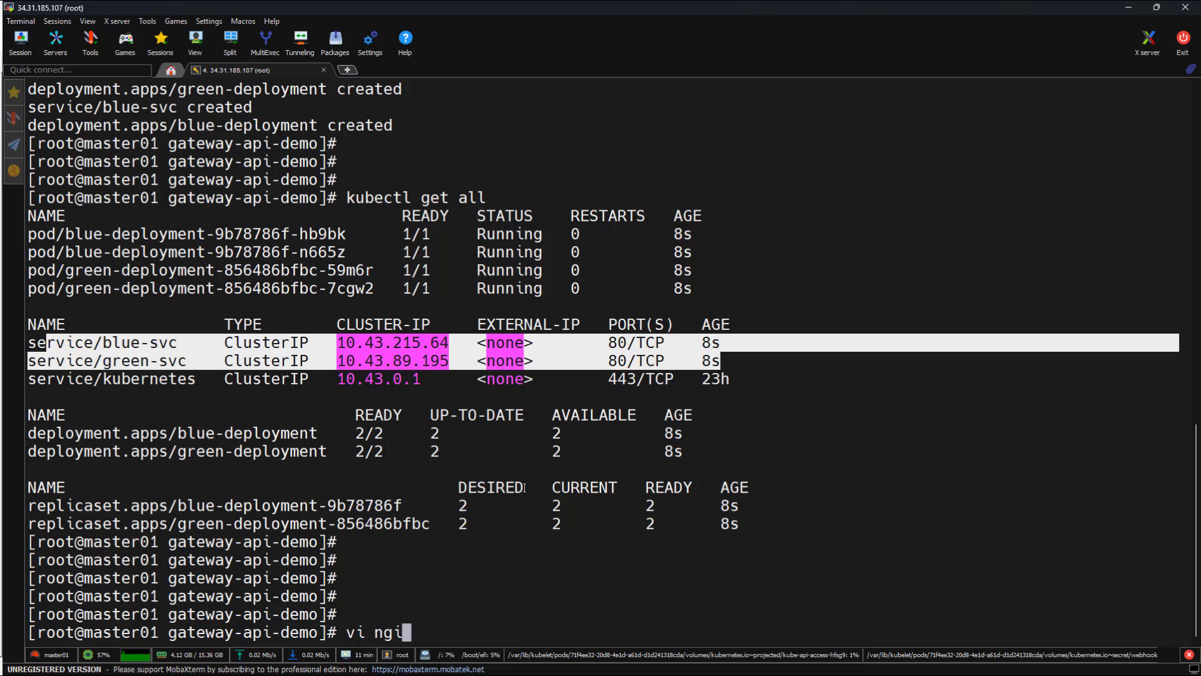
{"action": "key", "text": "Return"}
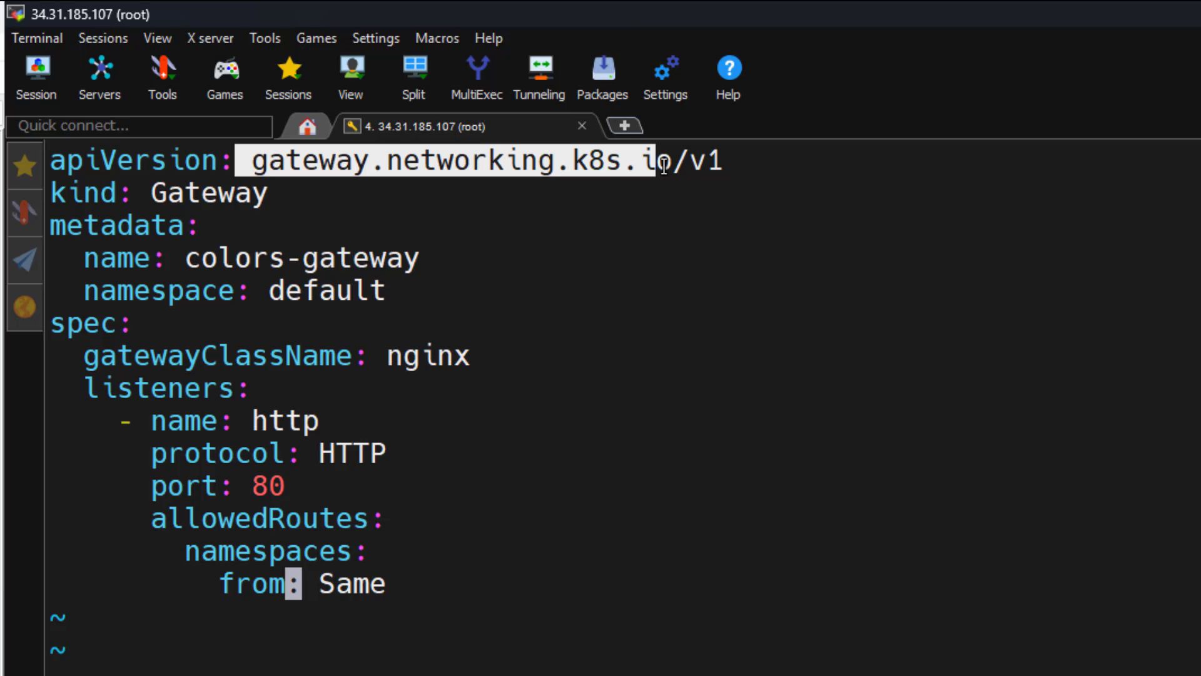
{"action": "mouse_move", "coordinate": [697, 164]}
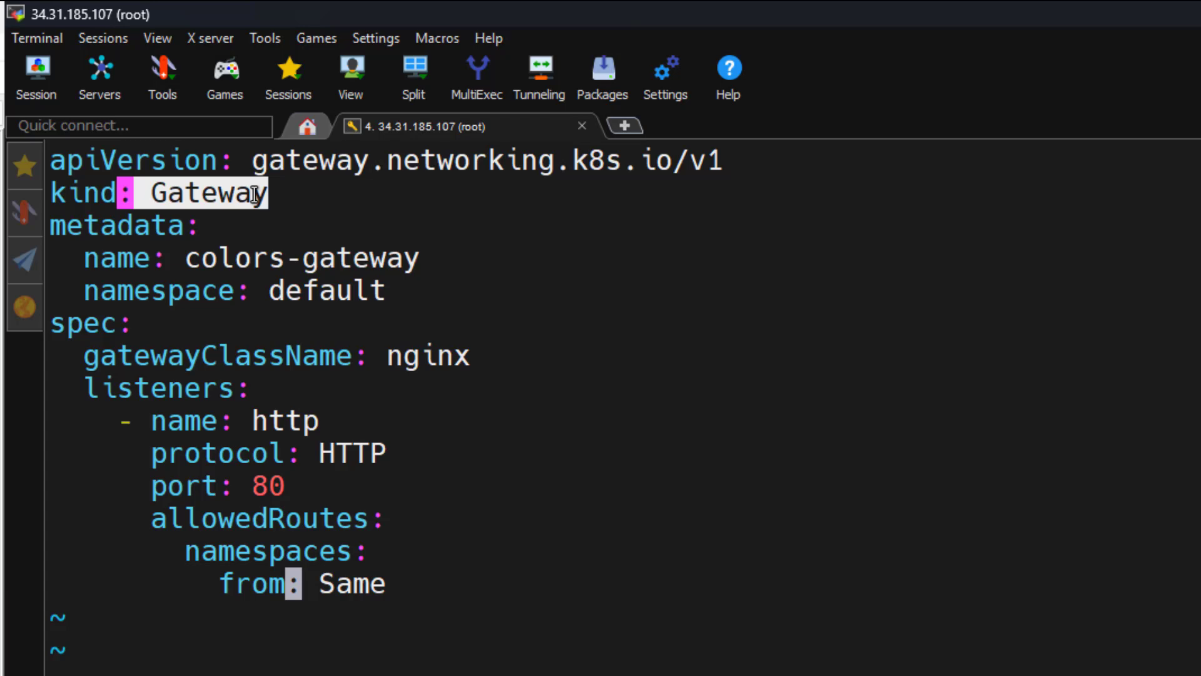
{"action": "mouse_move", "coordinate": [63, 223]}
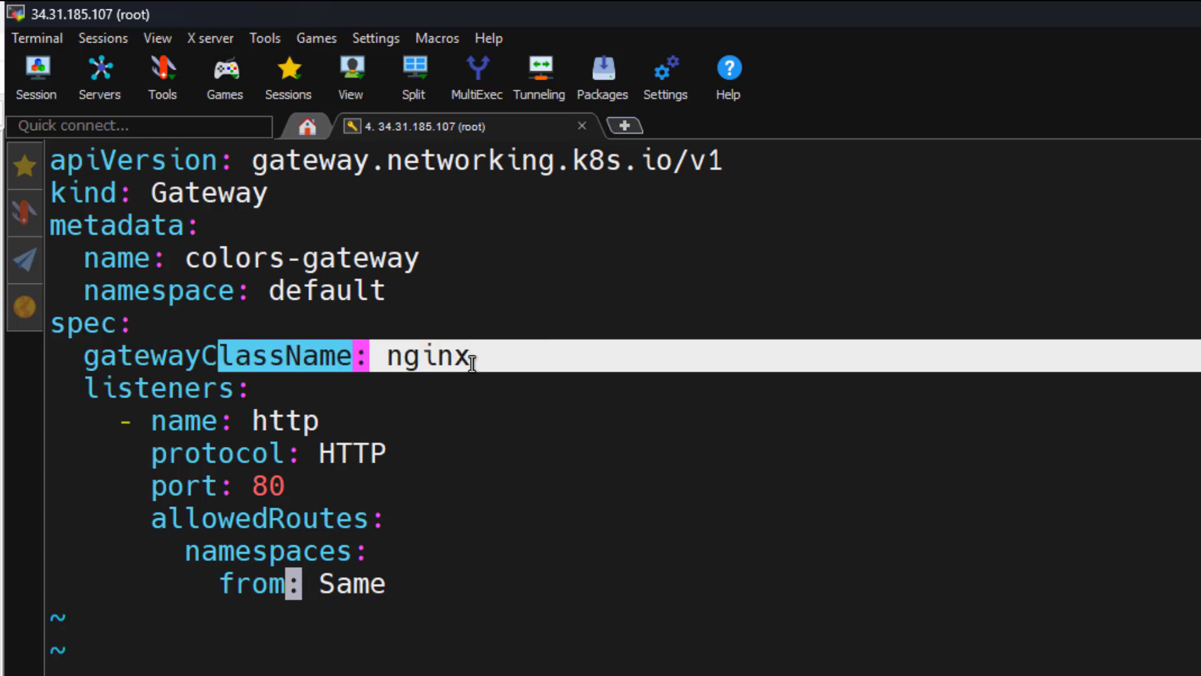
{"action": "mouse_move", "coordinate": [448, 372]}
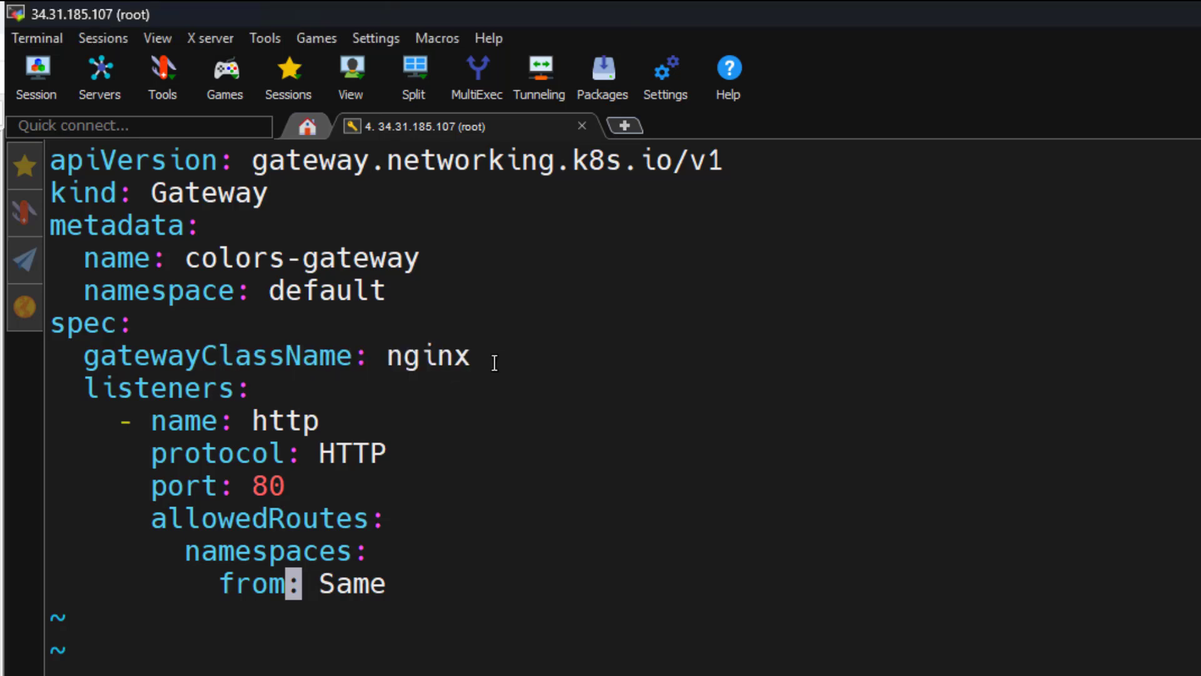
{"action": "mouse_move", "coordinate": [361, 350]}
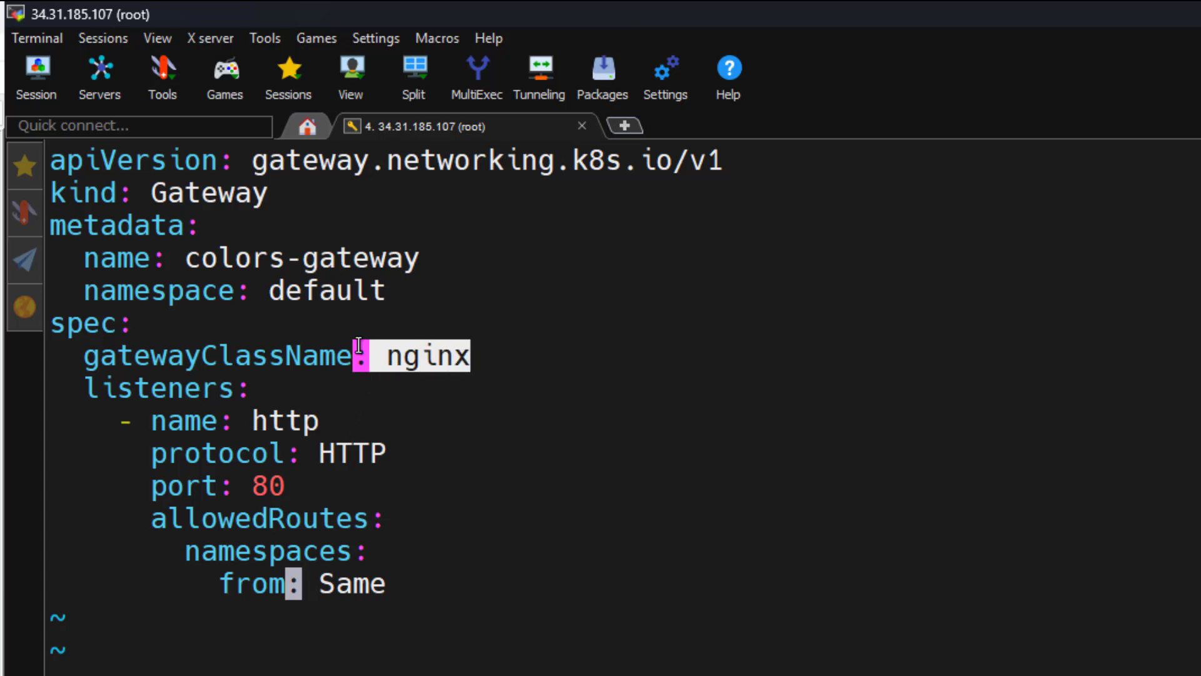
{"action": "double_click", "coordinate": [206, 193]}
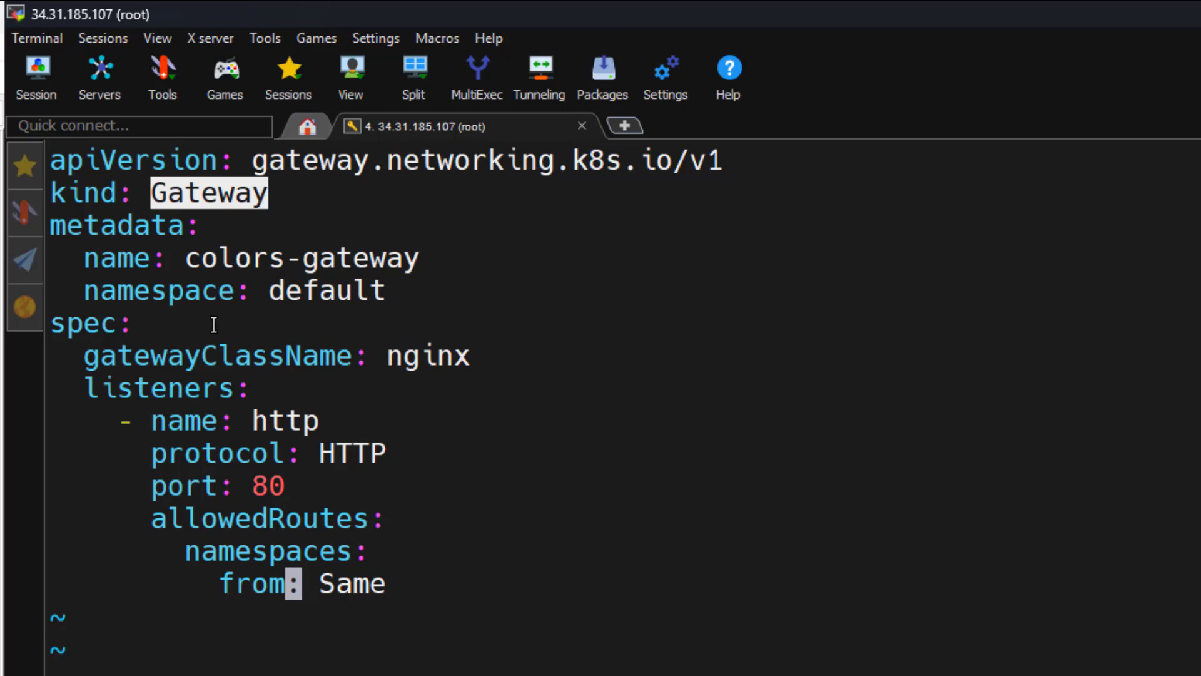
{"action": "double_click", "coordinate": [161, 389]}
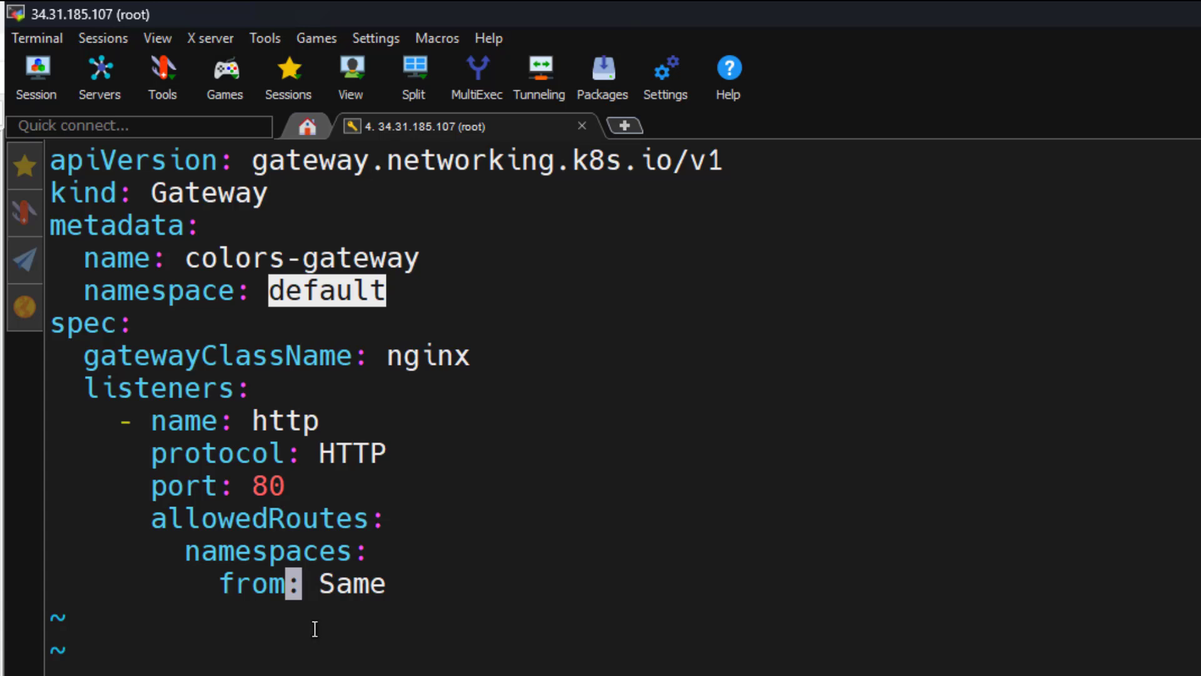
{"action": "mouse_move", "coordinate": [418, 558]}
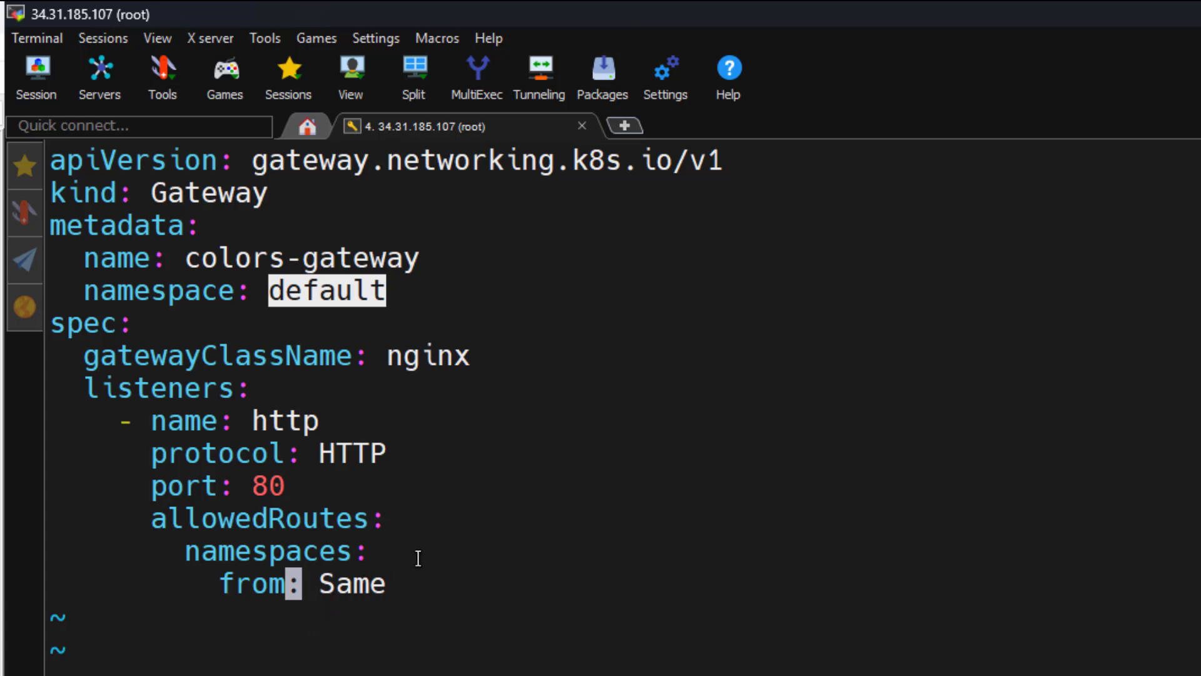
Highlight the Same allowed-routes setting and the nginx gatewayClassName on the port-80 HTTP listener, then clear the highlight.
{"action": "double_click", "coordinate": [352, 583]}
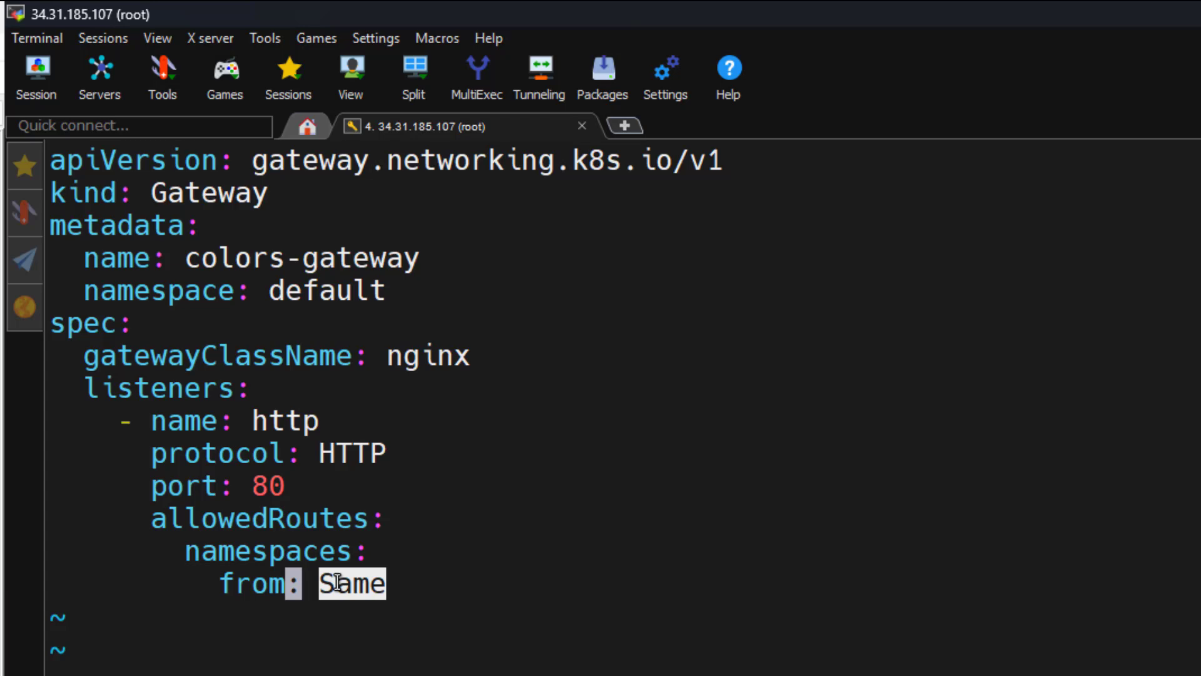
{"action": "mouse_move", "coordinate": [225, 230]}
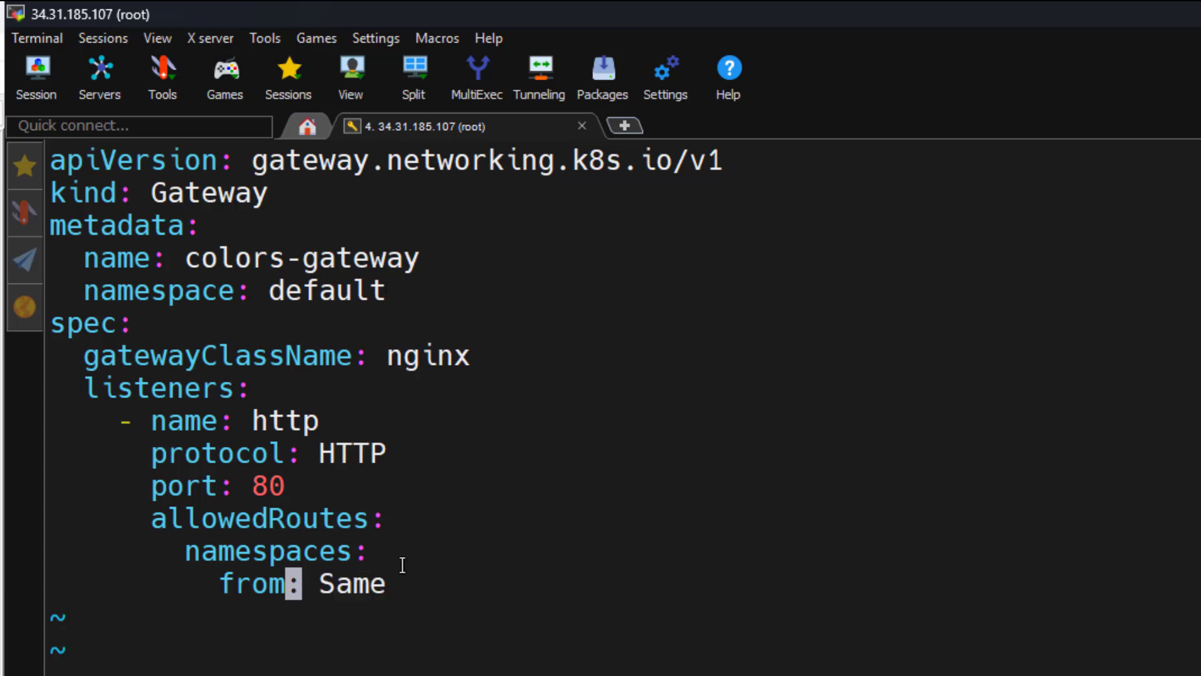
{"action": "double_click", "coordinate": [350, 583]}
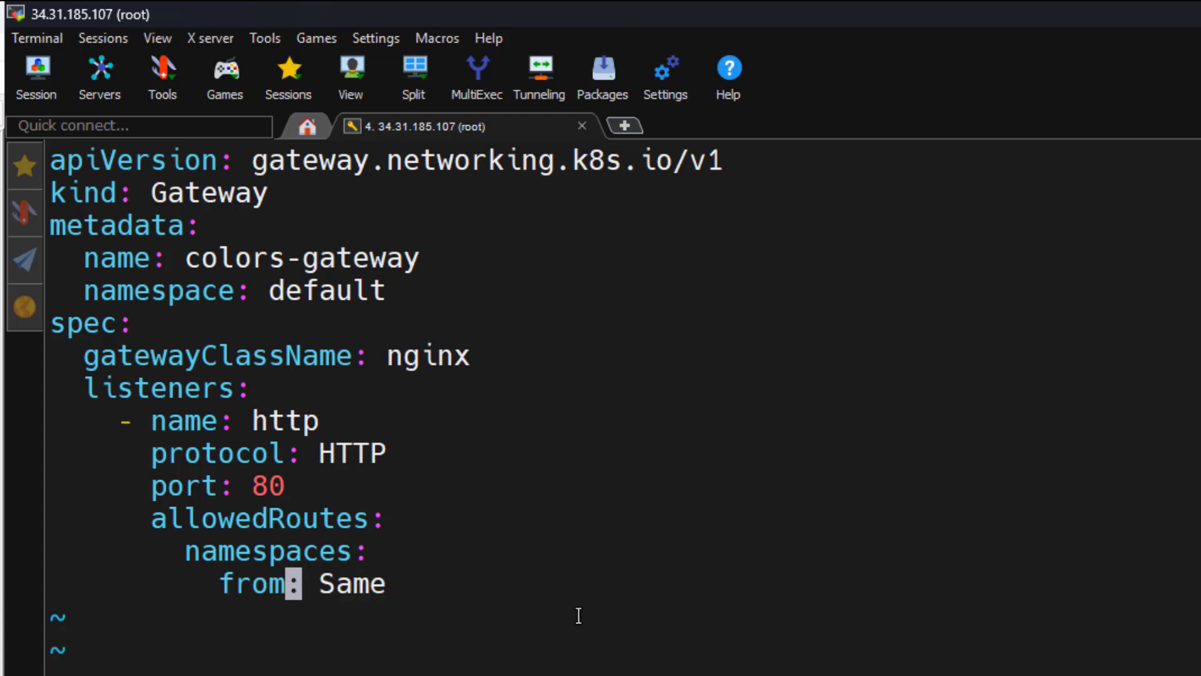
{"action": "double_click", "coordinate": [425, 357]}
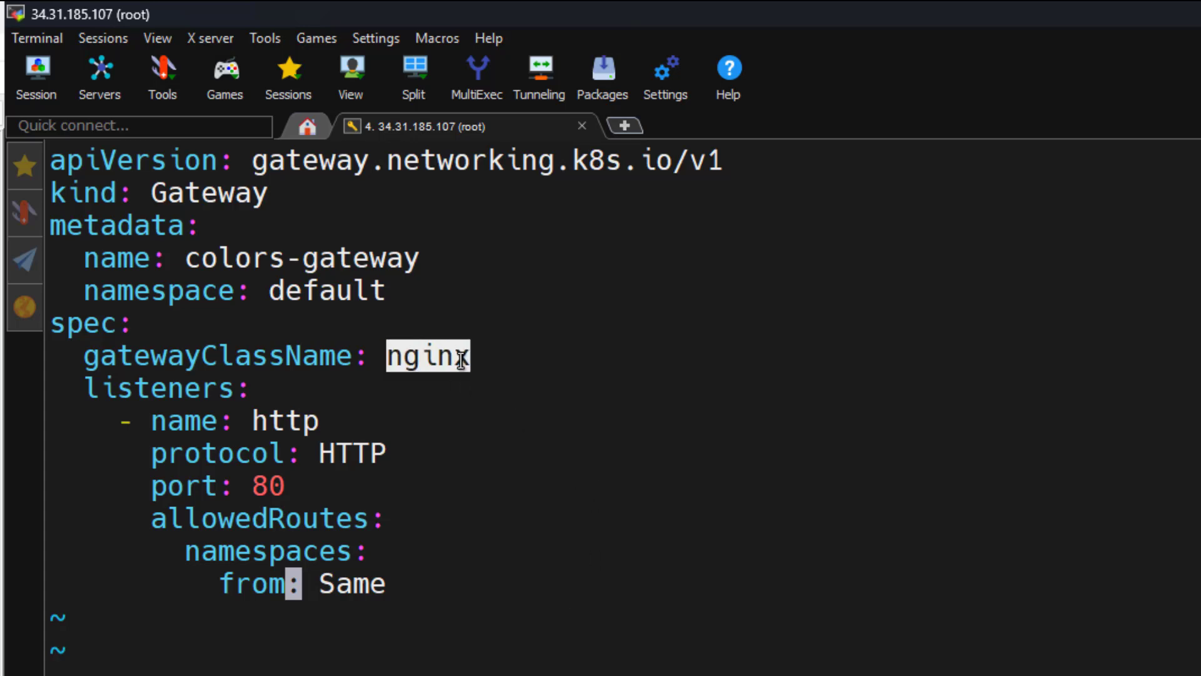
{"action": "mouse_move", "coordinate": [742, 503]}
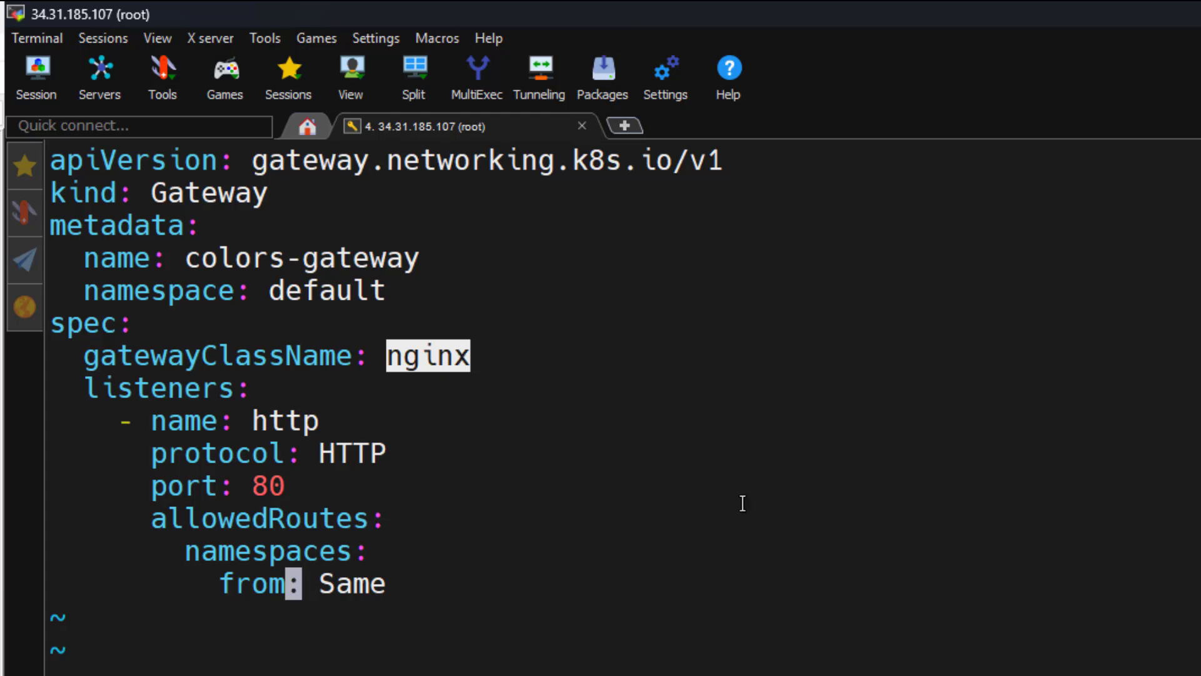
{"action": "left_click", "coordinate": [1161, 8]}
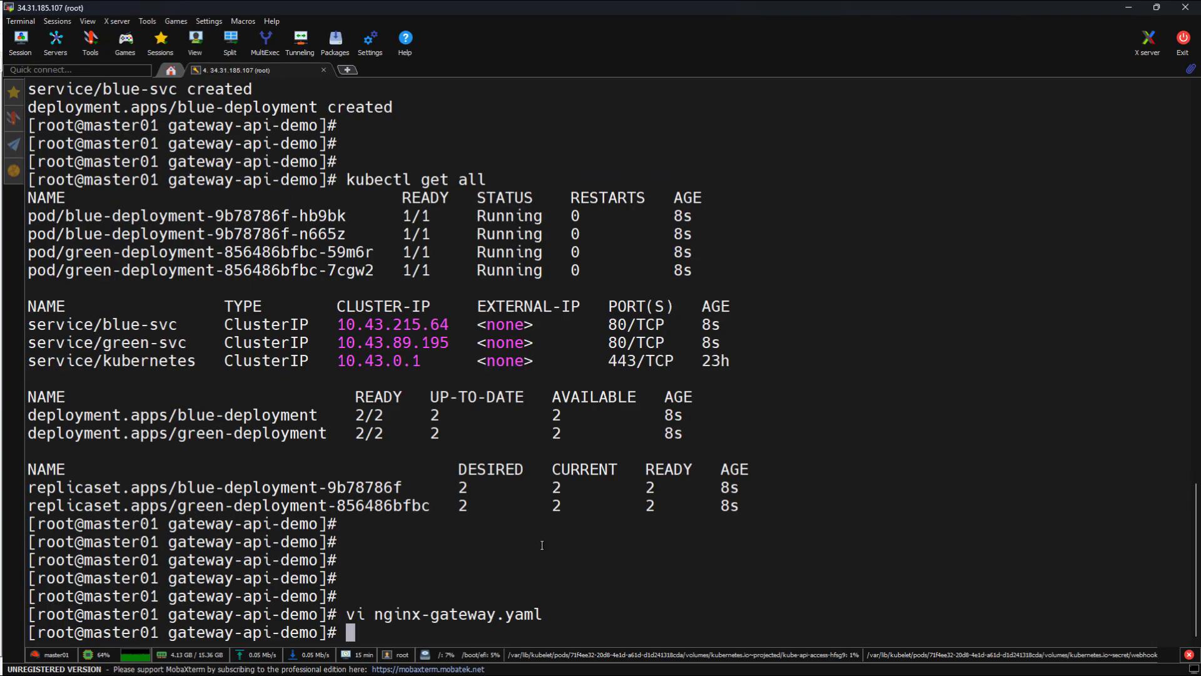
Create colors-gateway on the cluster with kubectl apply -f nginx-gateway.yaml.
{"action": "type", "text": "kubectl appl"}
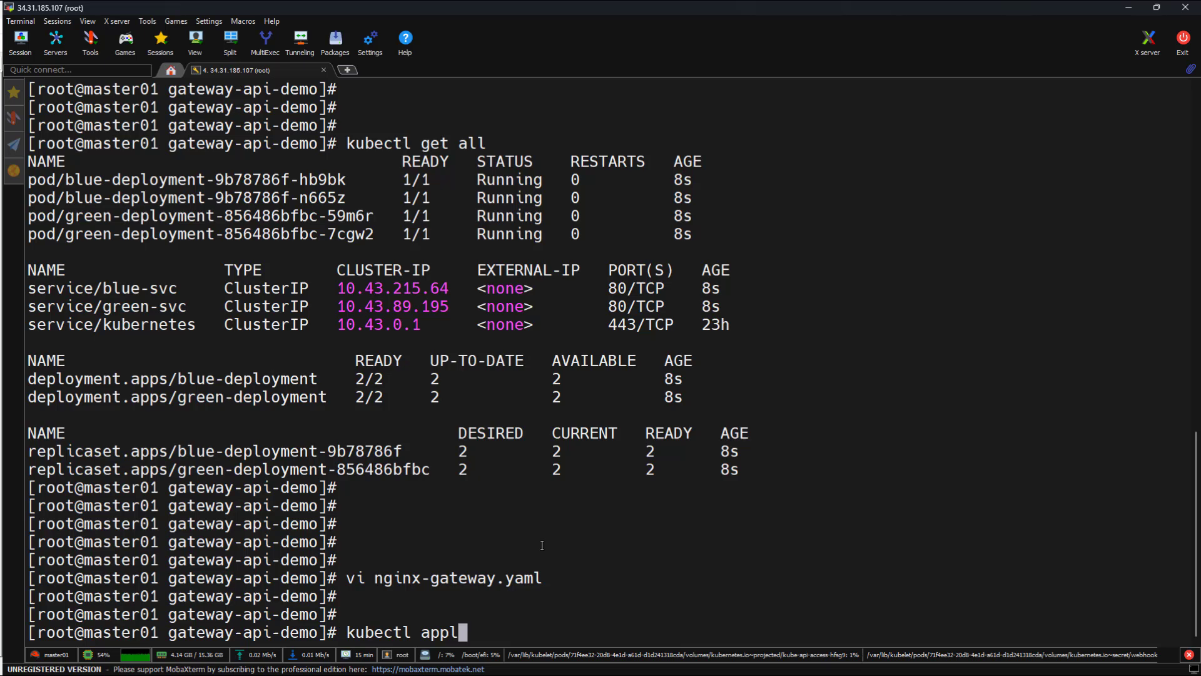
{"action": "type", "text": "y -f nginx-gateway.yaml"}
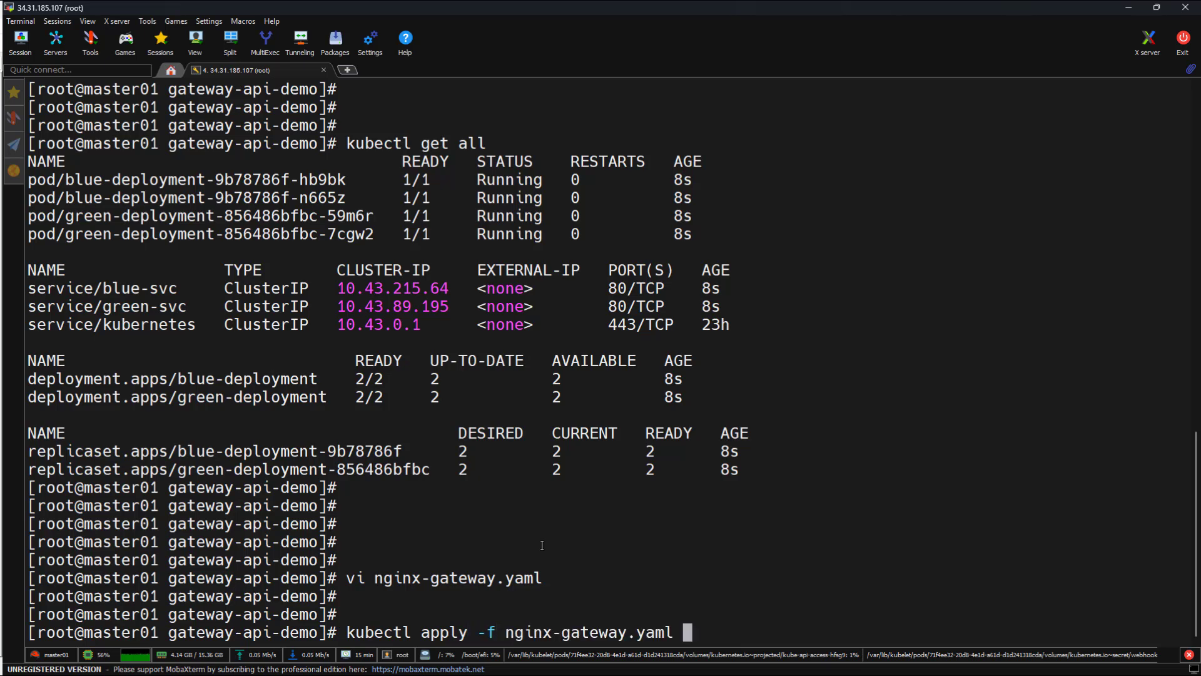
{"action": "key", "text": "Return"}
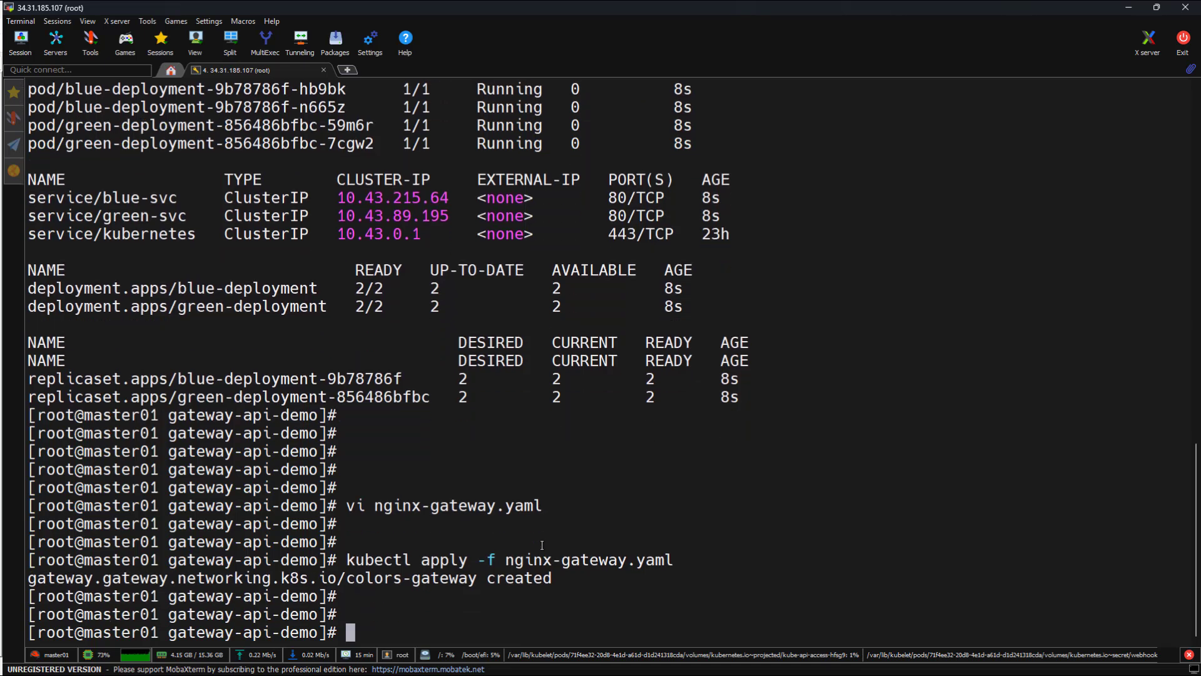
List the gateways and check colors-gateway shows address 10.43.238.4 and programmed True.
{"action": "type", "text": "kubectl"}
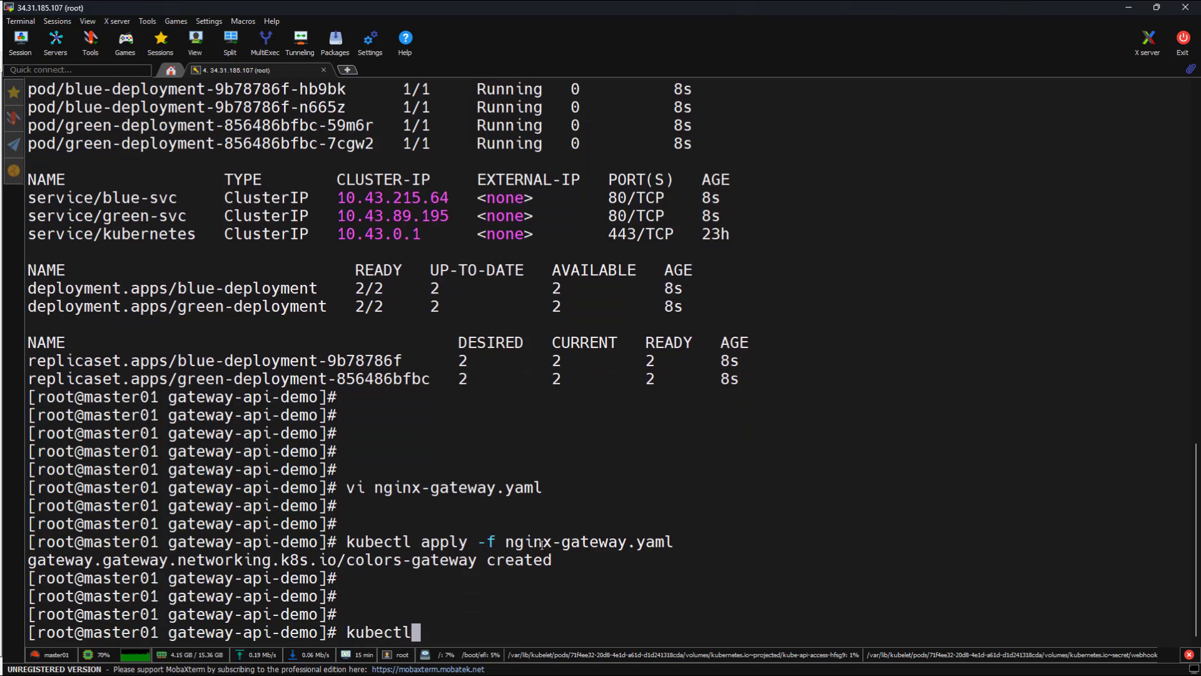
{"action": "type", "text": "get gateway"}
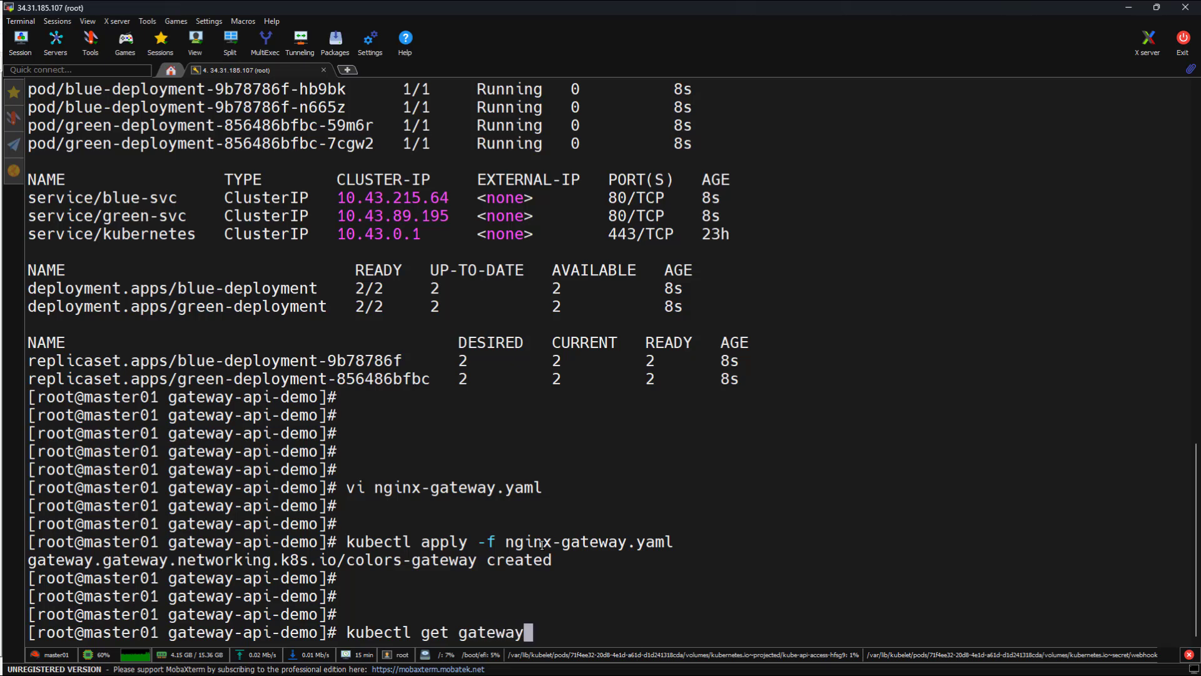
{"action": "key", "text": "Return"}
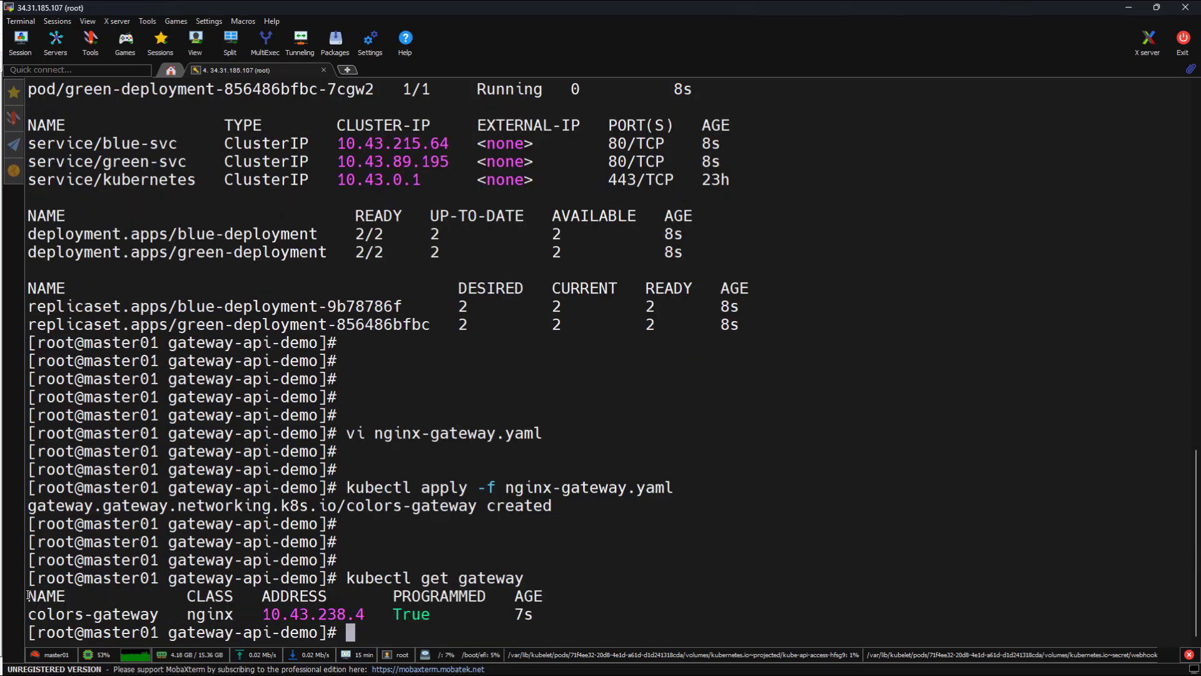
{"action": "double_click", "coordinate": [209, 596]}
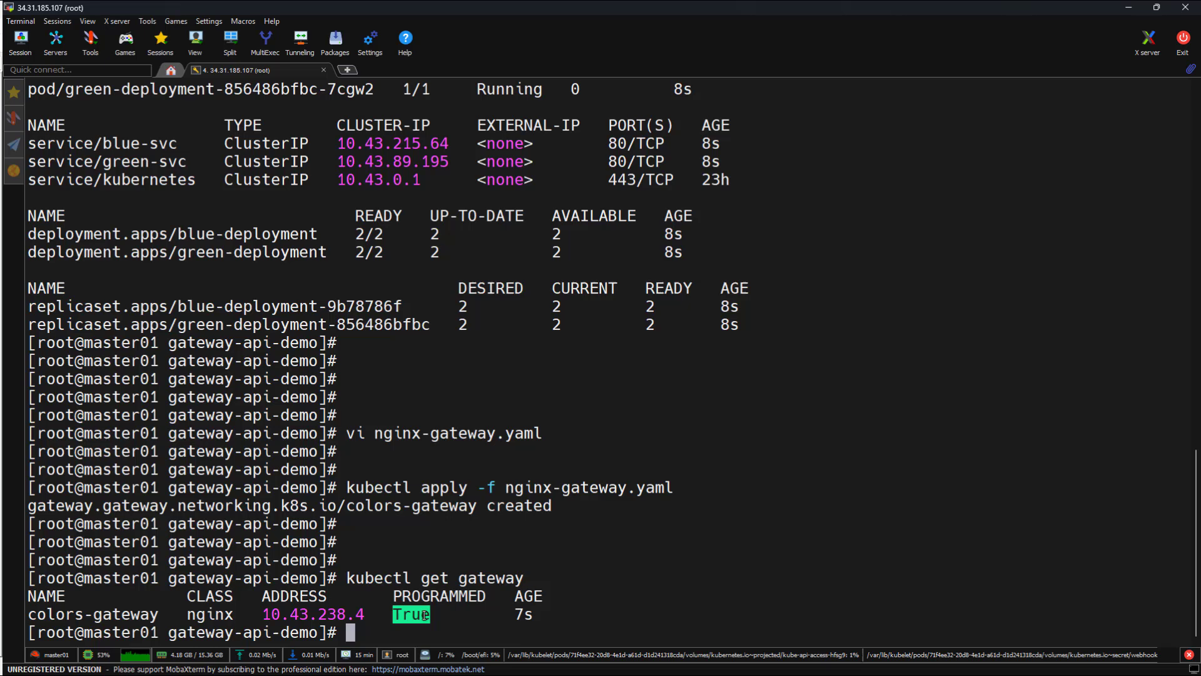
{"action": "mouse_move", "coordinate": [368, 596]}
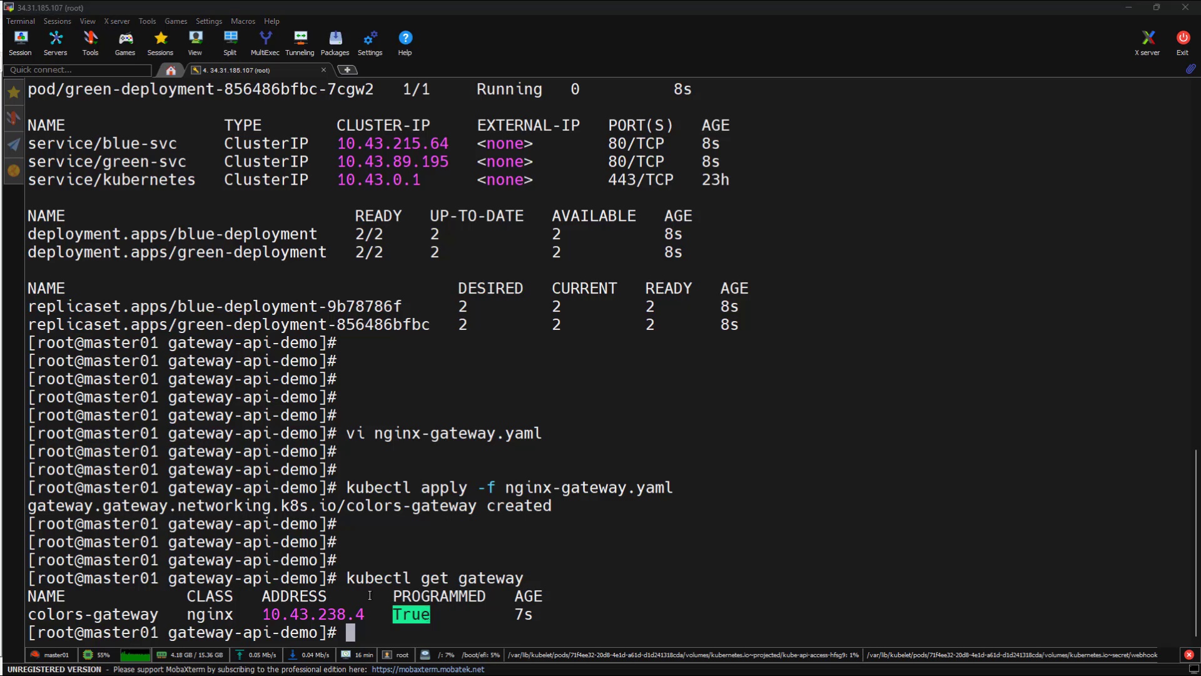
{"action": "double_click", "coordinate": [313, 613]}
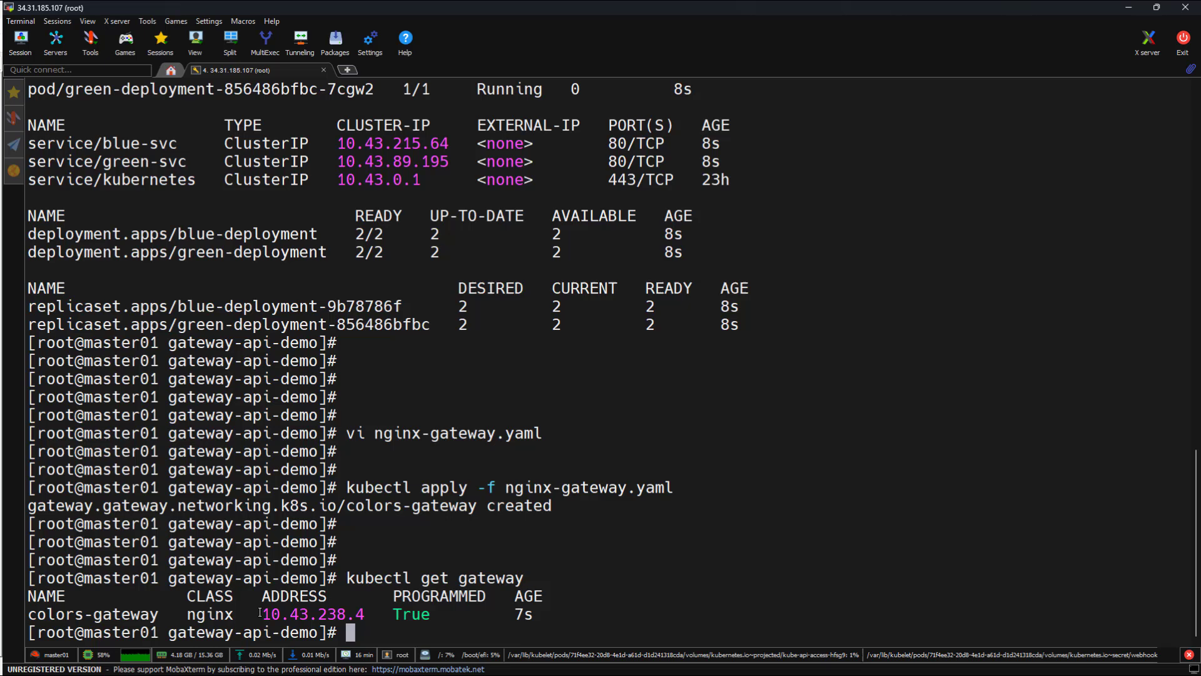
{"action": "double_click", "coordinate": [311, 613]}
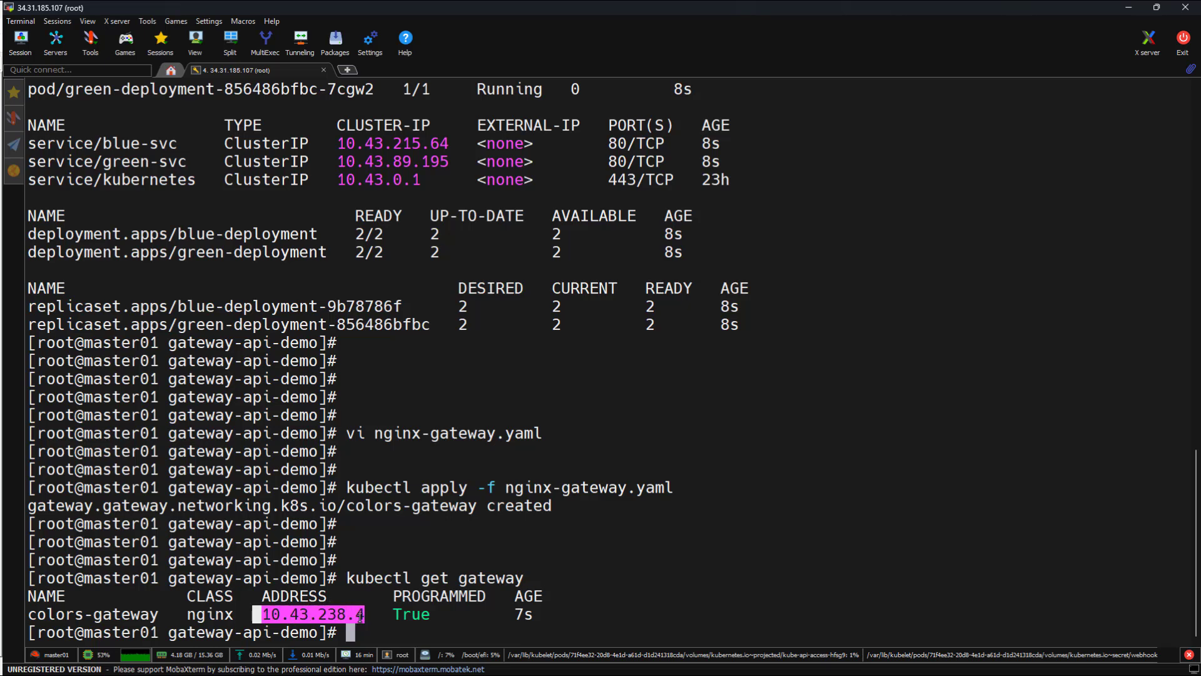
{"action": "scroll", "scroll_direction": "down", "scroll_amount": 3}
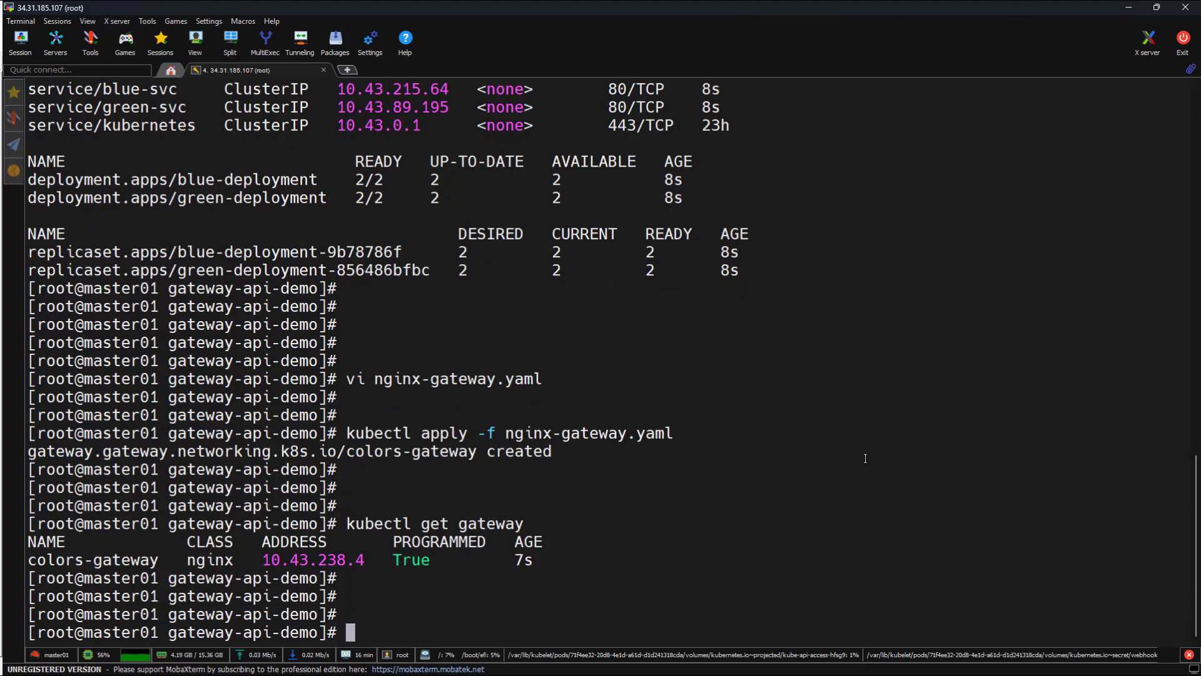
List the files and edit colors-route.yaml with HTTPRoute rules for /green and /blue on port 80.
{"action": "type", "text": "ls"}
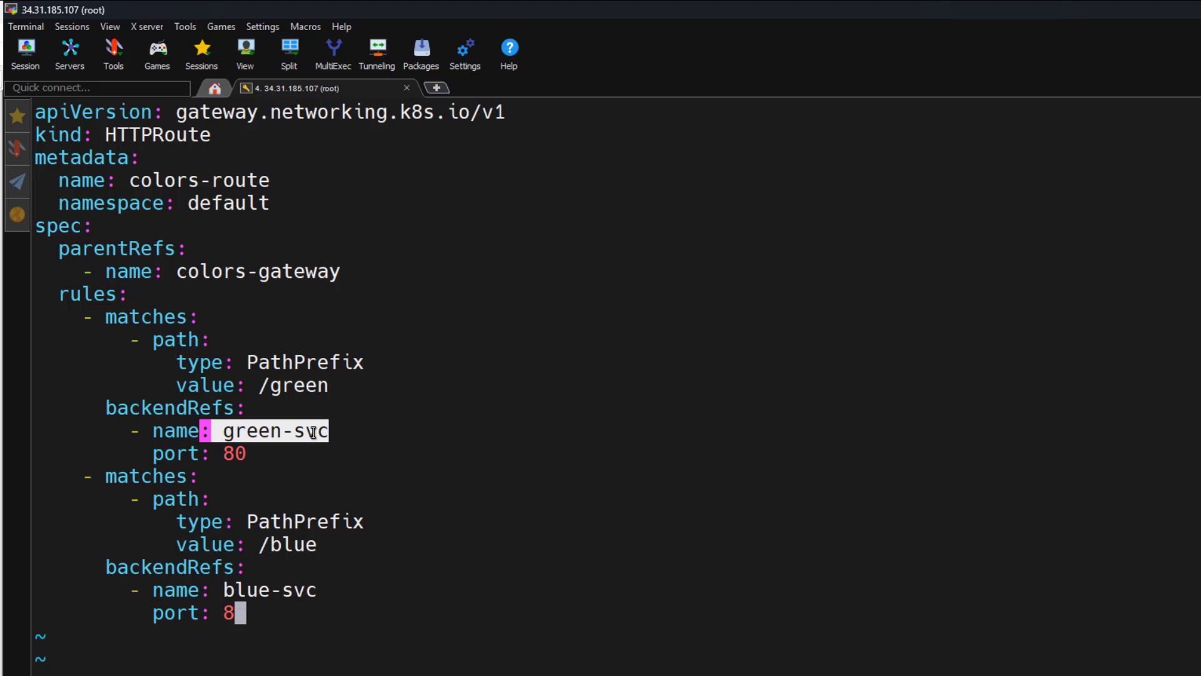
{"action": "type", "text": "0"}
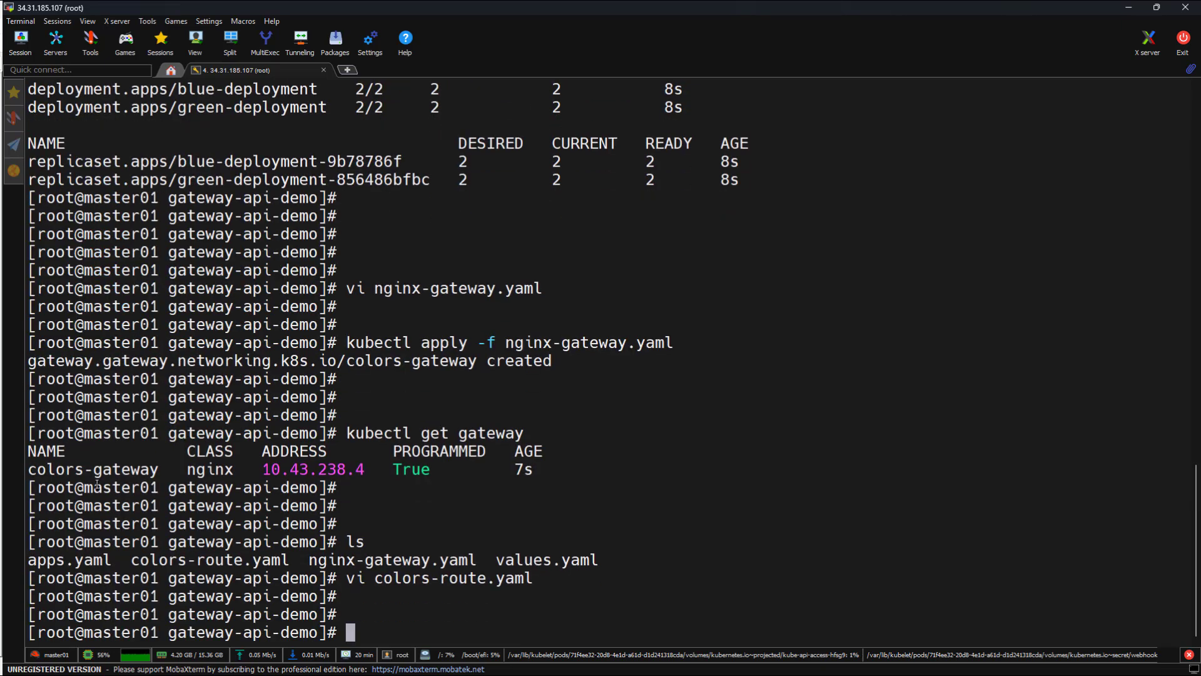
Create the colors-route HTTPRoute with kubectl apply -f colors-route.yaml, correcting the 'appply' typo.
{"action": "type", "text": "kubectl ap"}
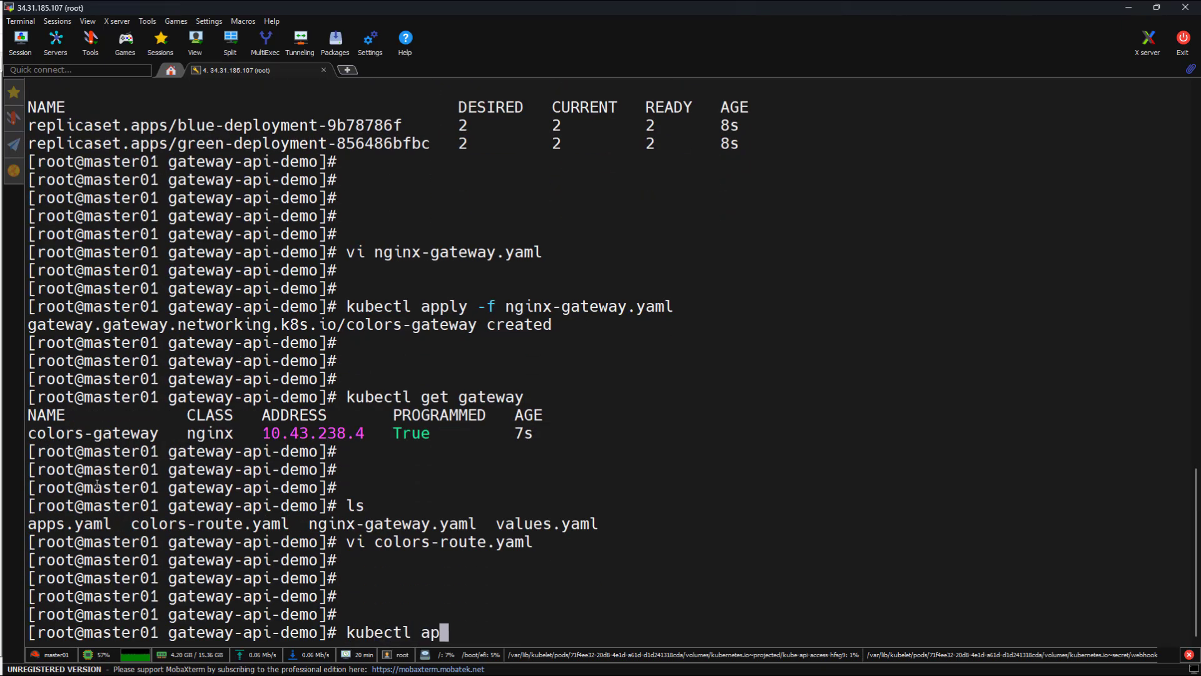
{"action": "type", "text": "pply -f"}
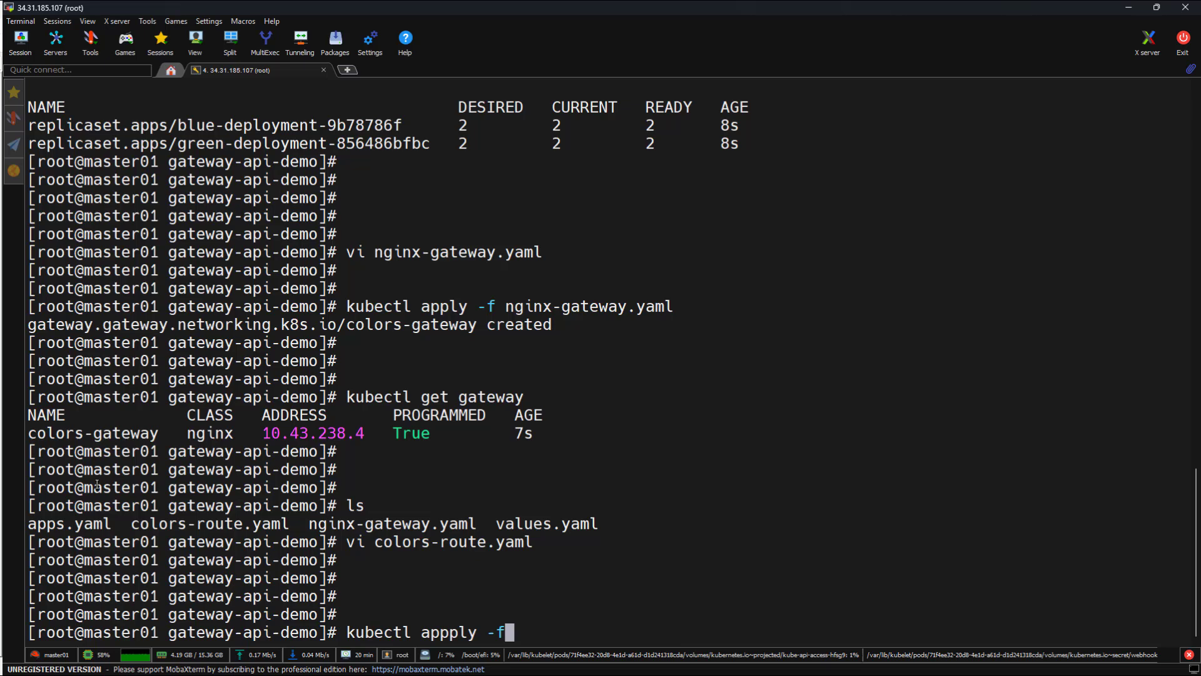
{"action": "type", "text": "colors-route.yaml"}
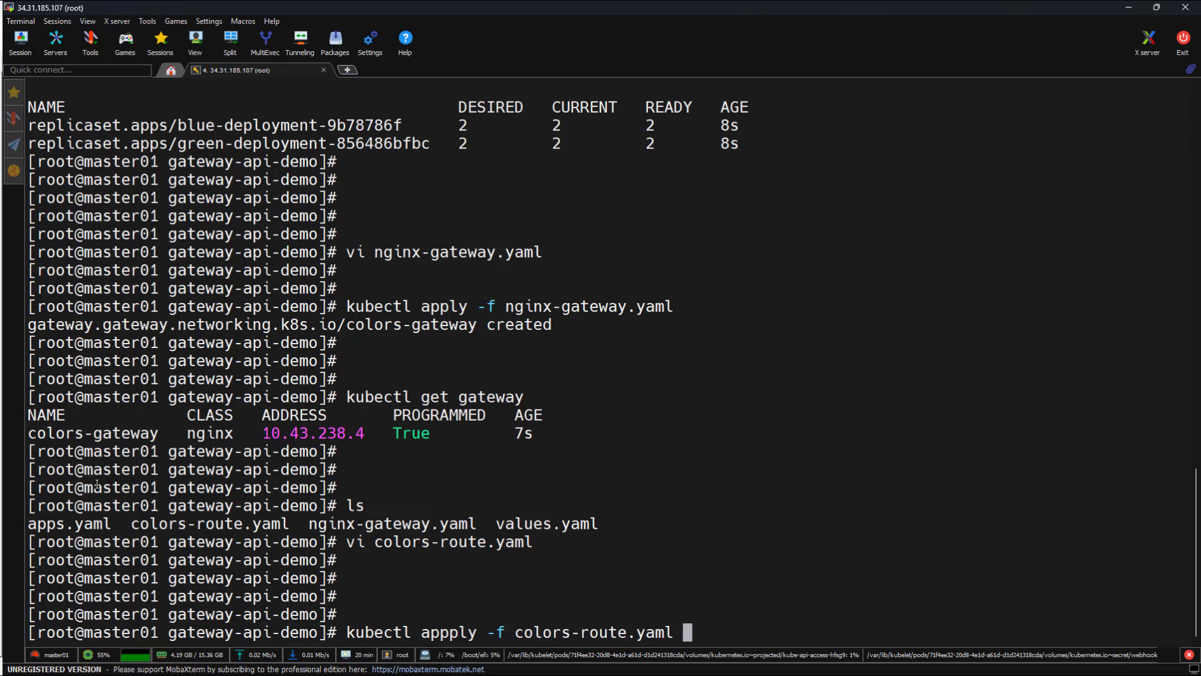
{"action": "key", "text": "Return"}
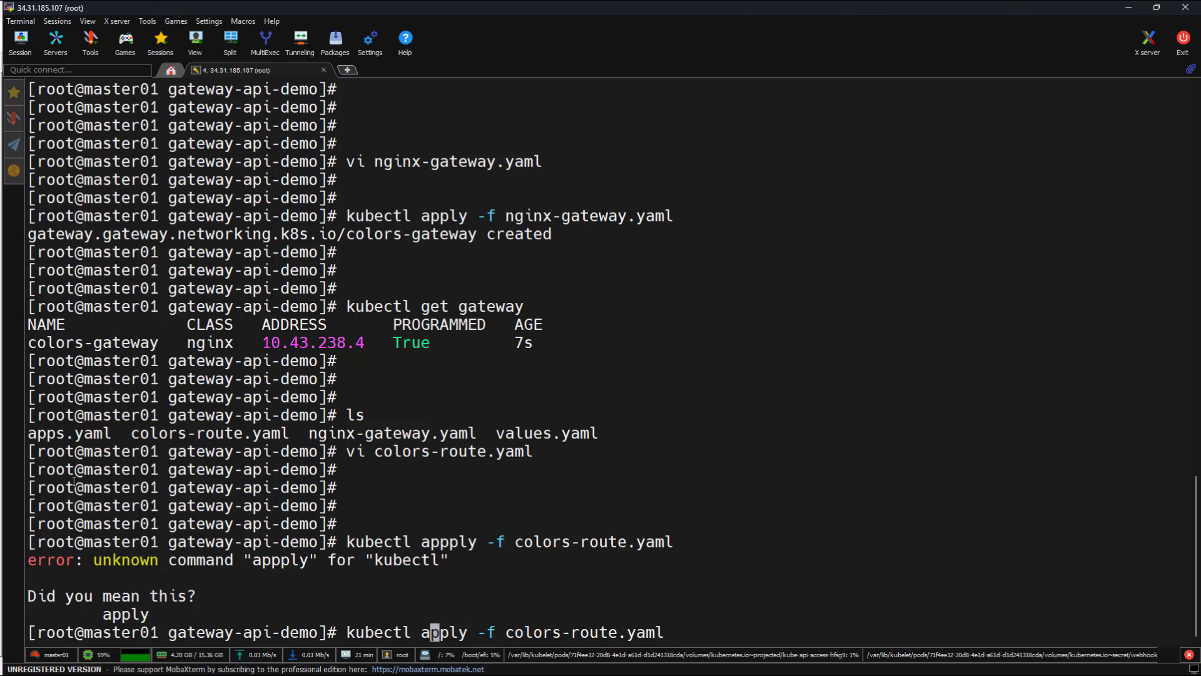
{"action": "key", "text": "Return"}
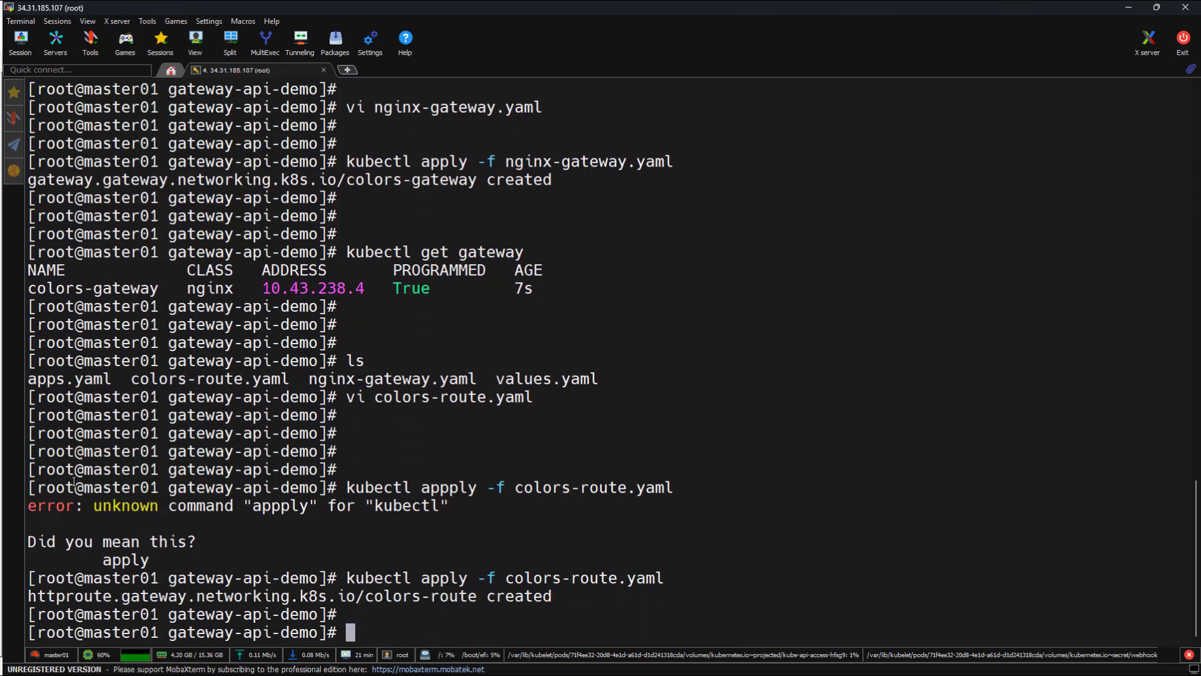
List the HTTPRoutes to confirm colors-route exists with no hostnames.
{"action": "type", "text": "kubectl get"}
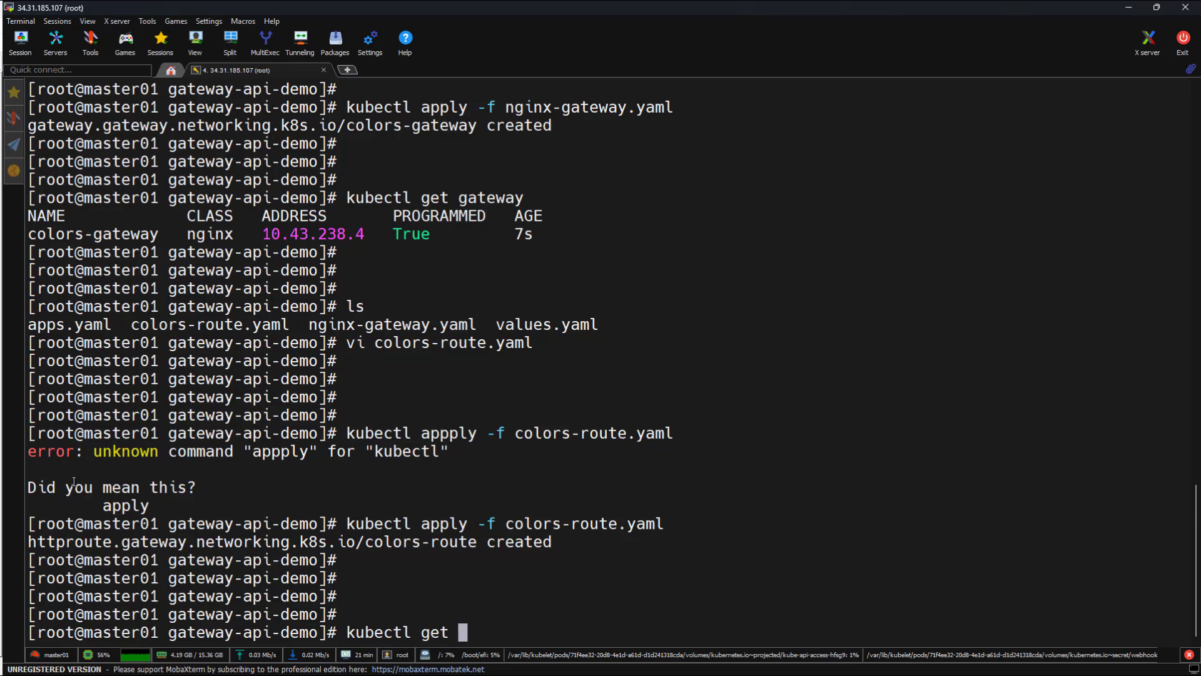
{"action": "type", "text": "httproute"}
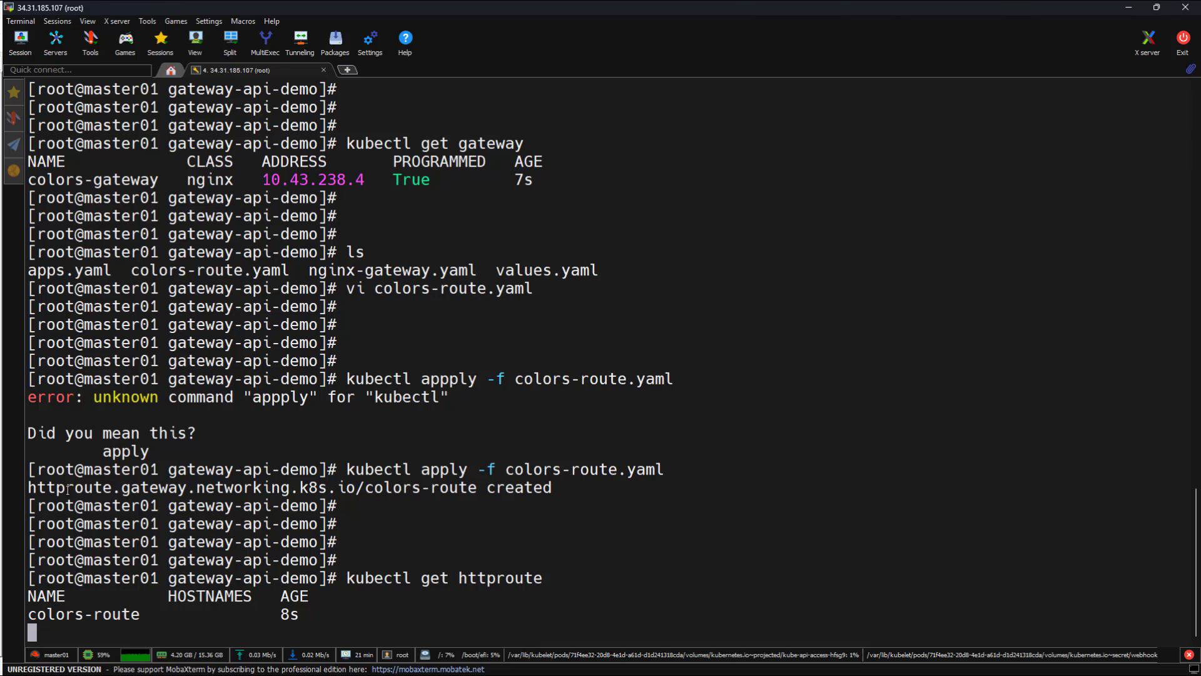
{"action": "key", "text": "Return"}
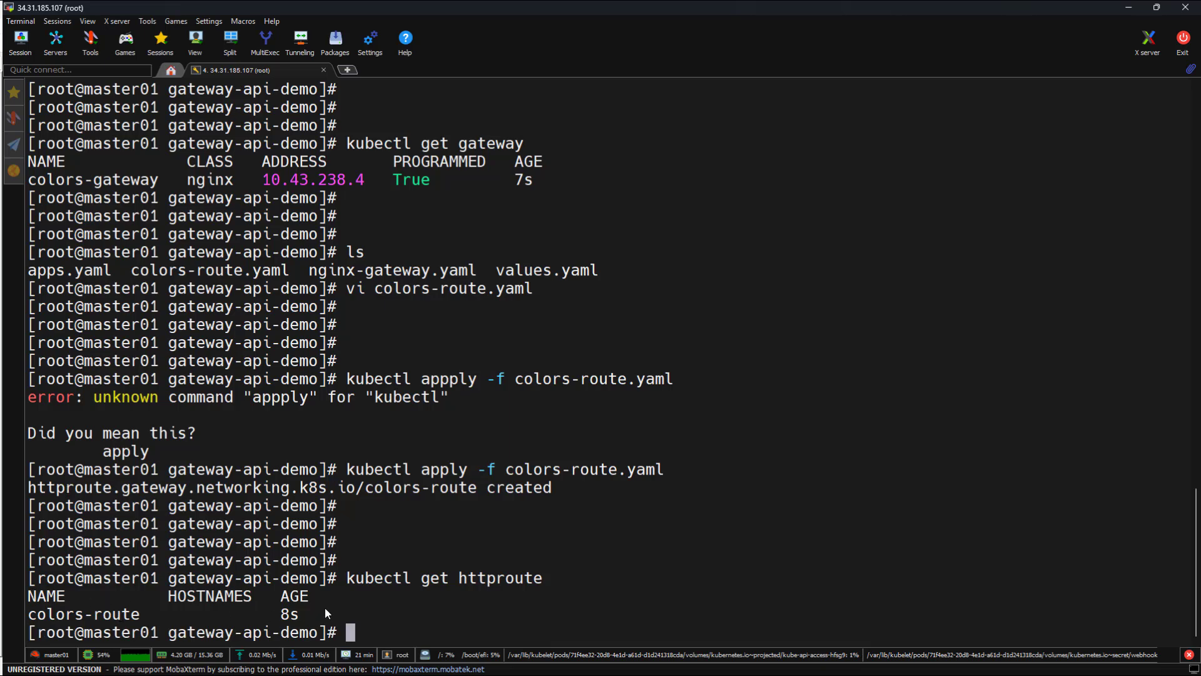
{"action": "mouse_move", "coordinate": [405, 414]}
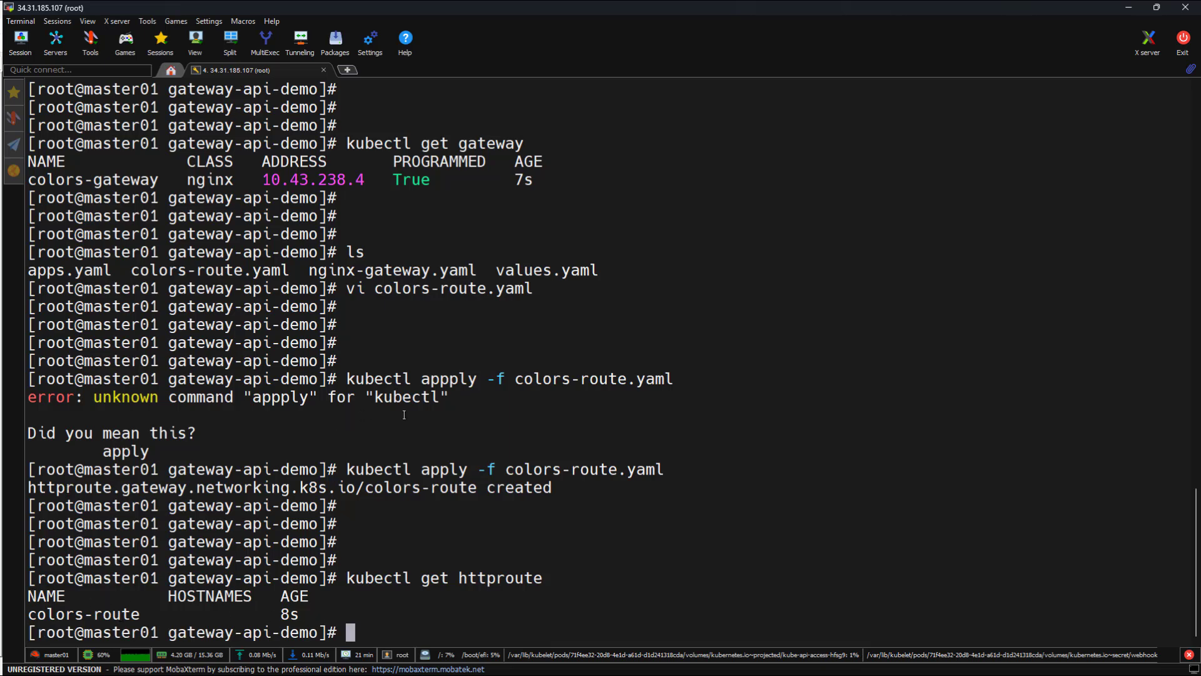
{"action": "mouse_move", "coordinate": [438, 234]}
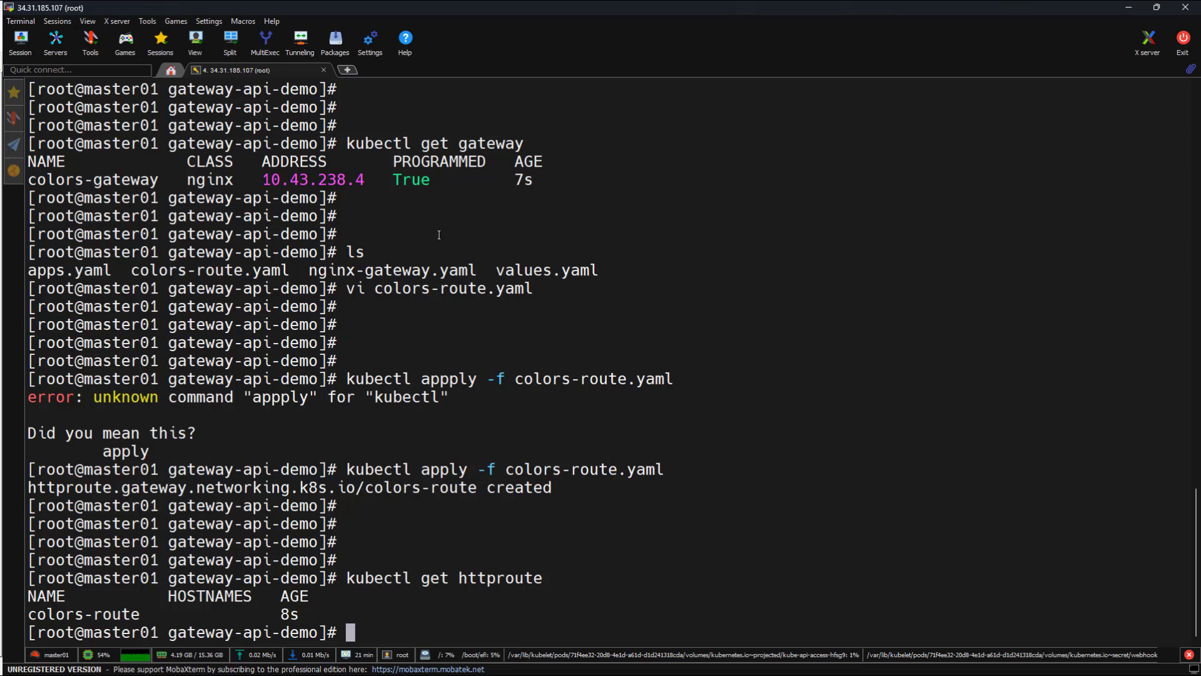
List the gateway again and copy the colors-gateway address 10.43.238.4.
{"action": "double_click", "coordinate": [436, 143]}
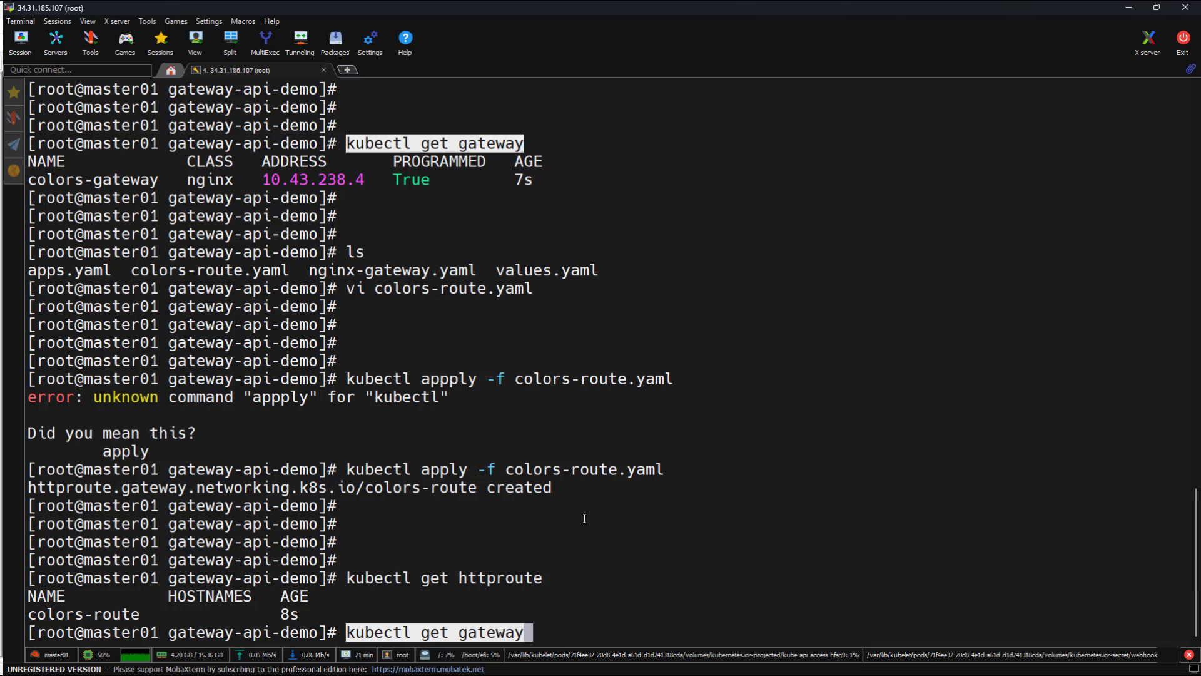
{"action": "key", "text": "Return"}
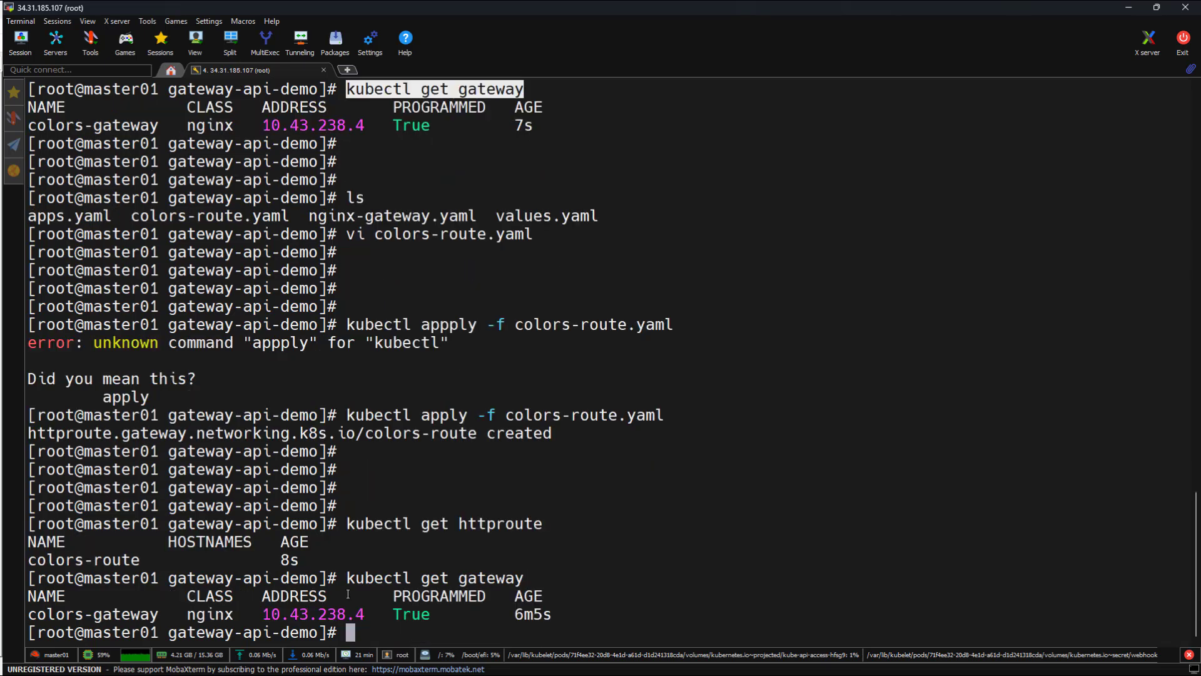
{"action": "double_click", "coordinate": [434, 578]}
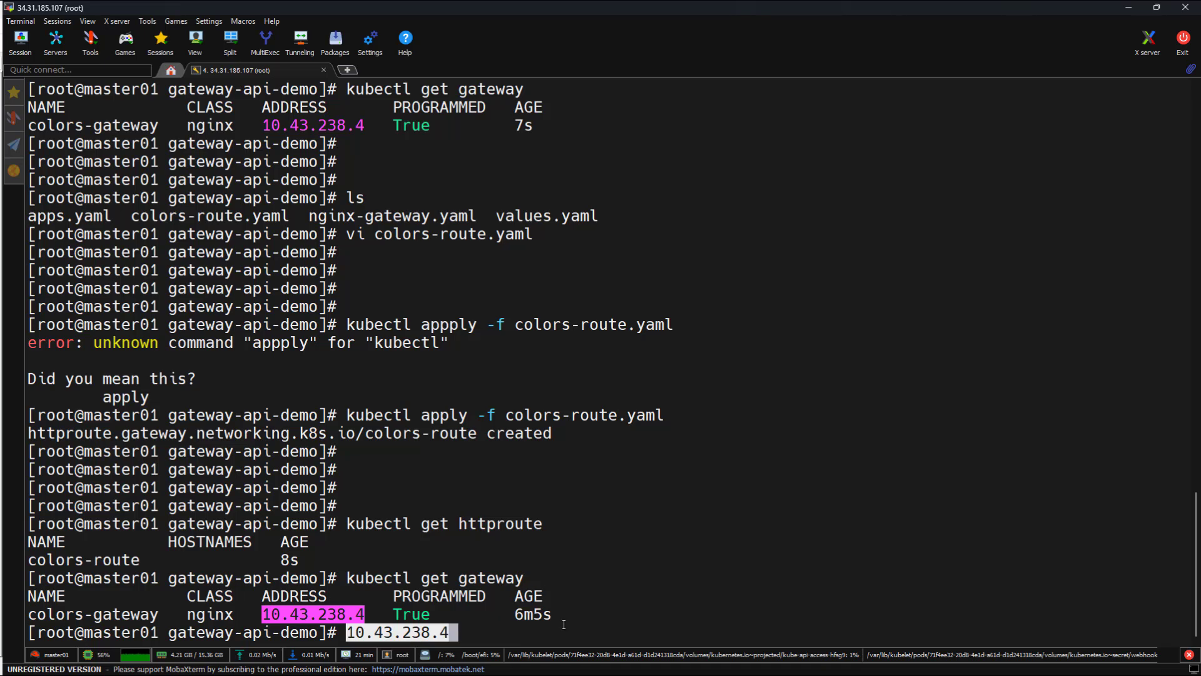
{"action": "type", "text": "curl"}
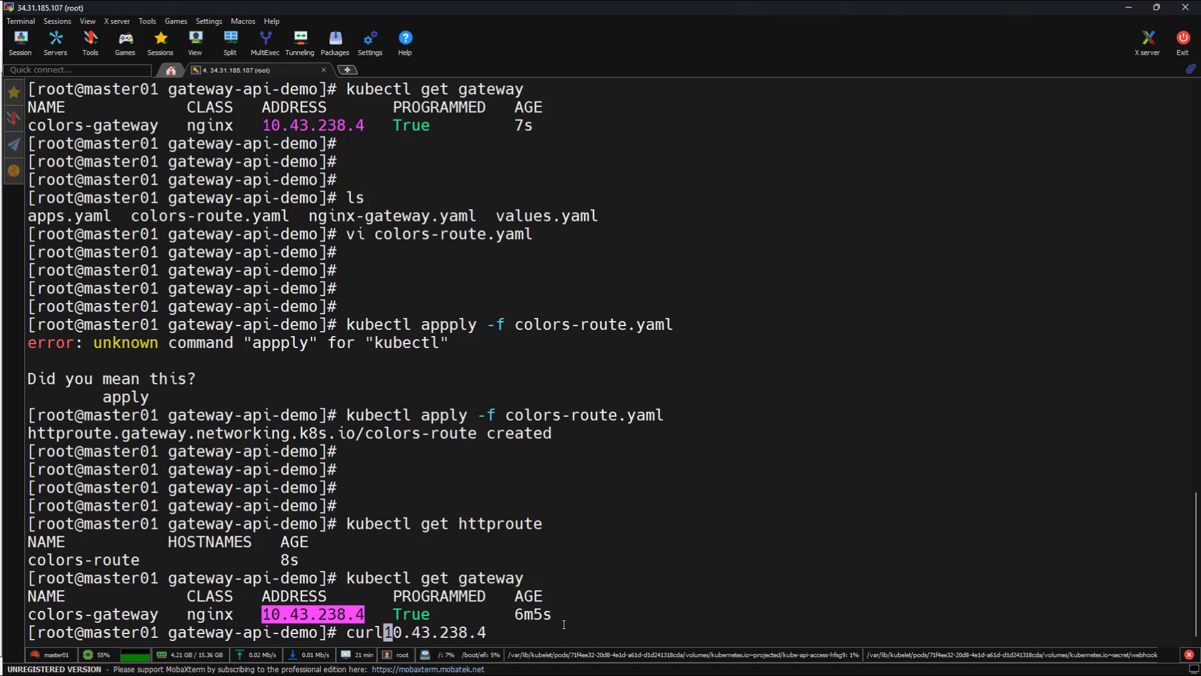
{"action": "type", "text": "http://"}
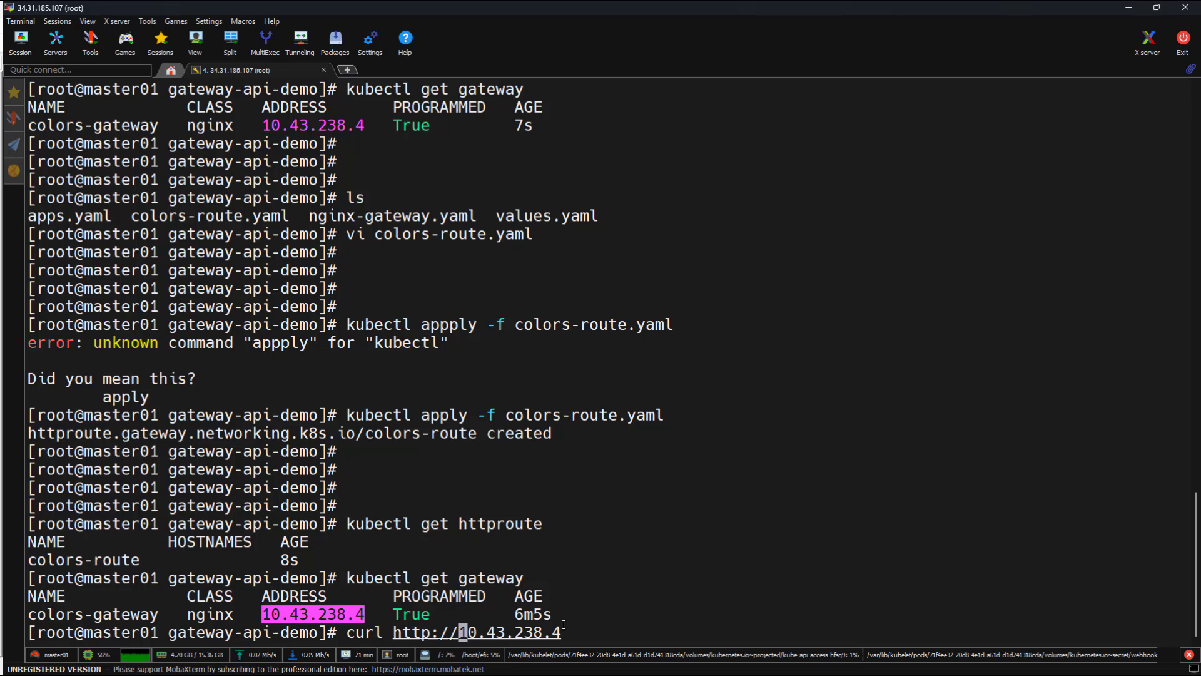
{"action": "key", "text": "Return"}
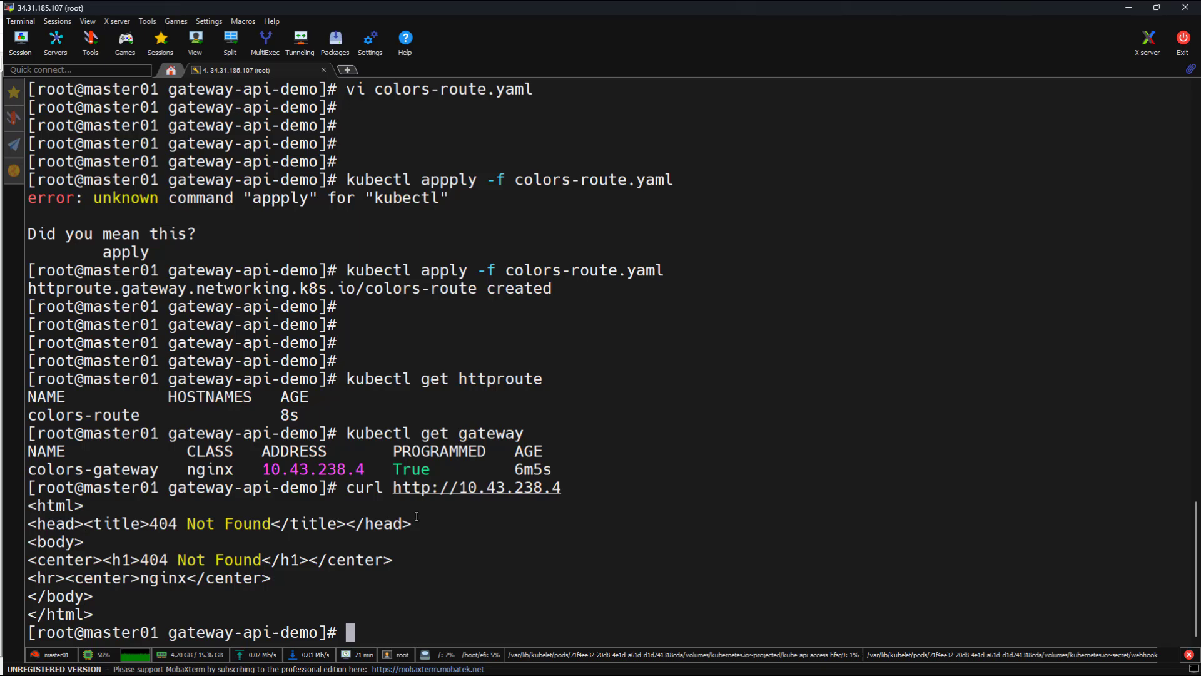
{"action": "type", "text": "curl http://10.43.238.4"}
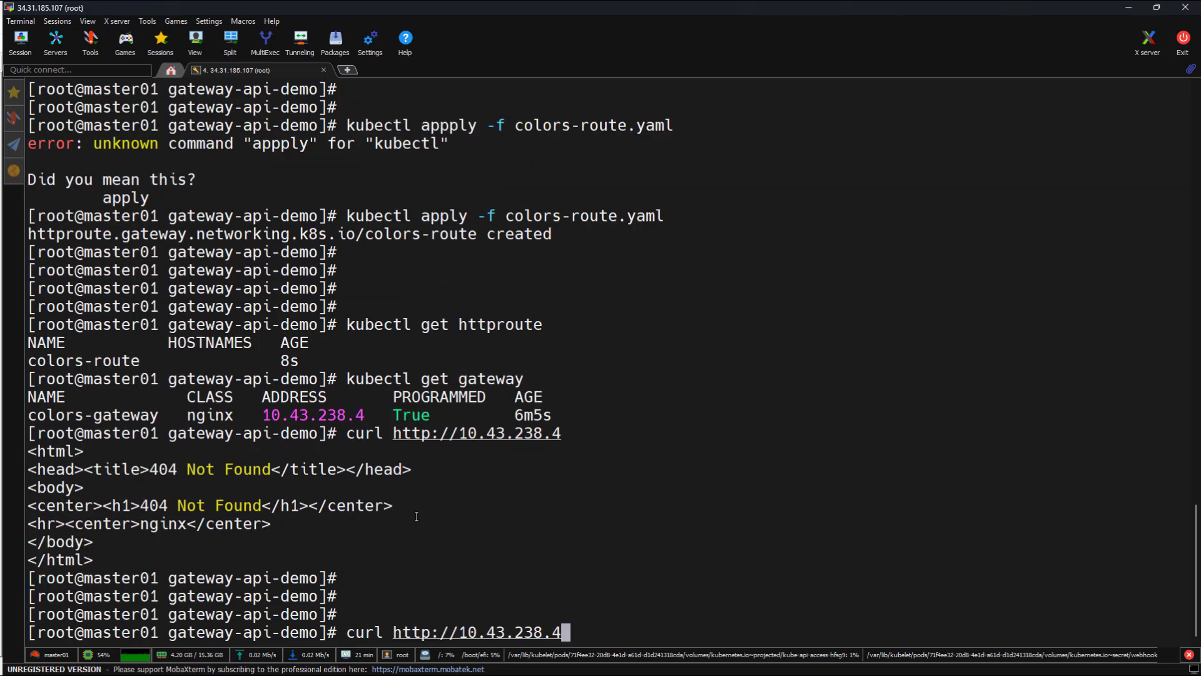
{"action": "type", "text": "/gre"}
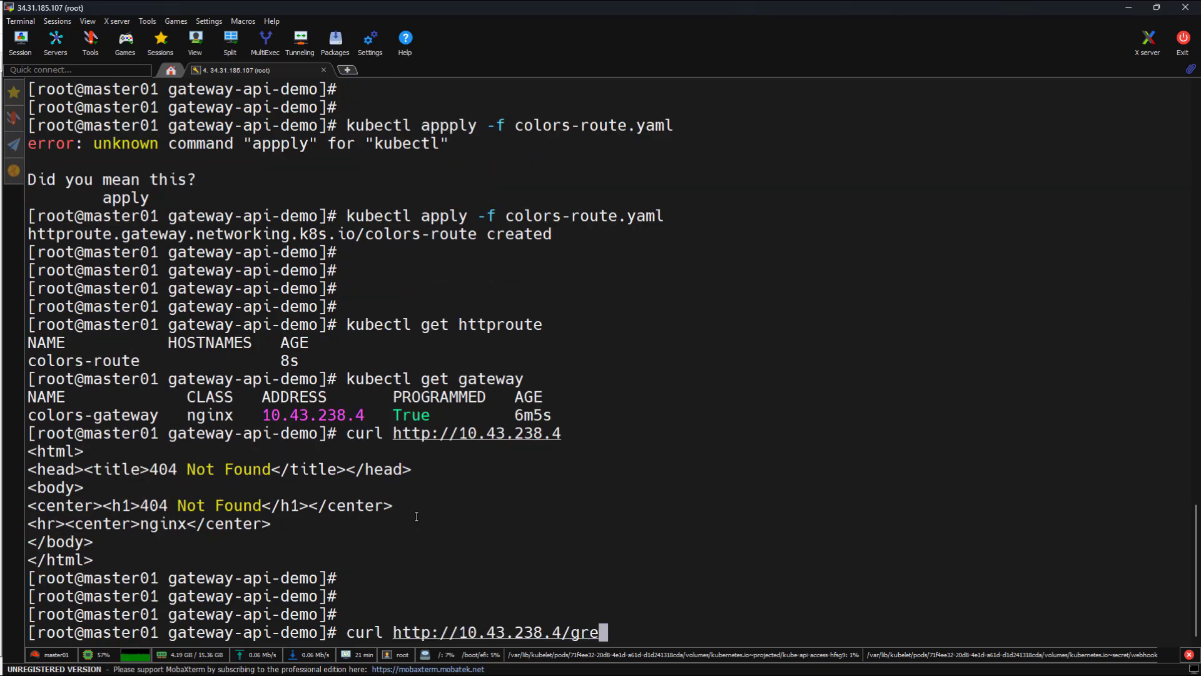
{"action": "key", "text": "Return"}
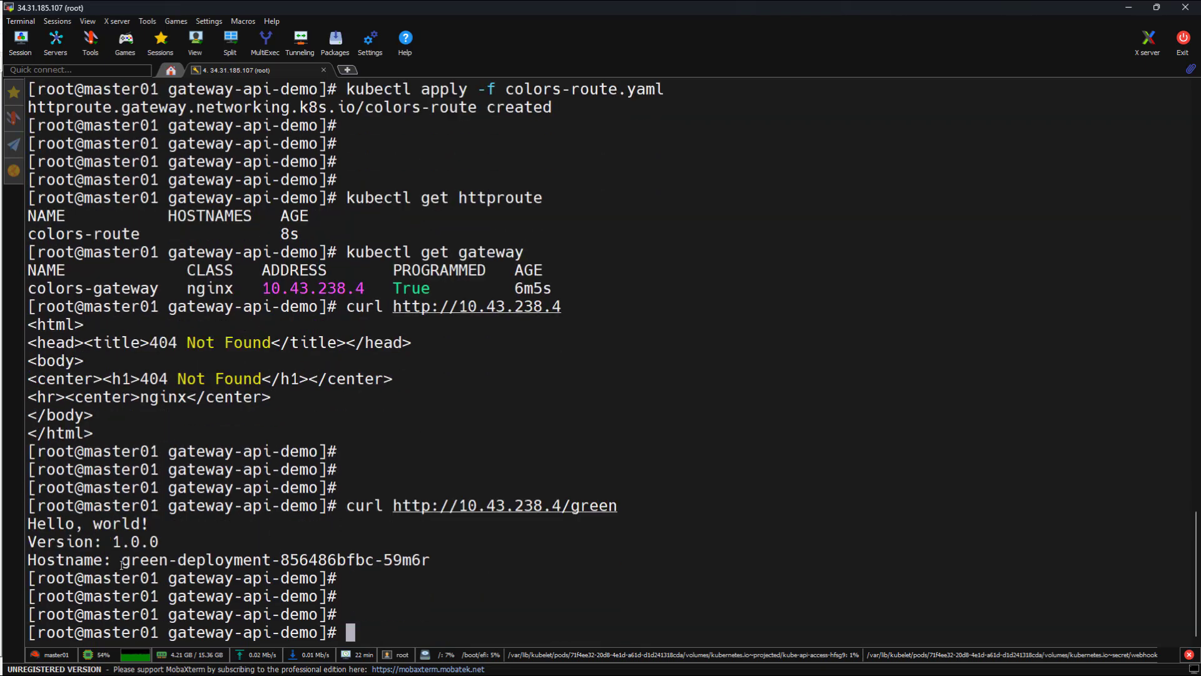
{"action": "double_click", "coordinate": [268, 560]}
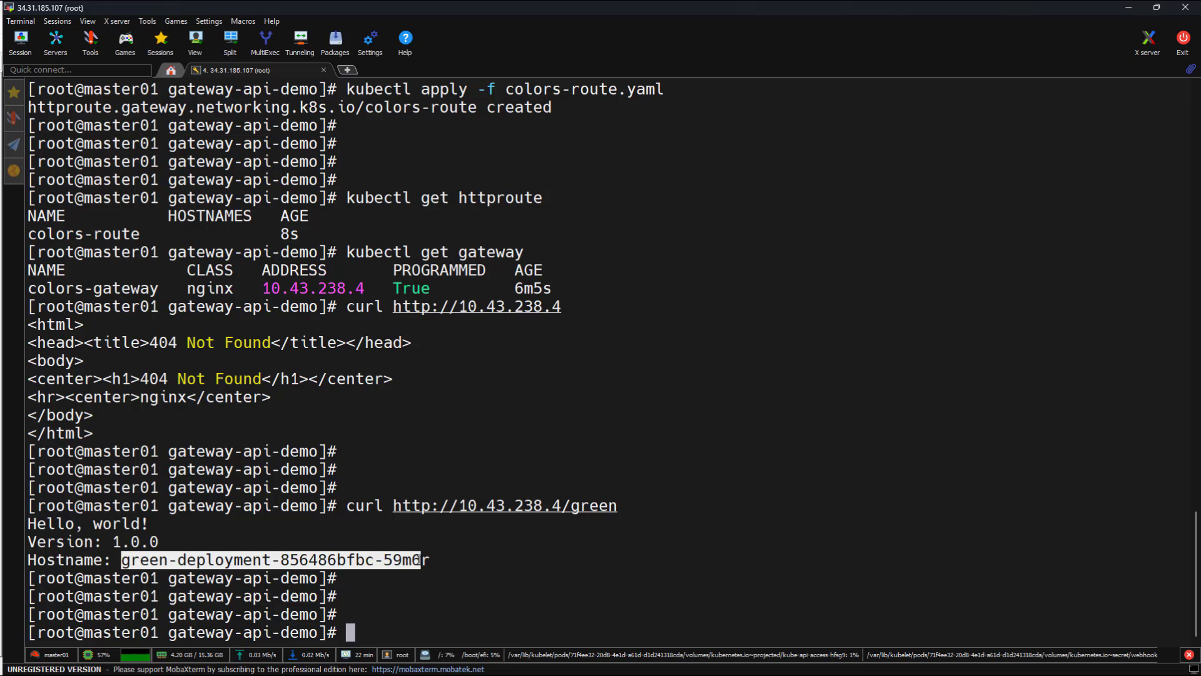
{"action": "type", "text": "curl http://10.43.238.4/g"}
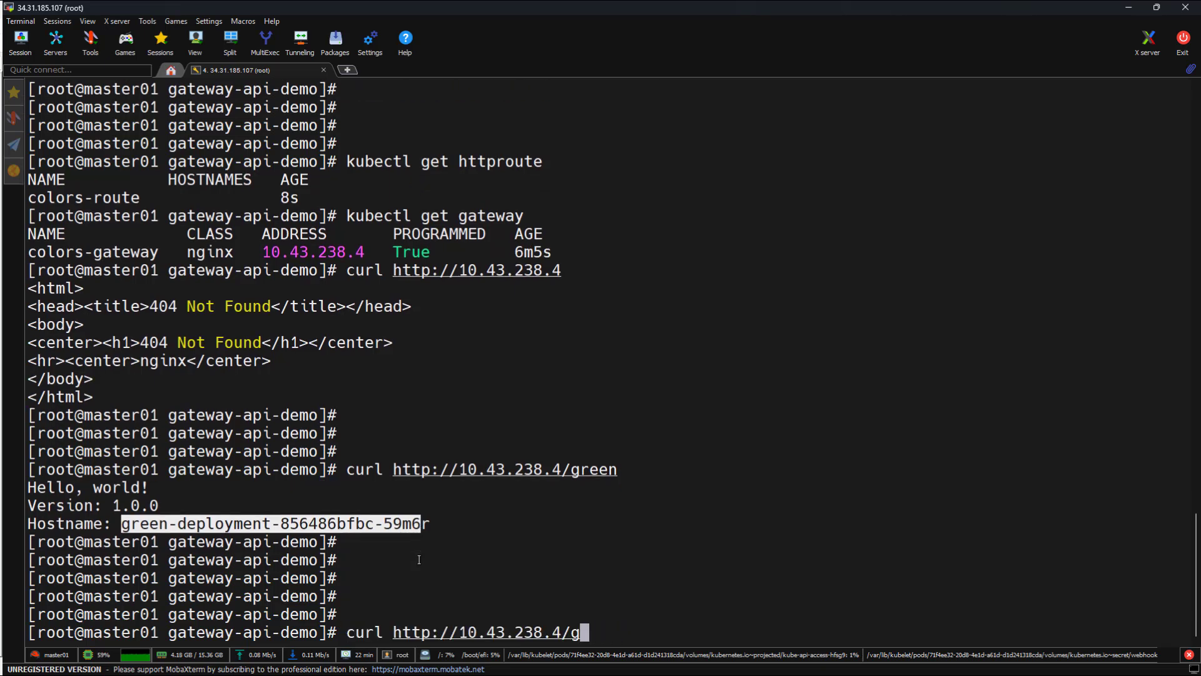
{"action": "type", "text": "blue"}
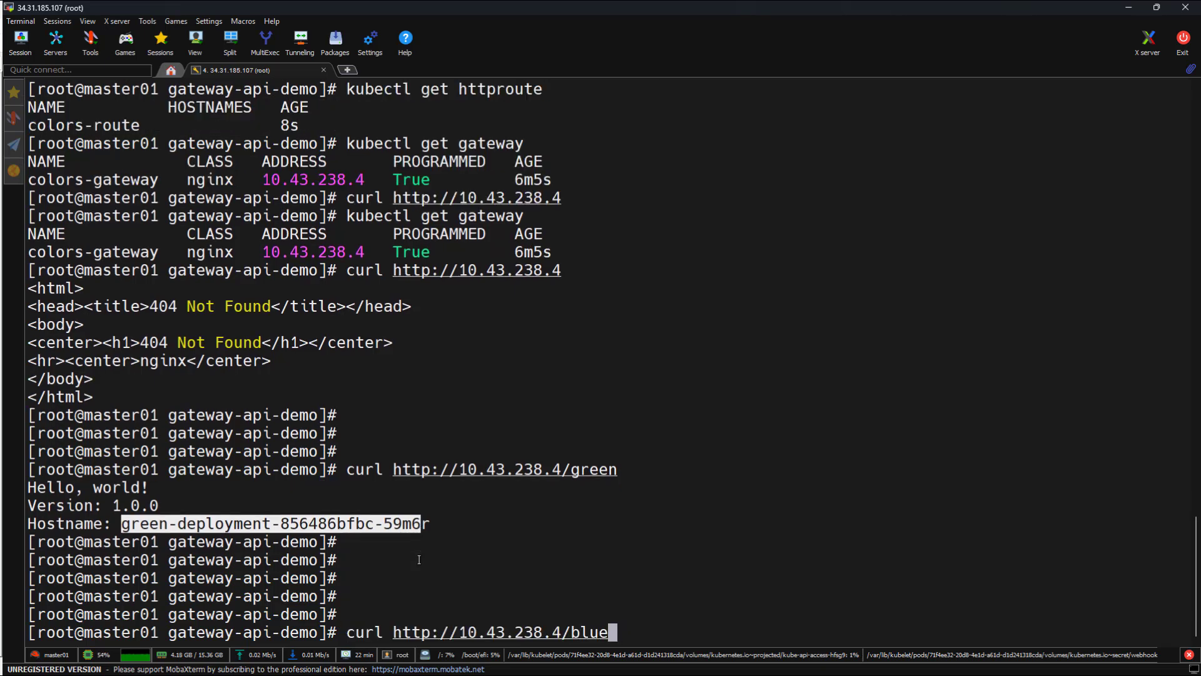
{"action": "key", "text": "Return"}
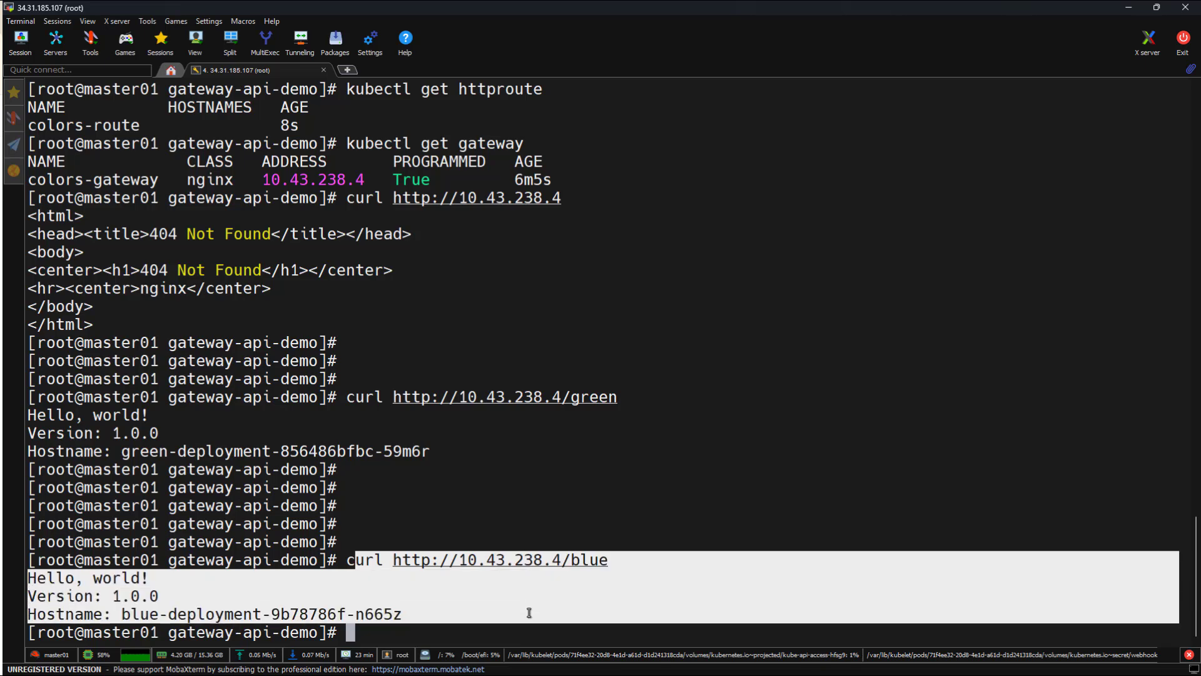
{"action": "mouse_move", "coordinate": [361, 572]}
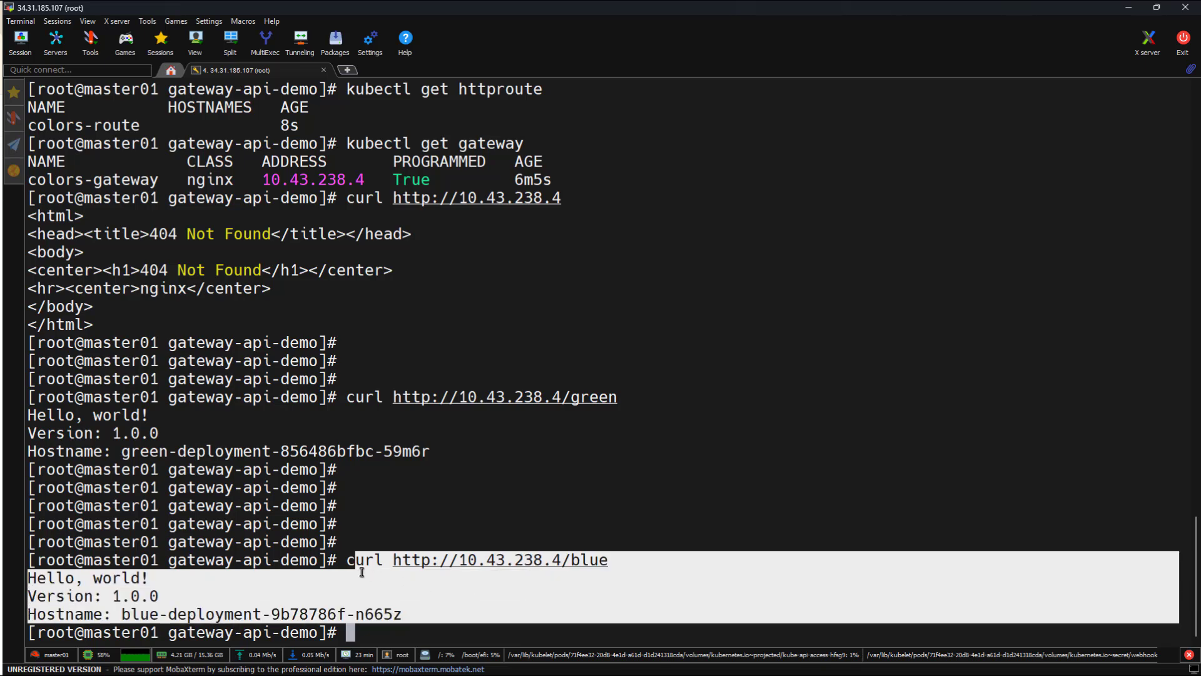